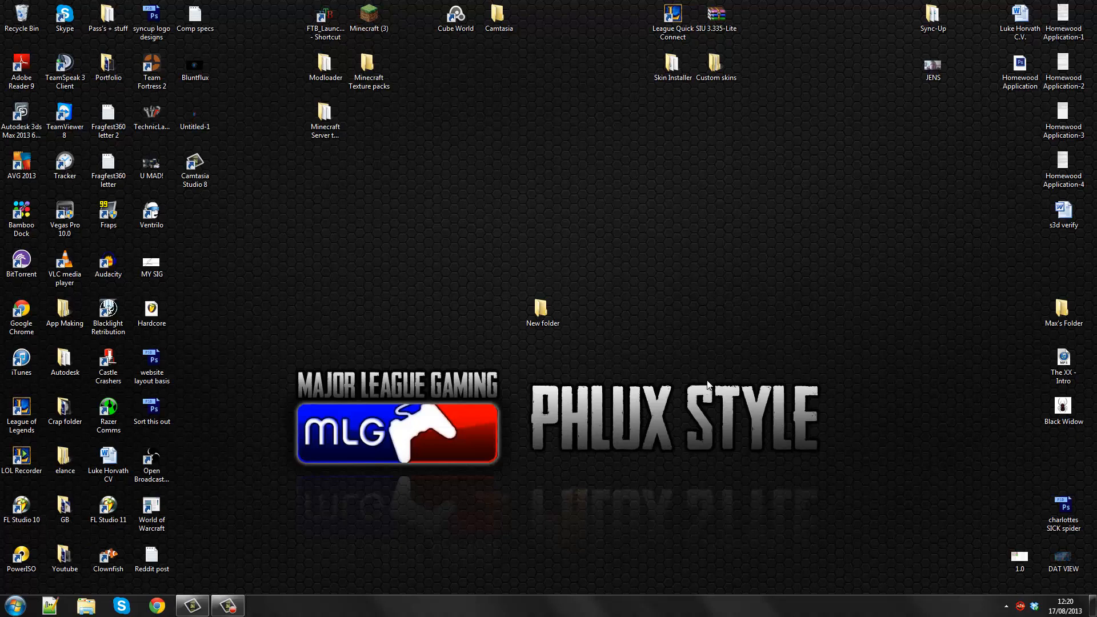
pyautogui.moveTo(792, 442)
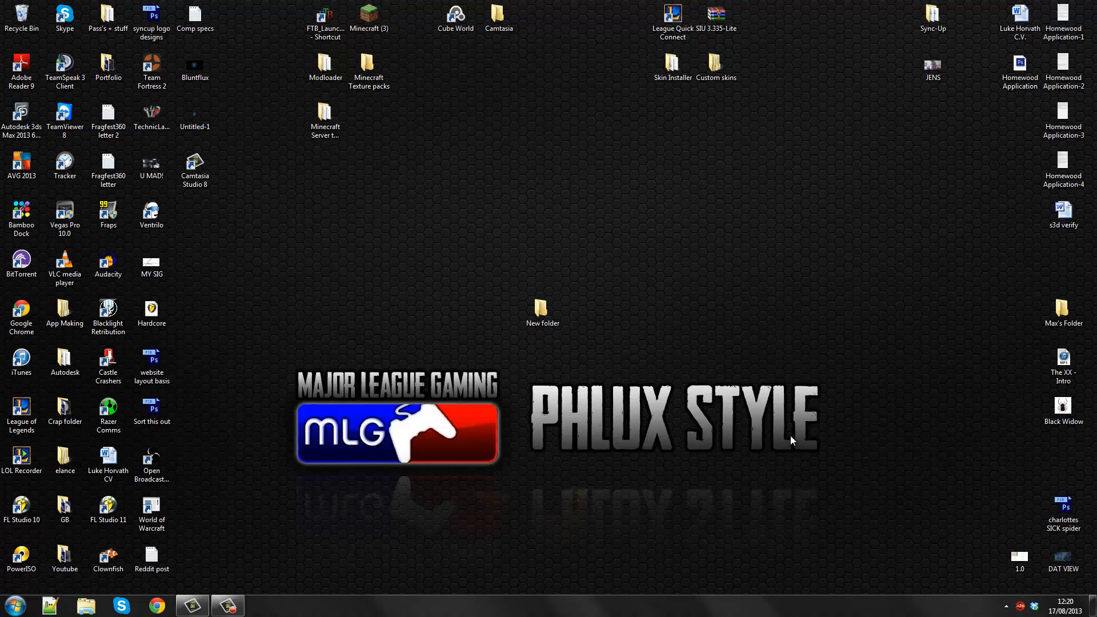
# Step: Create a desktop folder named 'Yogcraft Server' beside the tutorial folder, then launch Chrome
pyautogui.click(325, 117)
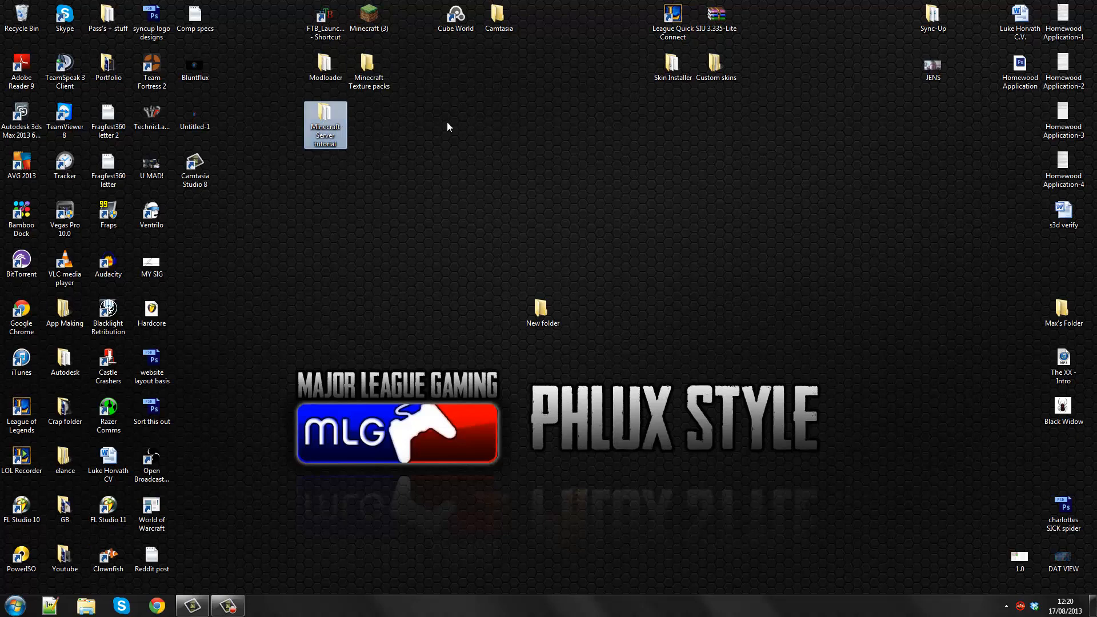
pyautogui.moveTo(333, 108)
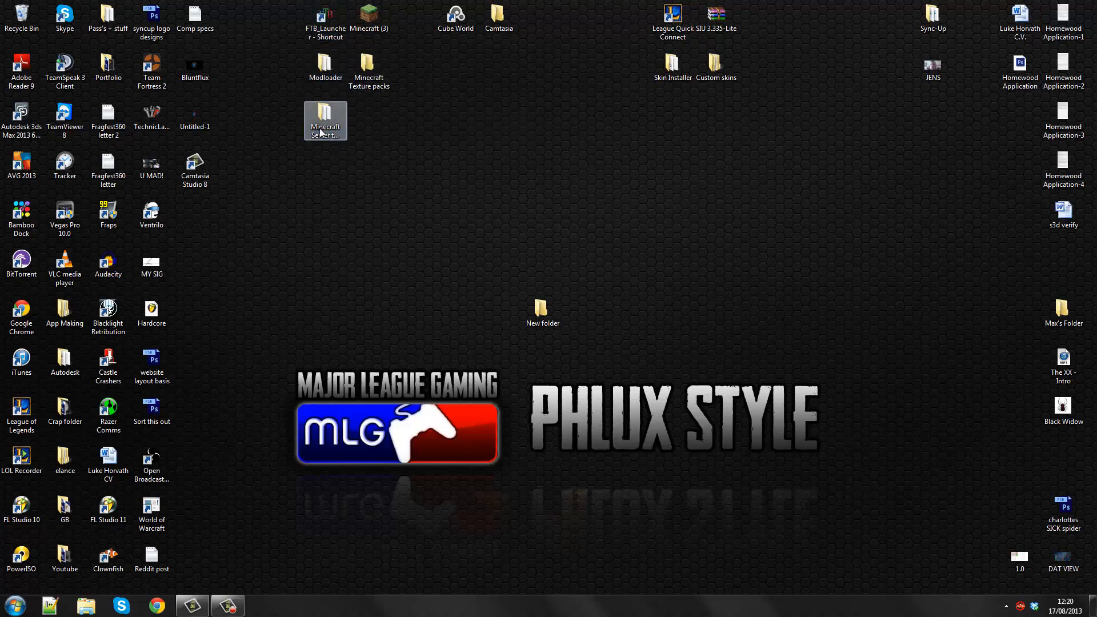
pyautogui.click(597, 313)
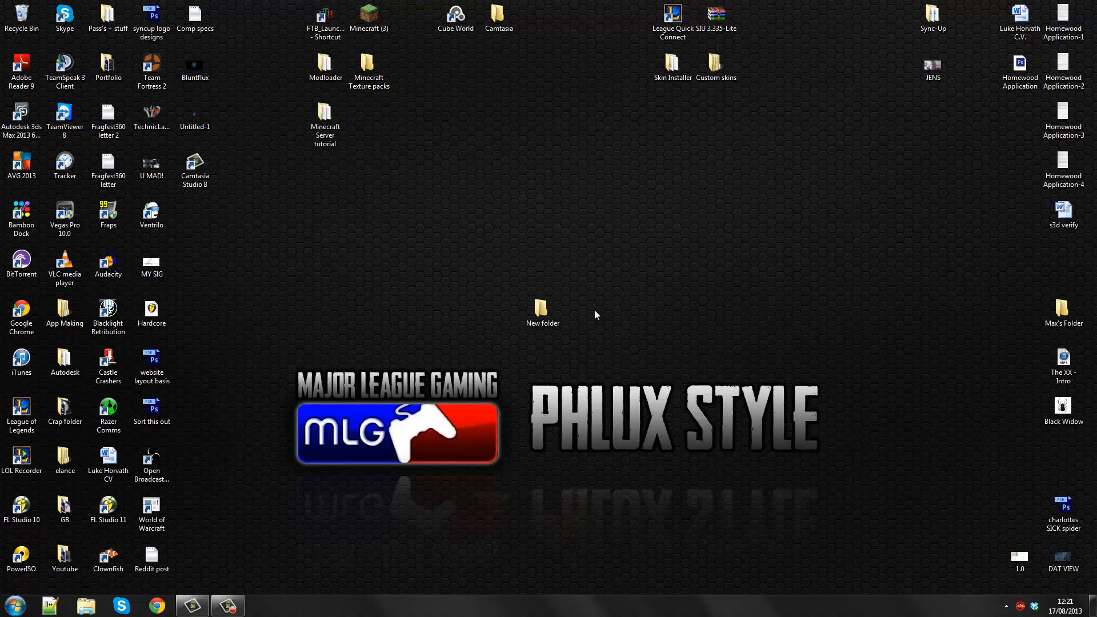
pyautogui.click(542, 310)
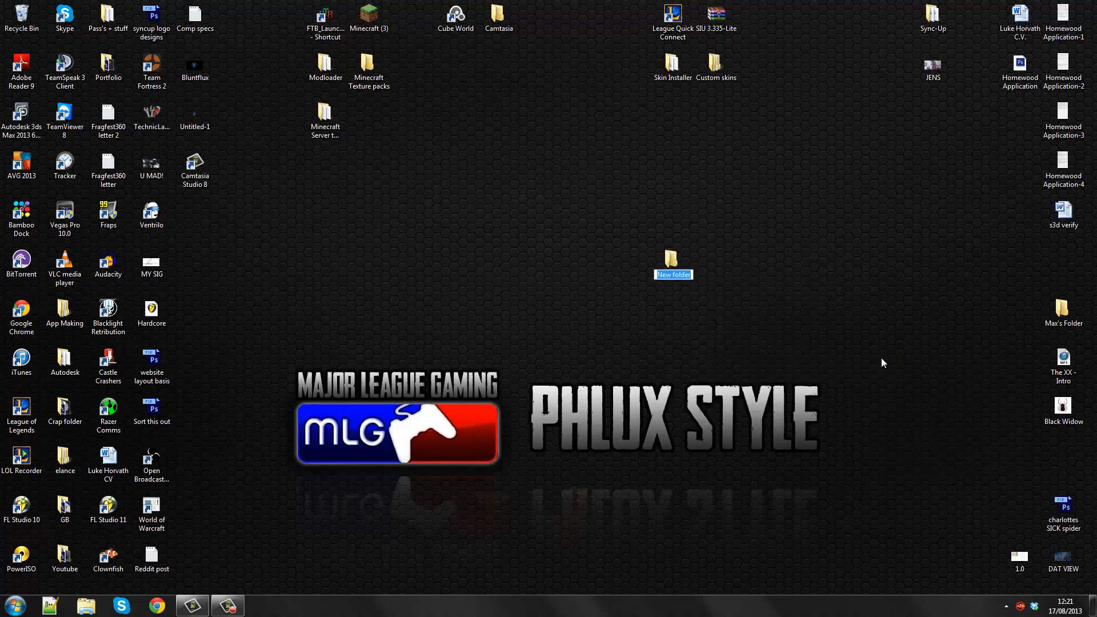
pyautogui.write('Yogcraft')
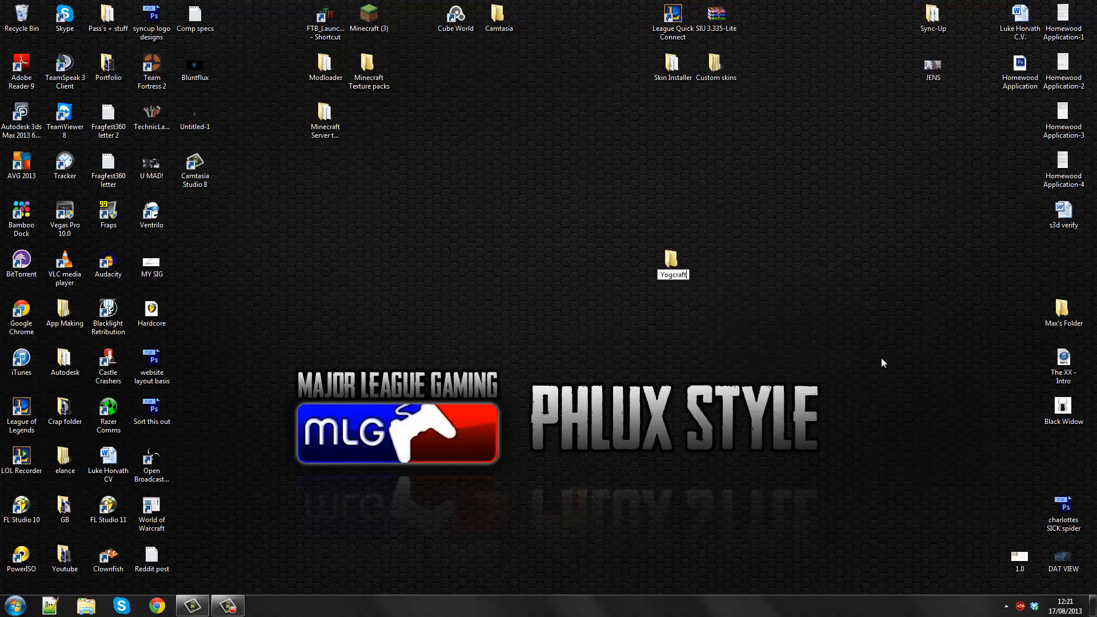
pyautogui.write('Serve')
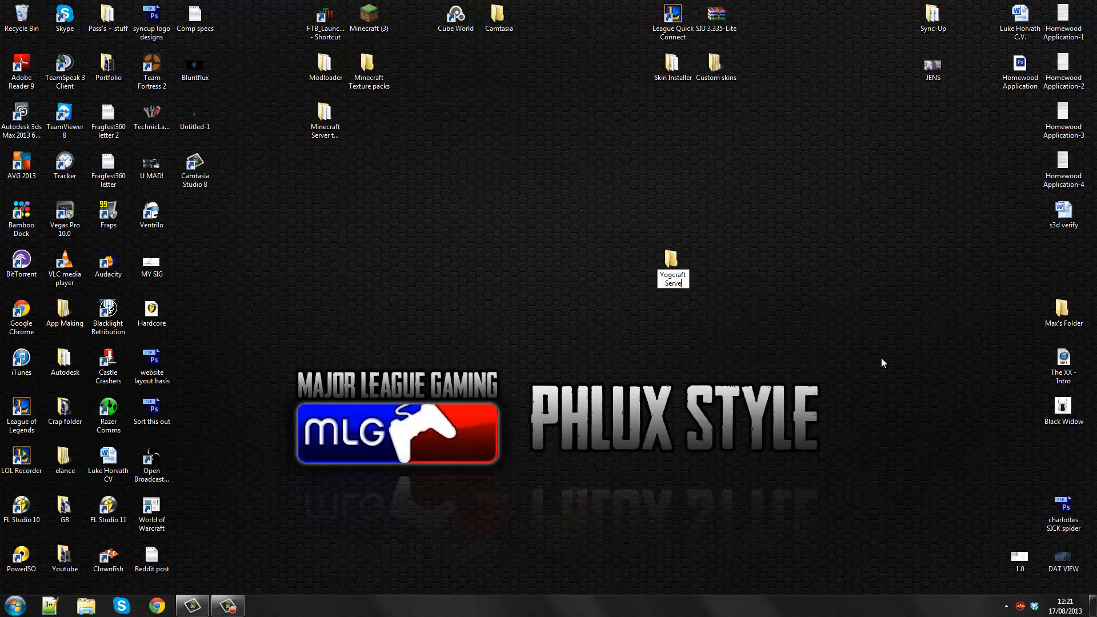
pyautogui.click(463, 348)
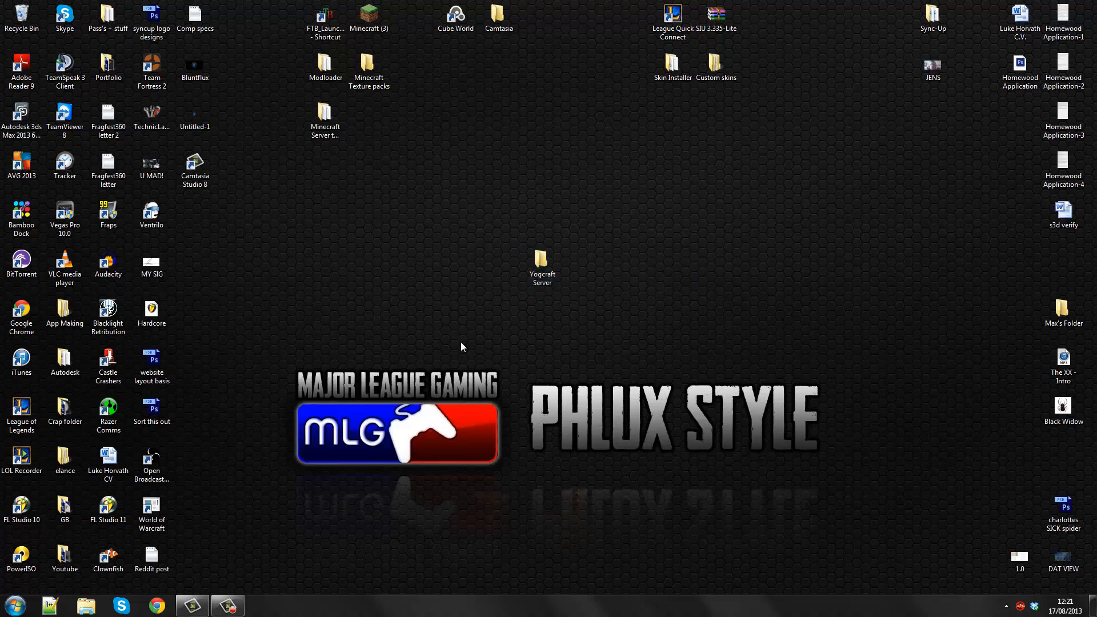
pyautogui.click(155, 606)
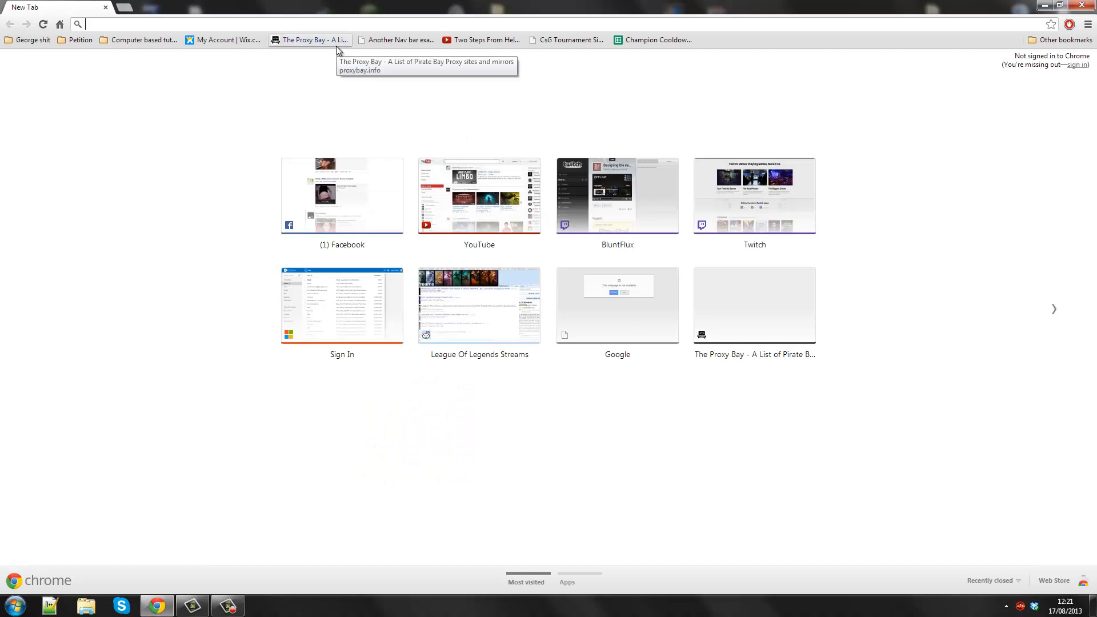
pyautogui.moveTo(320, 96)
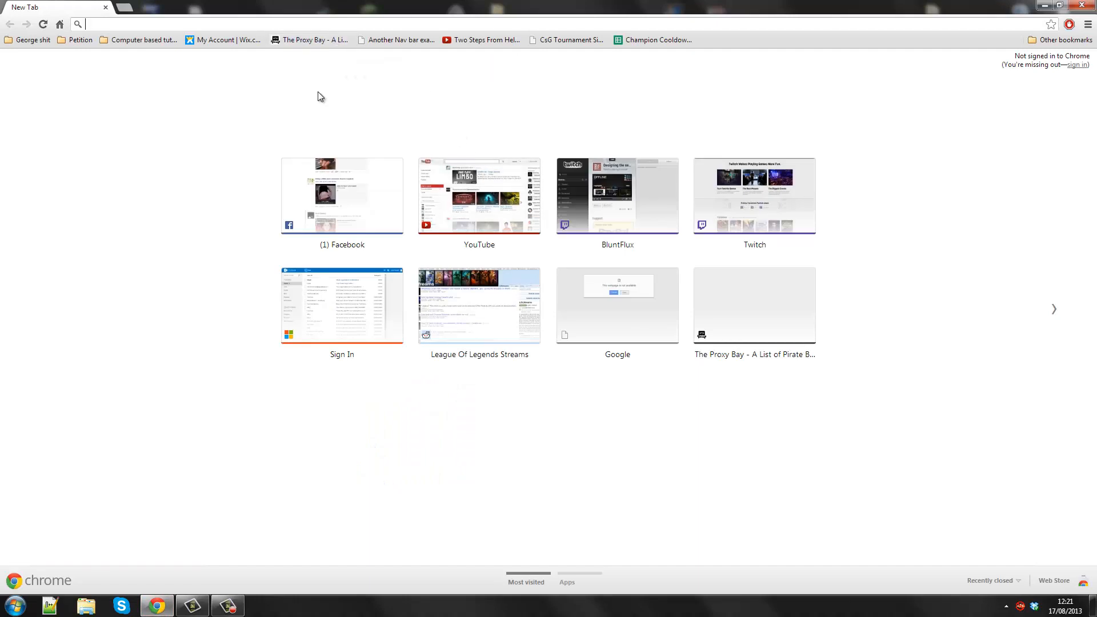
pyautogui.moveTo(272, 121)
pyautogui.write('fee')
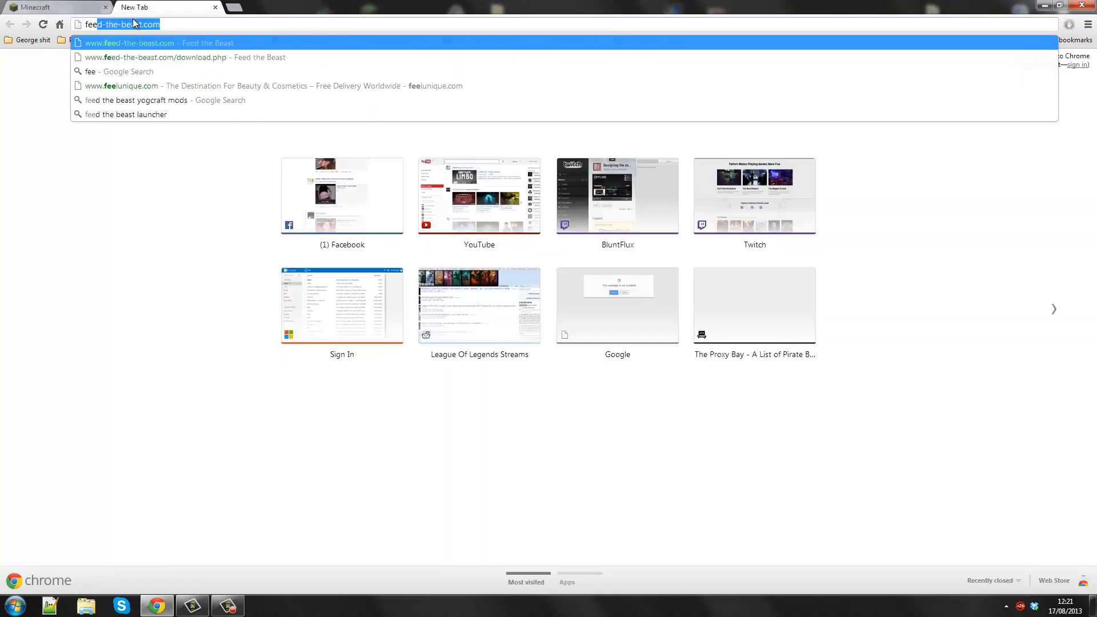
# Step: Open feed-the-beast.com and sign in to the Minecraft account on minecraft.net
pyautogui.click(40, 7)
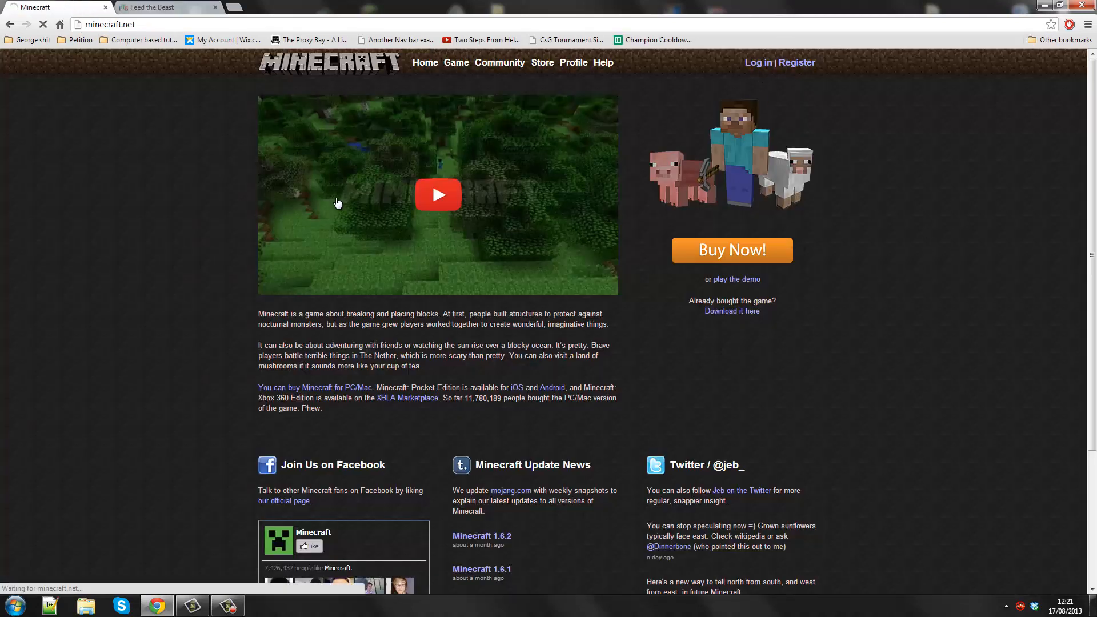
pyautogui.click(275, 272)
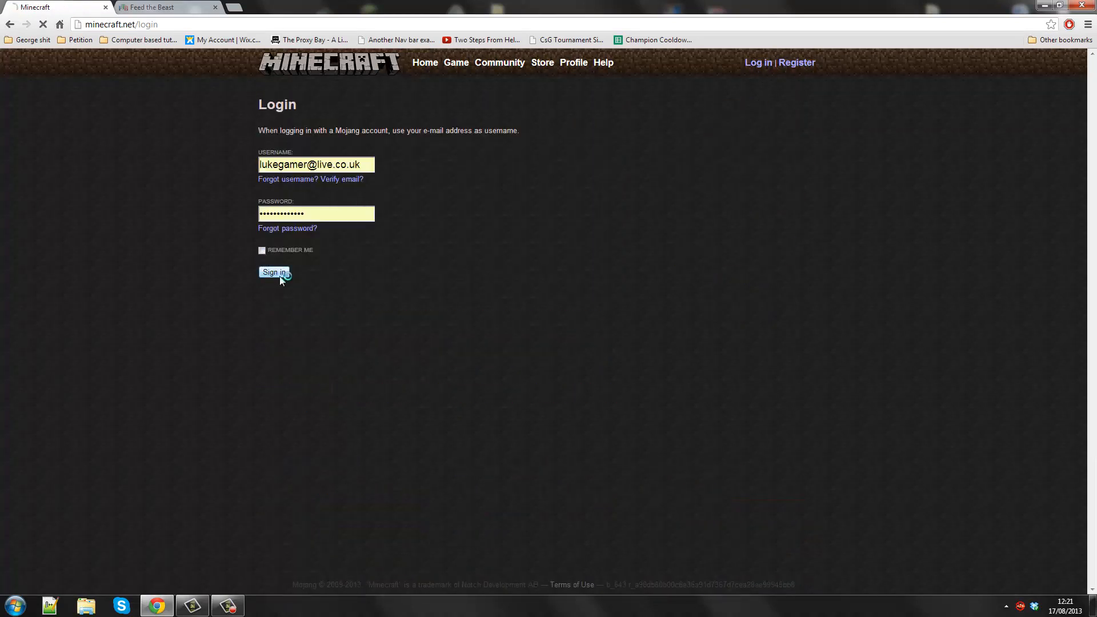
pyautogui.click(272, 272)
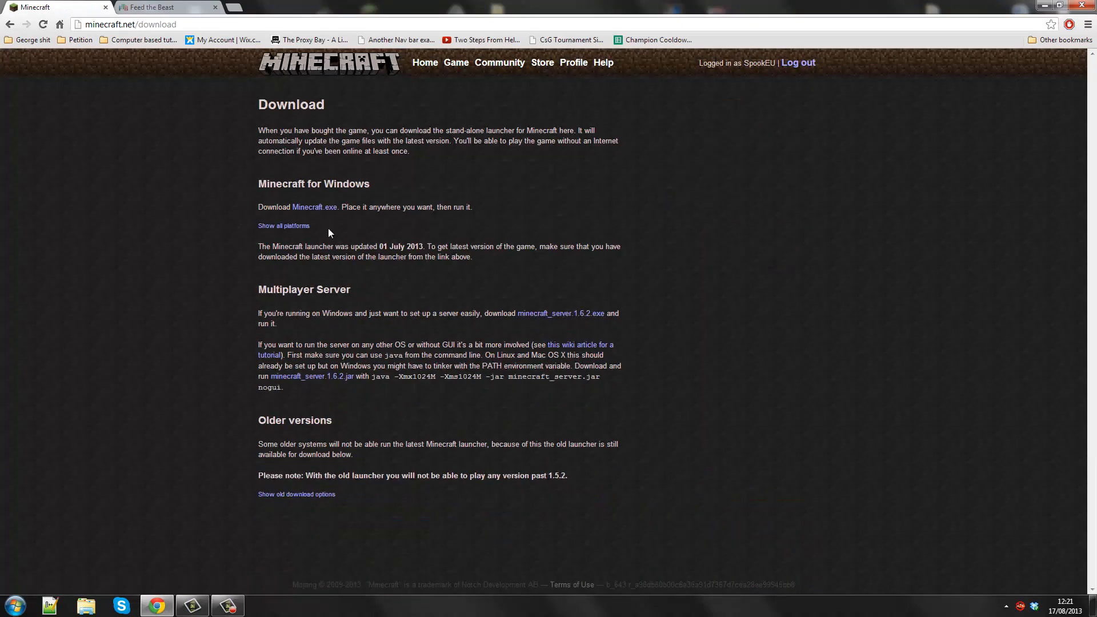
pyautogui.moveTo(255, 296)
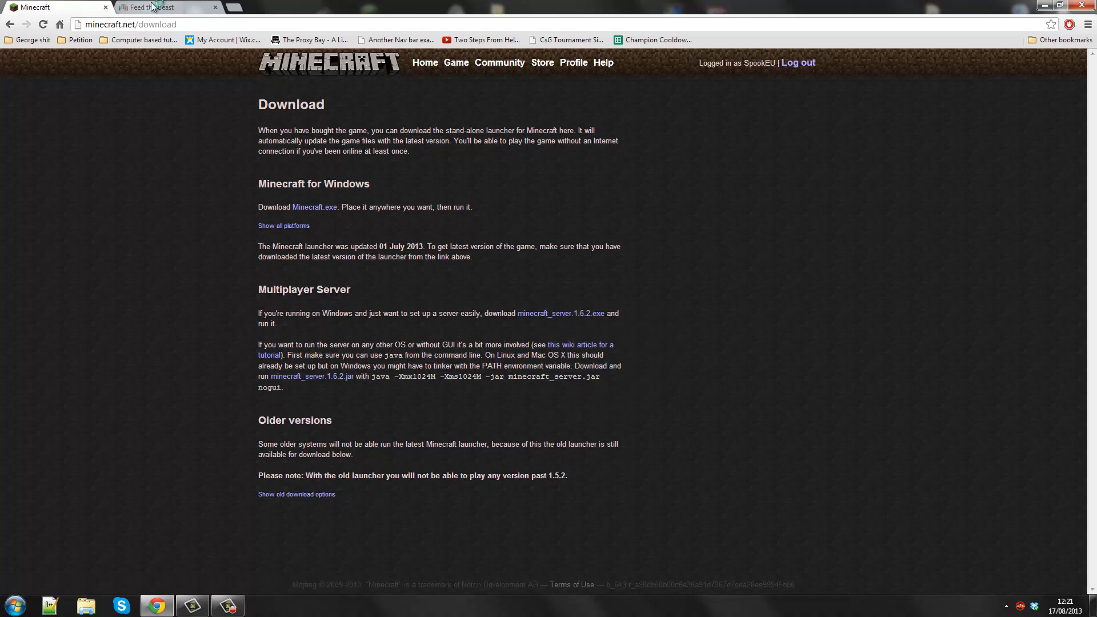
# Step: Navigate the Feed the Beast site to its modpack server downloads list
pyautogui.click(155, 6)
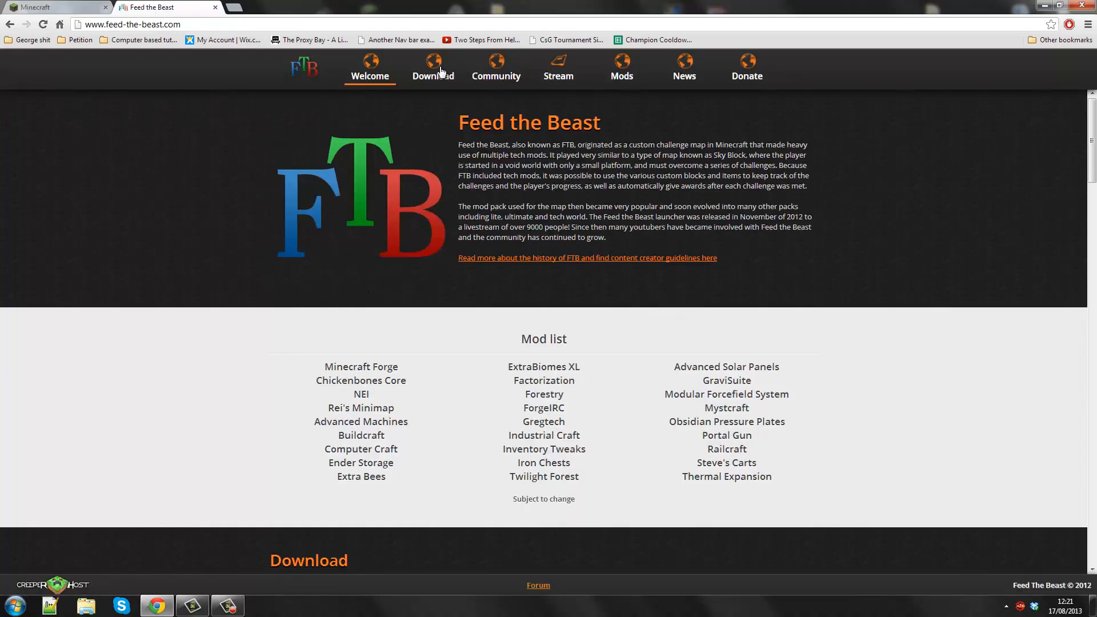
pyautogui.click(433, 69)
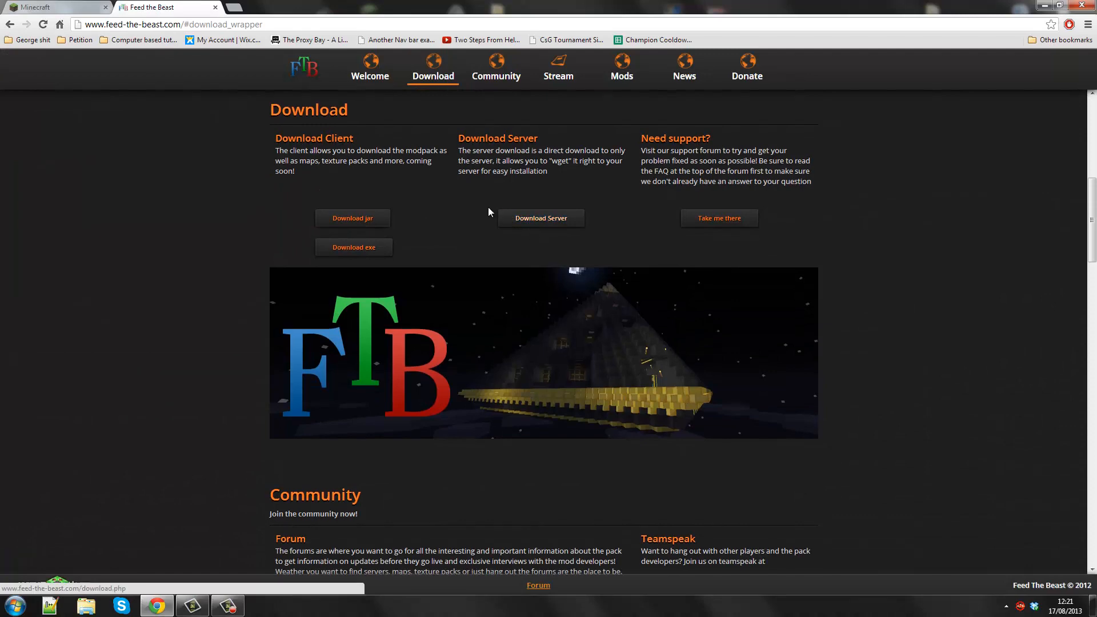
pyautogui.click(540, 217)
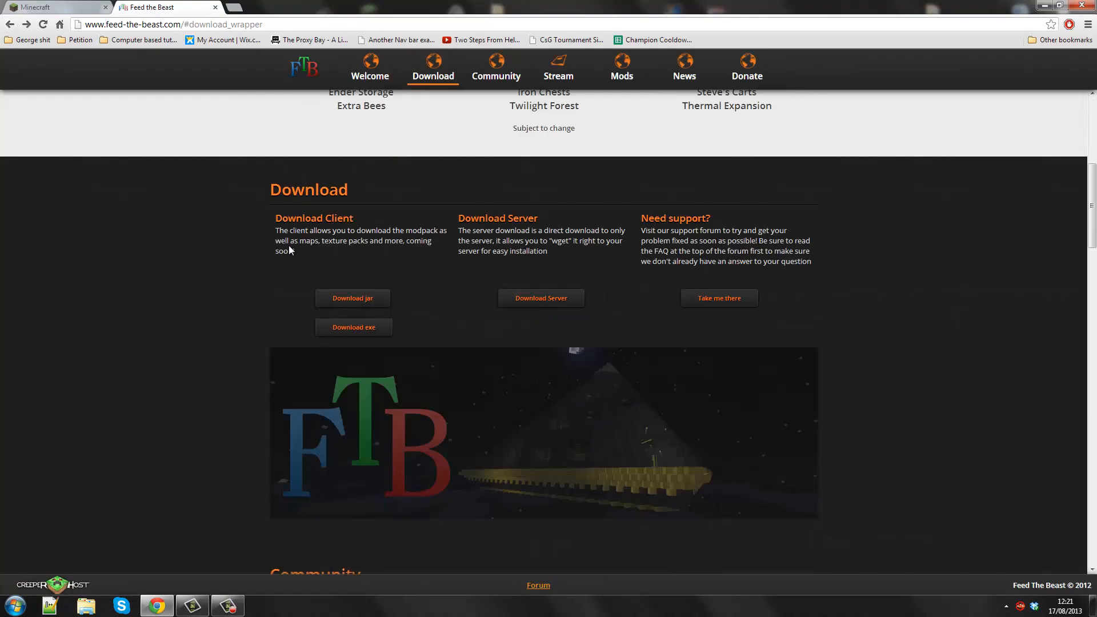
pyautogui.scroll(-3)
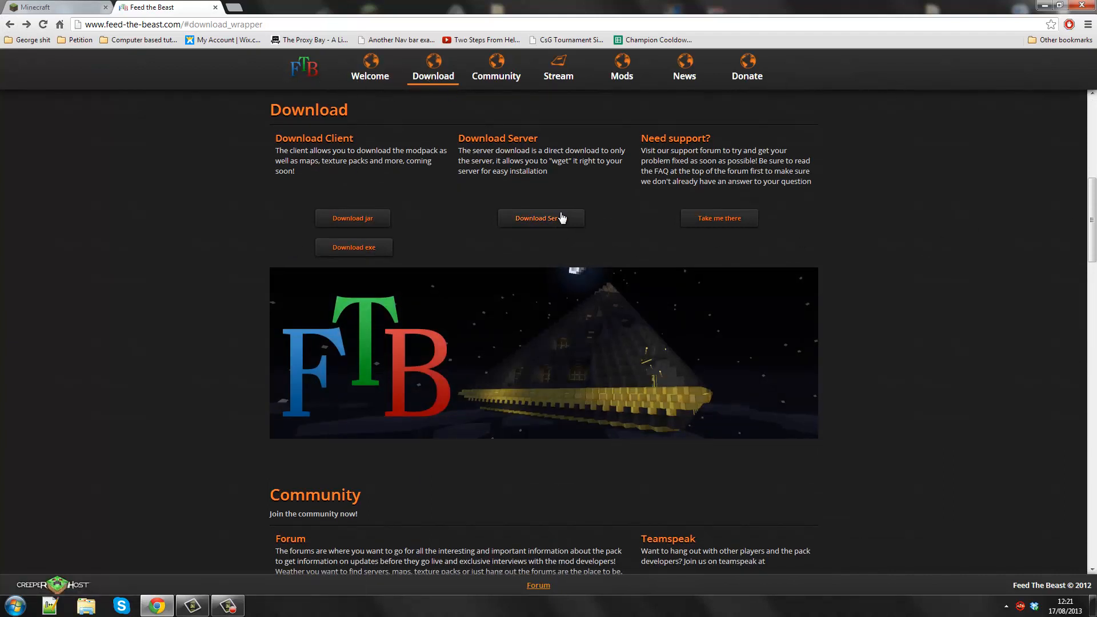
pyautogui.click(542, 218)
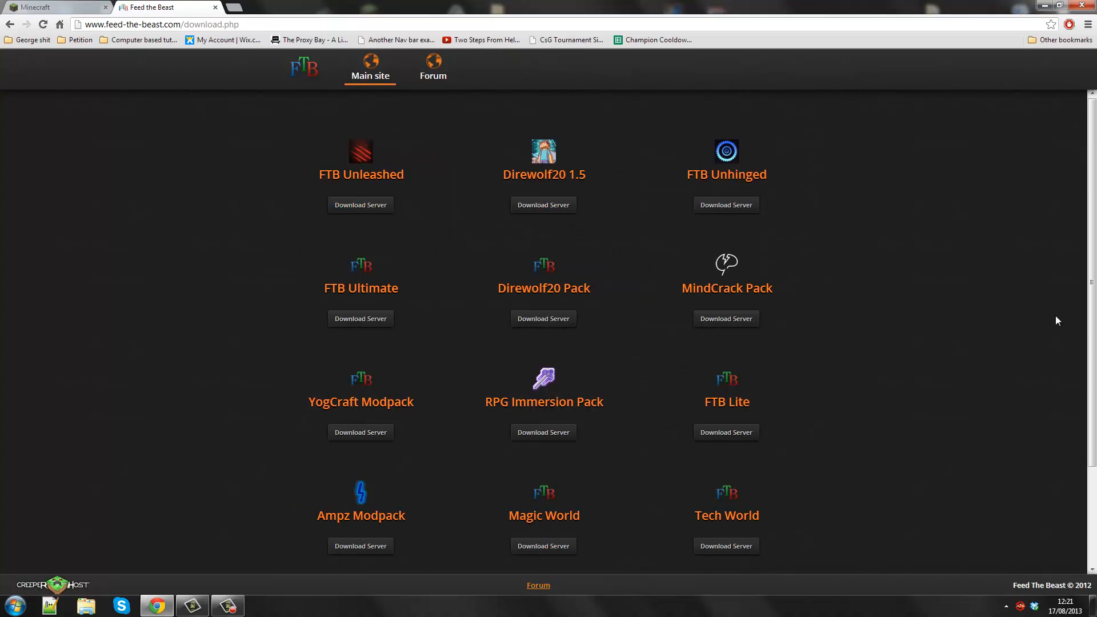
pyautogui.scroll(-3)
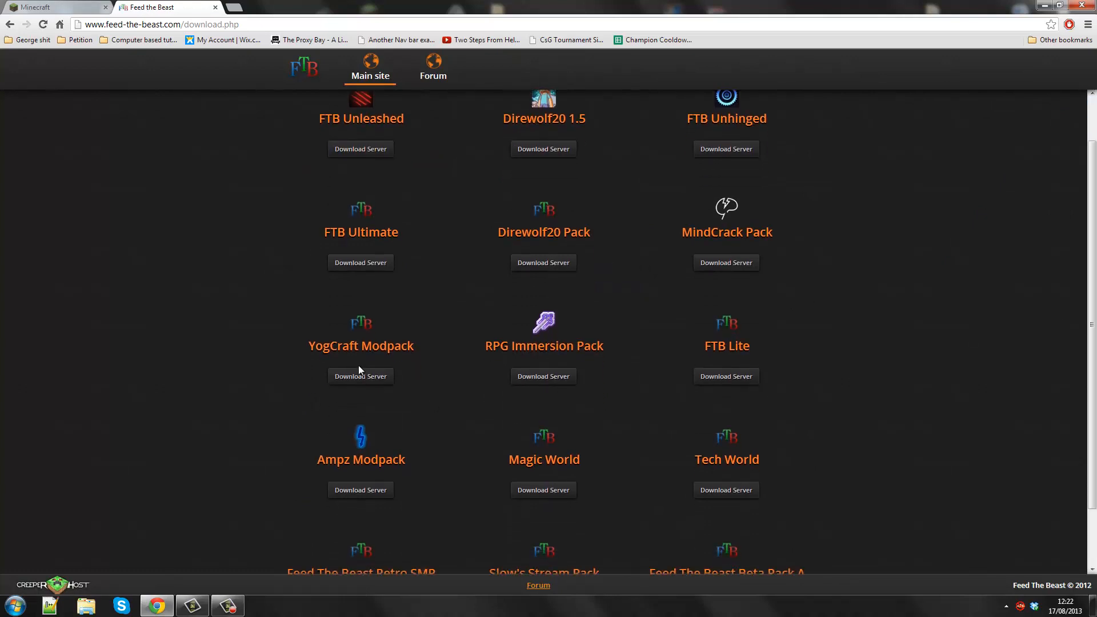
# Step: Download the YogCraft Modpack server zip and set it to open when finished
pyautogui.click(361, 376)
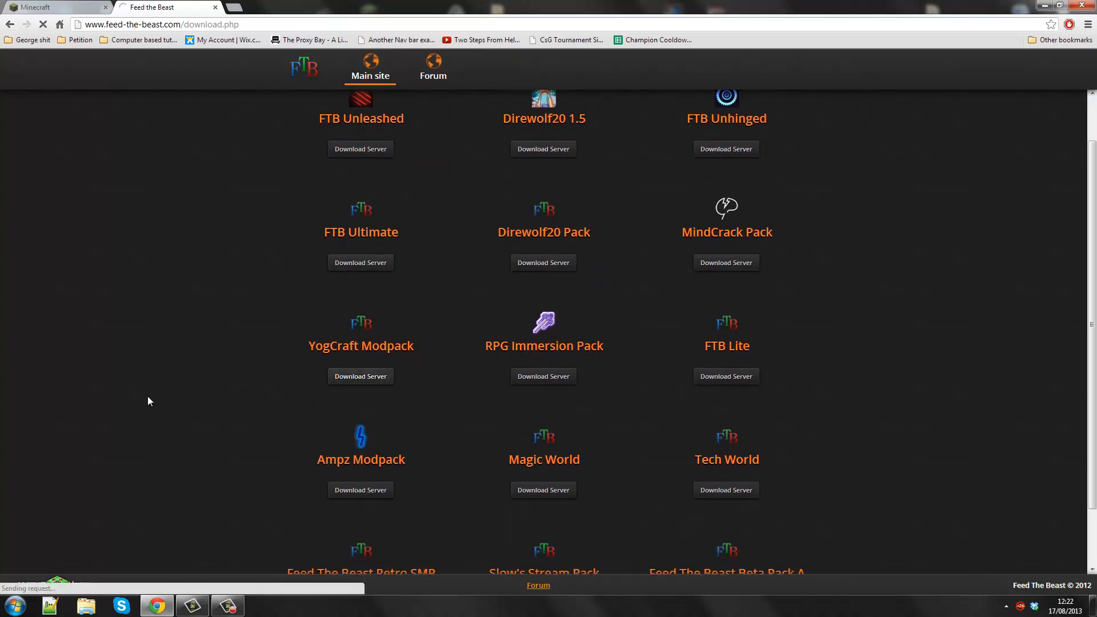
pyautogui.click(362, 376)
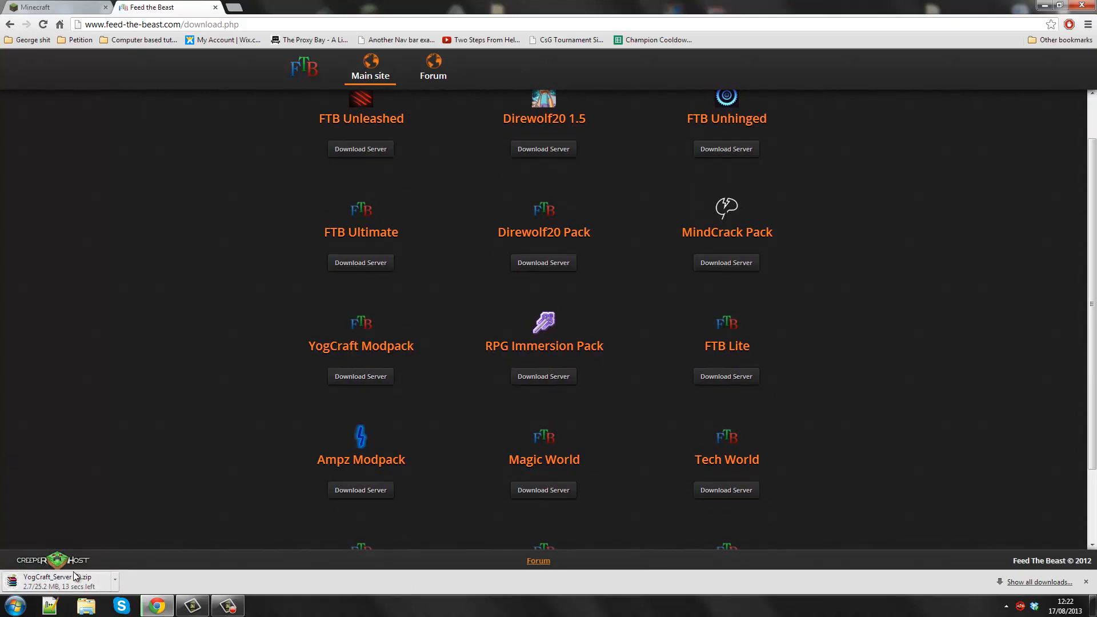
pyautogui.click(44, 16)
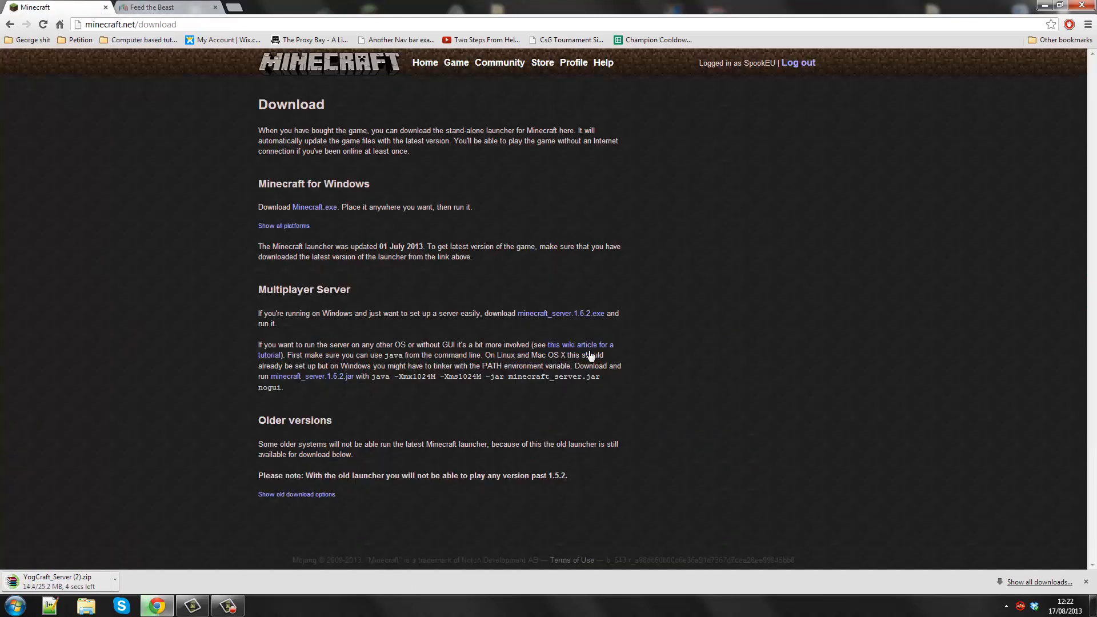
pyautogui.moveTo(275, 308)
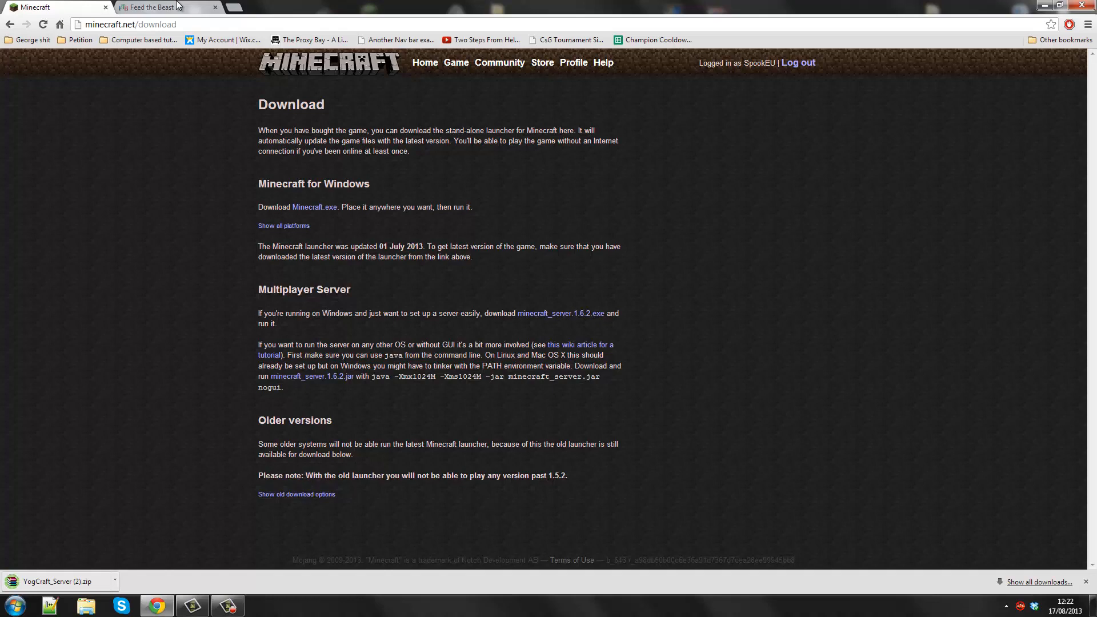
pyautogui.click(154, 6)
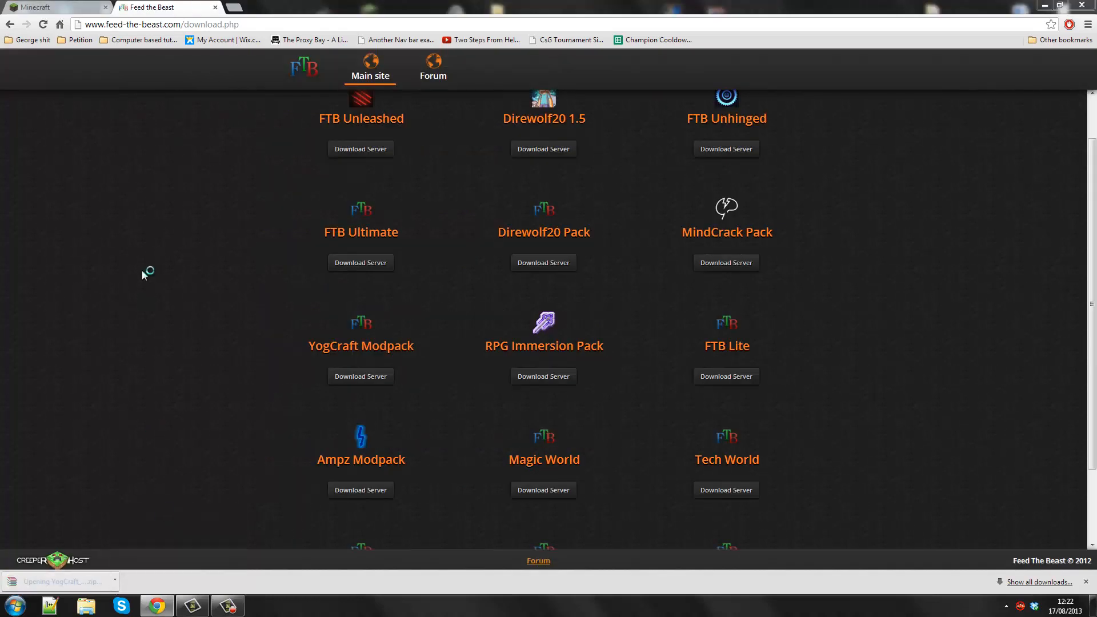
# Step: View YogCraft_Server (2).zip in WinRAR, go up to Downloads and select the zip
pyautogui.click(57, 580)
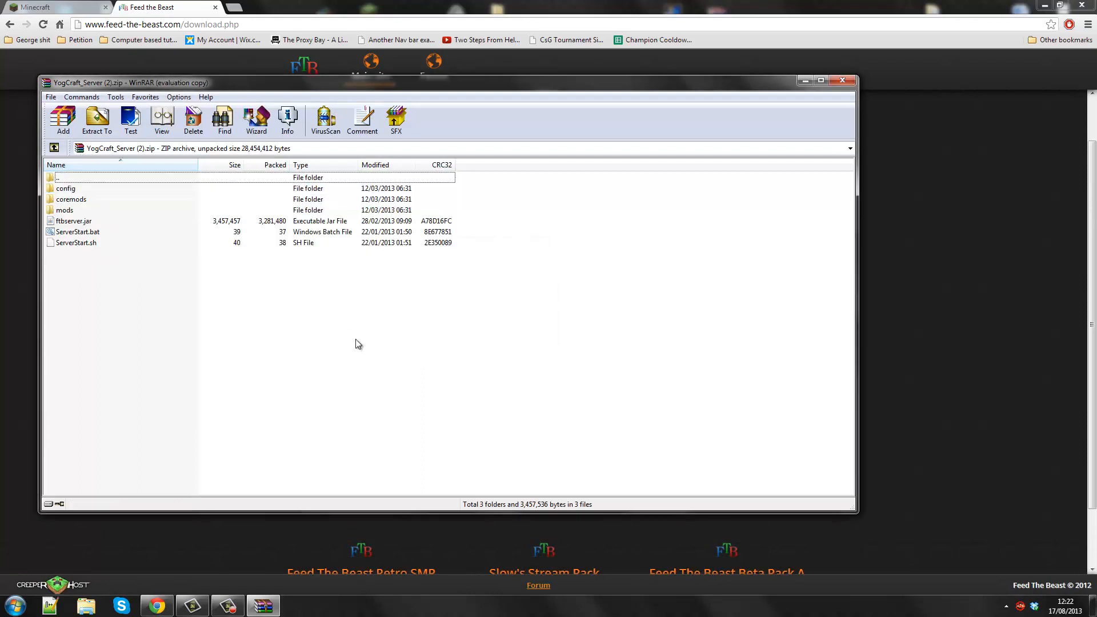
pyautogui.moveTo(275, 306)
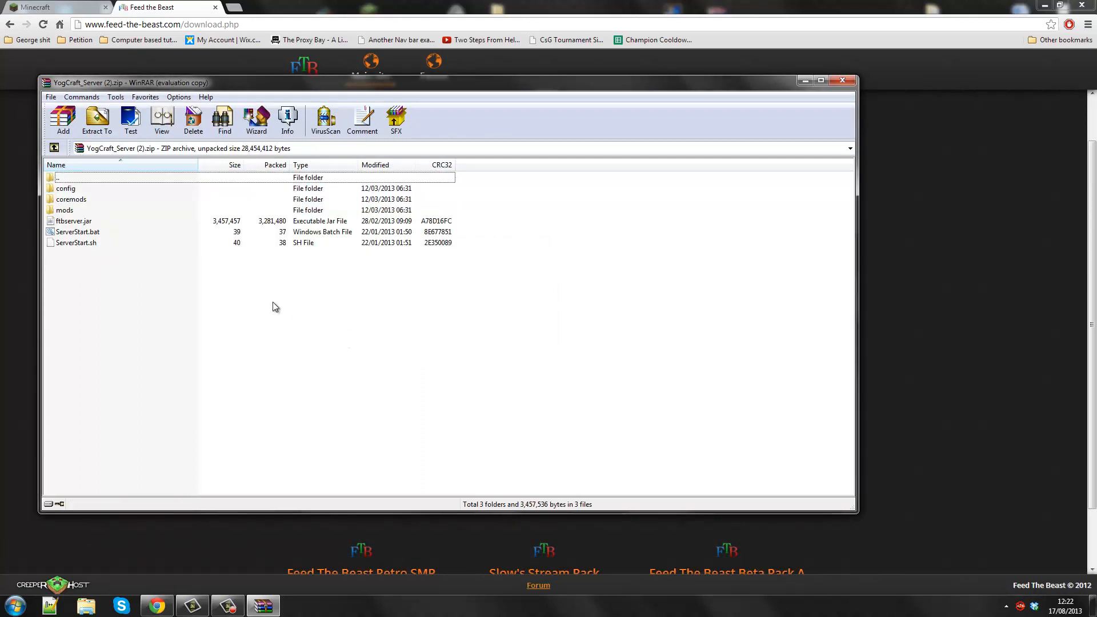
pyautogui.click(114, 177)
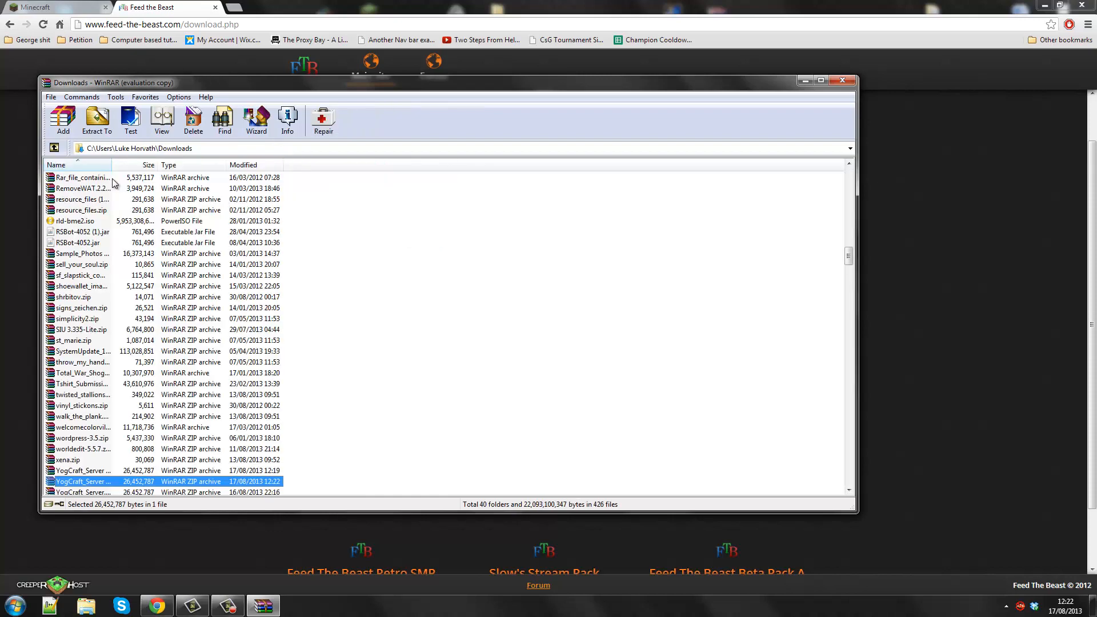
pyautogui.moveTo(117, 226)
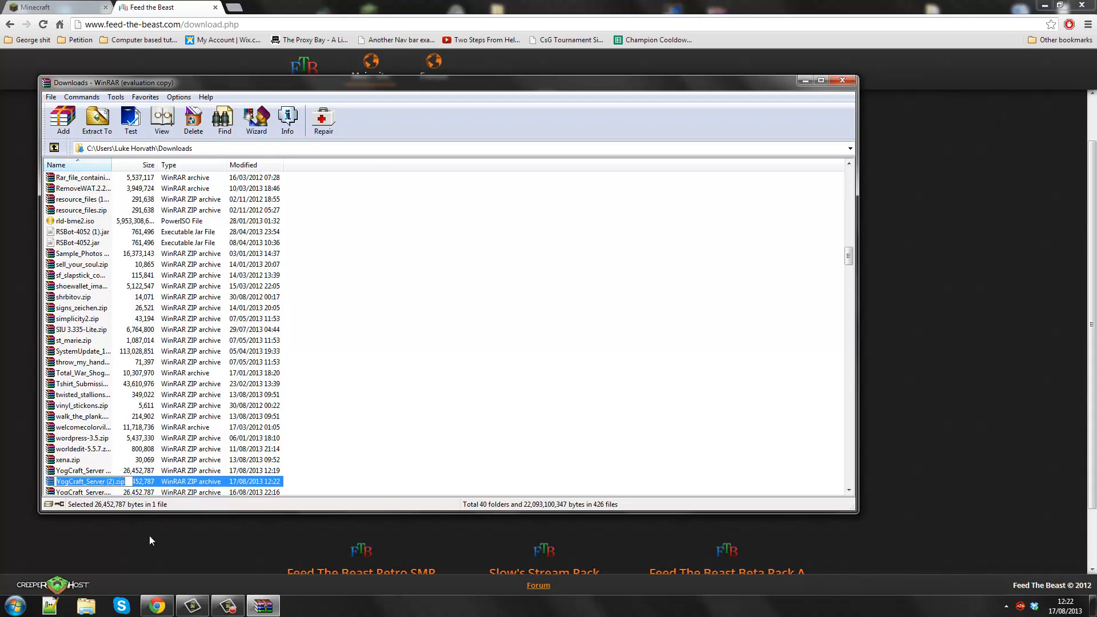
pyautogui.click(83, 491)
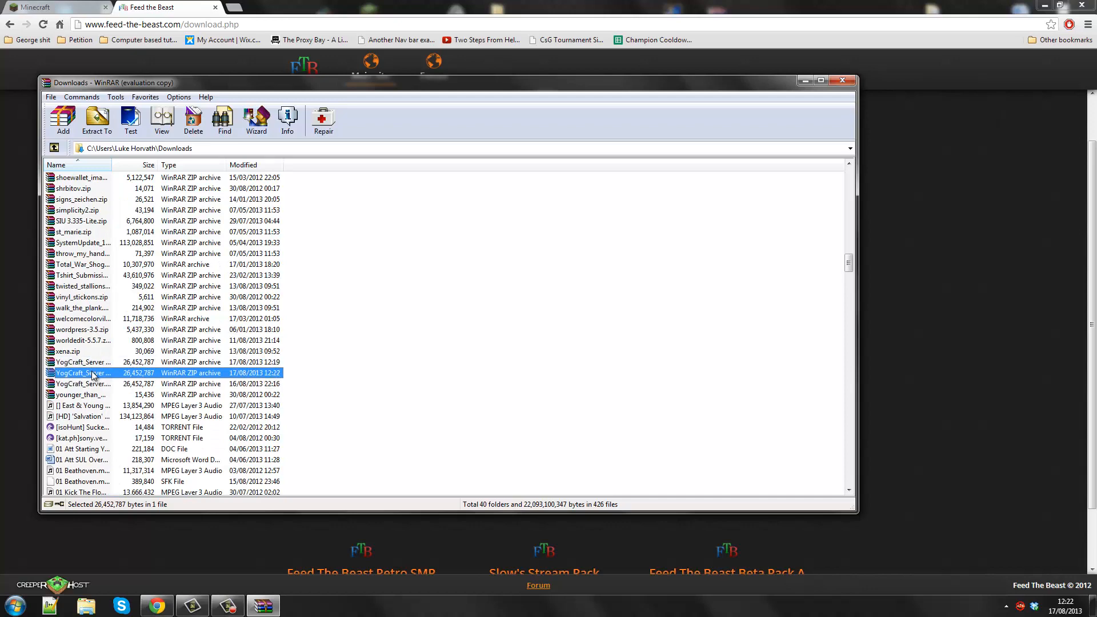
# Step: Extract the archive to Desktop > Yogcraft Server and close WinRAR
pyautogui.click(96, 117)
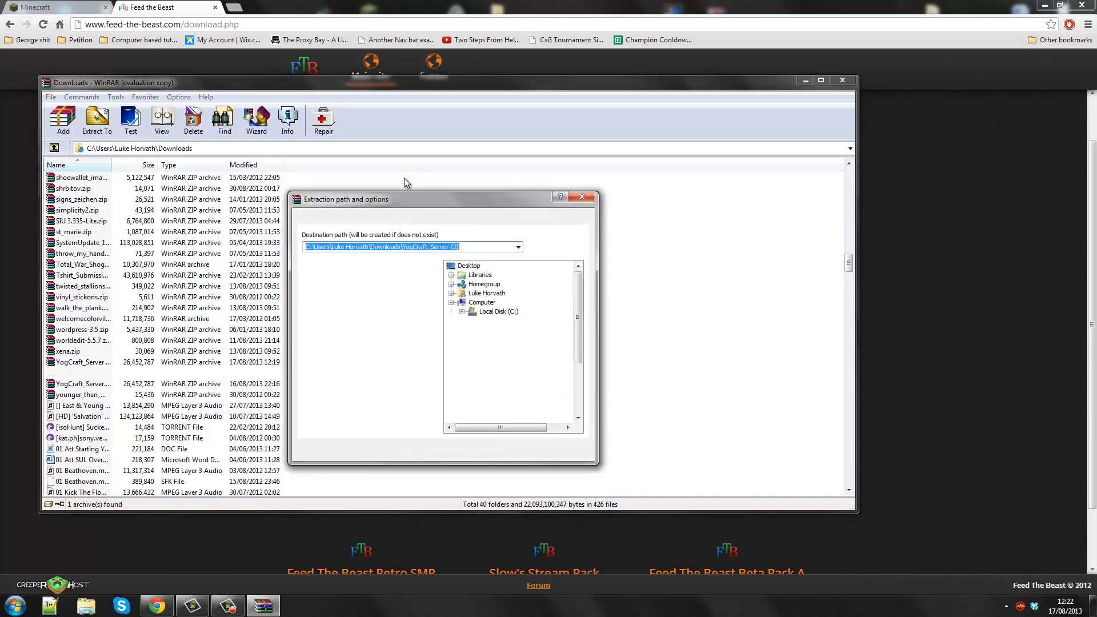
pyautogui.moveTo(536, 303)
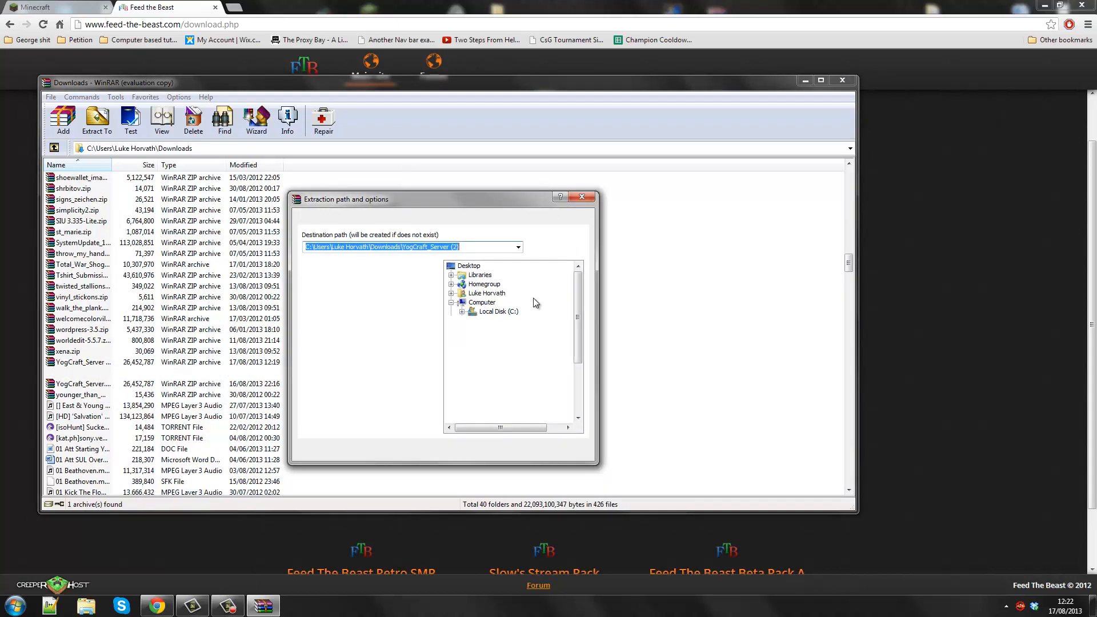
pyautogui.moveTo(518, 327)
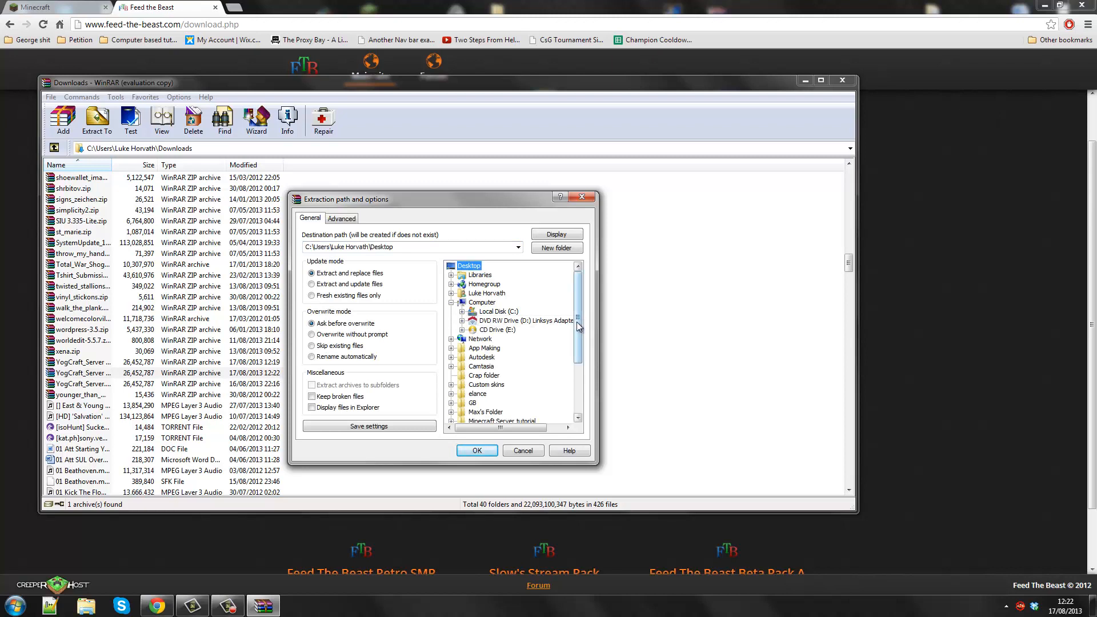
pyautogui.scroll(-3)
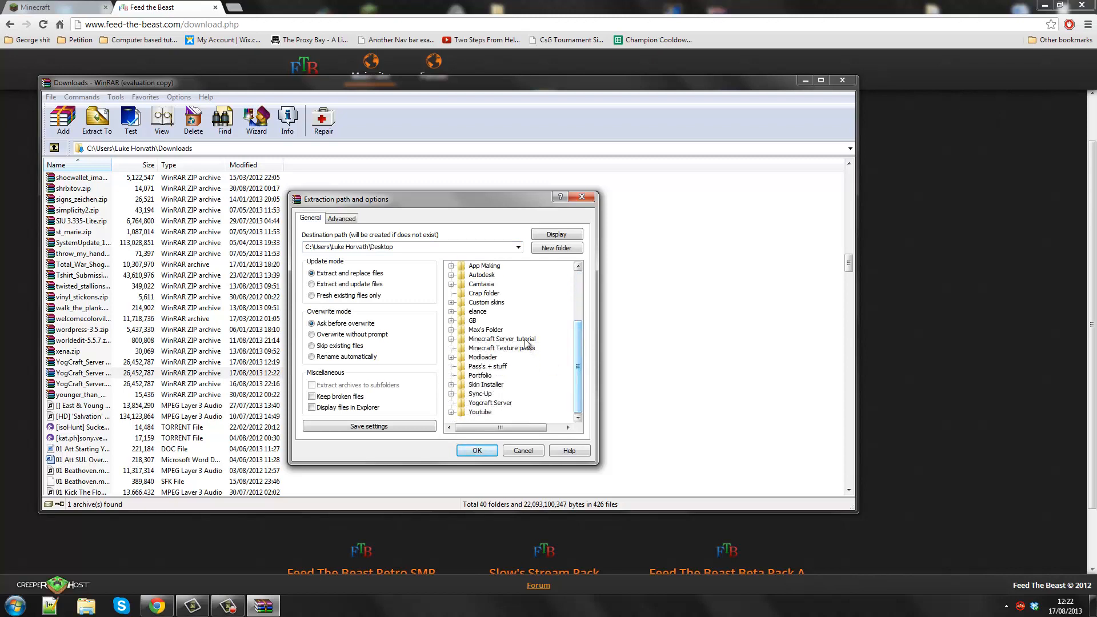
pyautogui.click(490, 402)
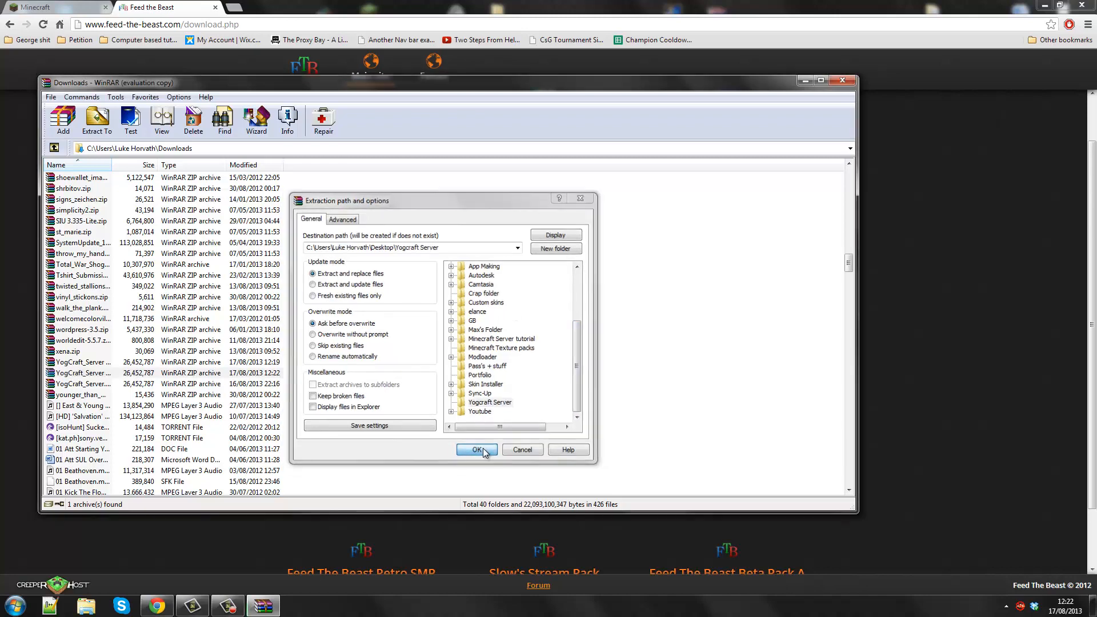
pyautogui.click(477, 451)
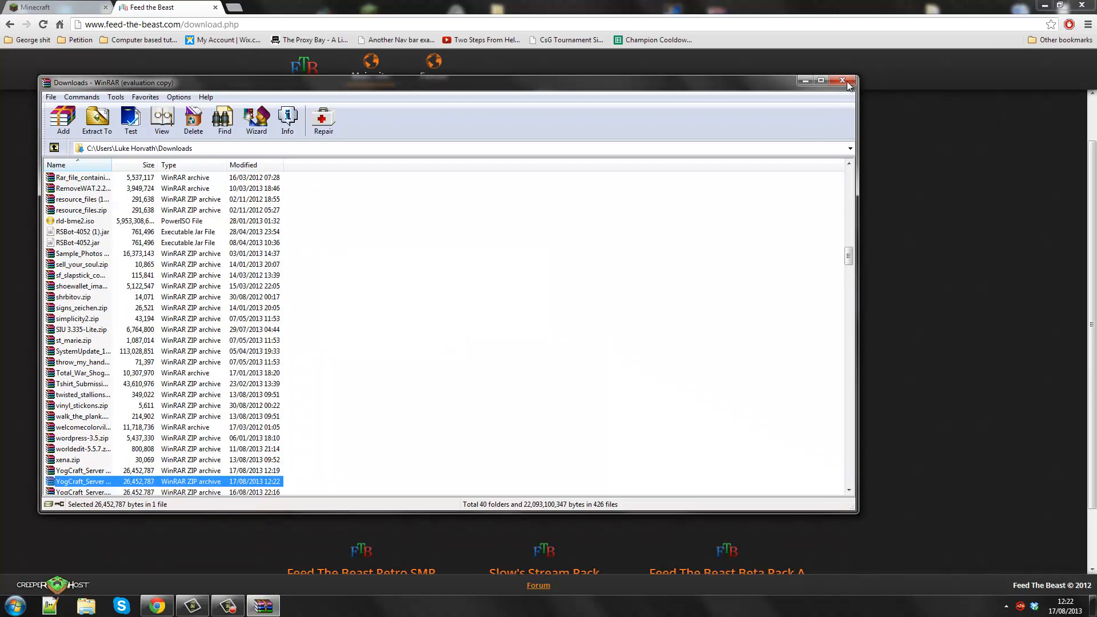
pyautogui.click(842, 80)
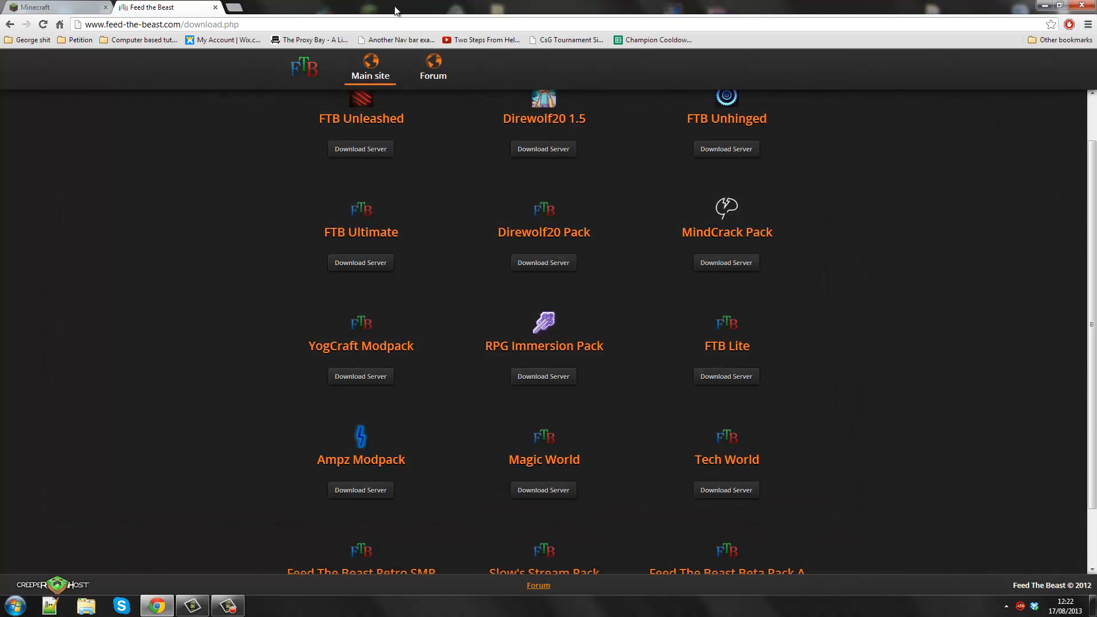
# Step: Reveal the desktop, reposition the Yogcraft Server folder and open it in File Explorer
pyautogui.click(38, 16)
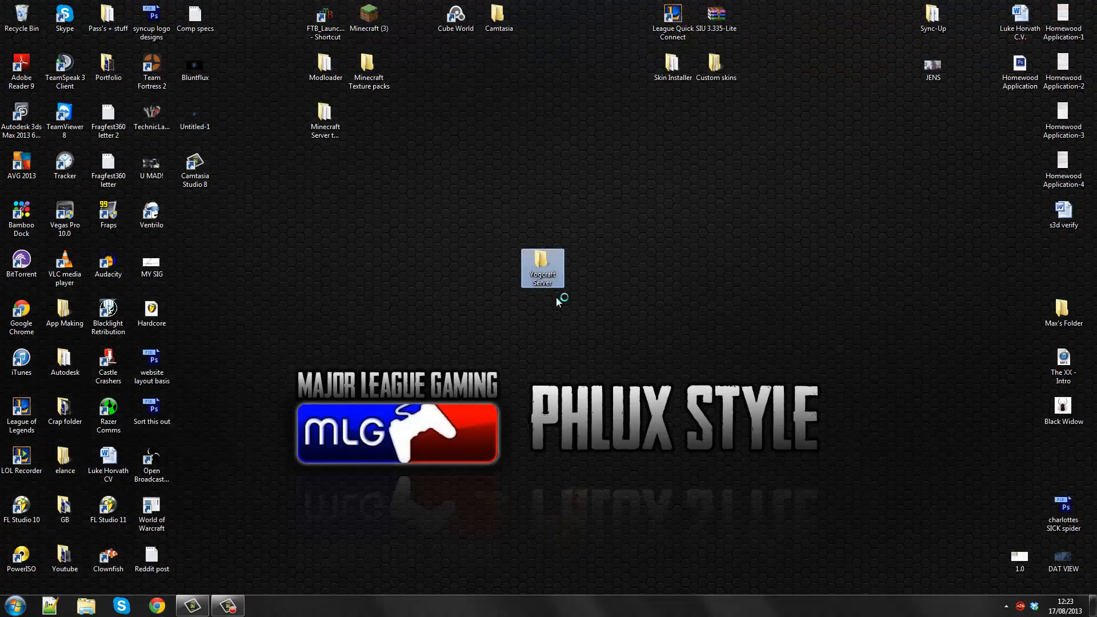
pyautogui.moveTo(542, 267); pyautogui.dragTo(671, 264)
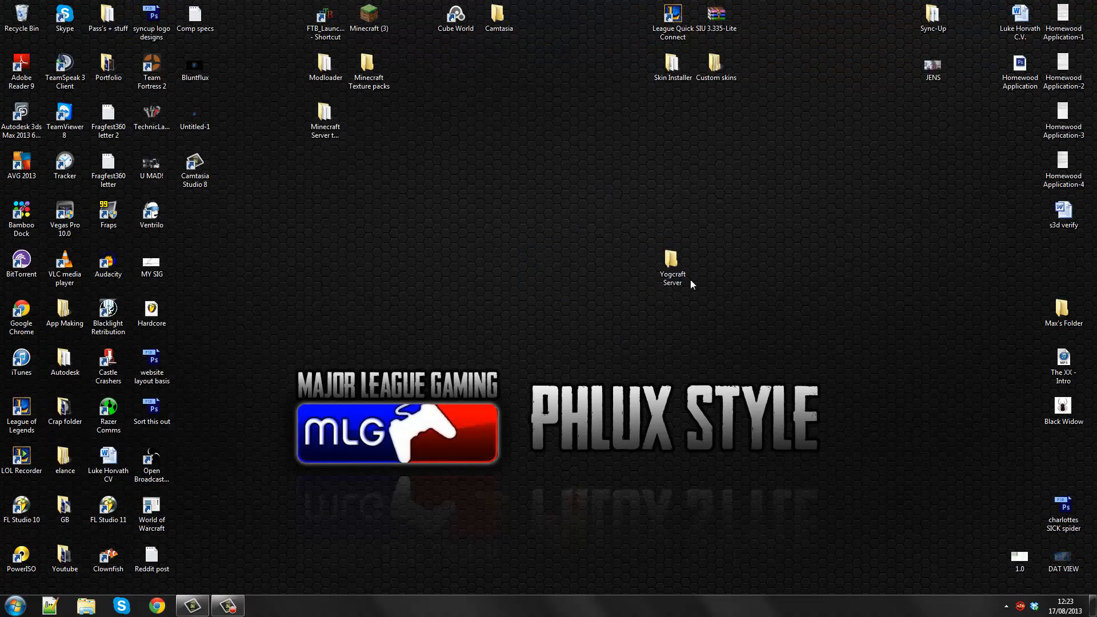
pyautogui.doubleClick(672, 260)
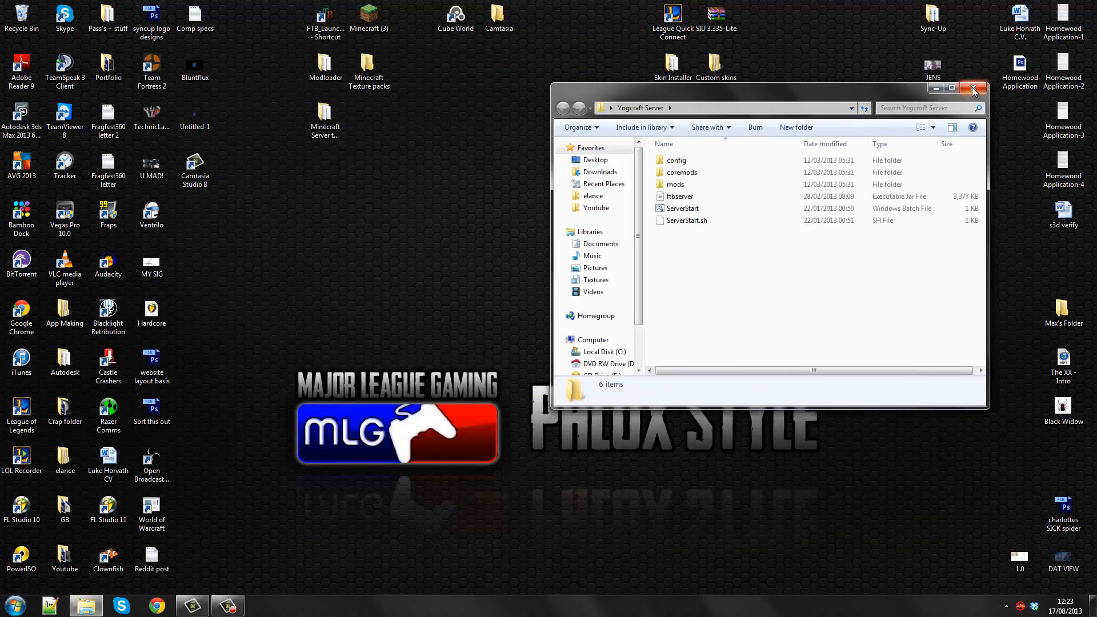
pyautogui.click(974, 87)
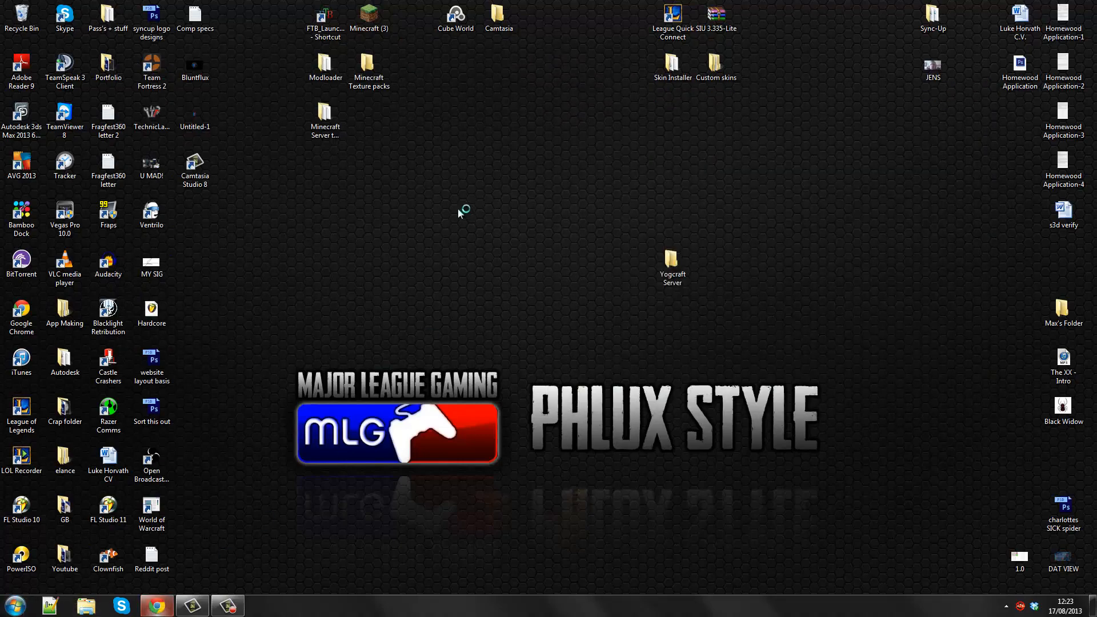
pyautogui.click(156, 606)
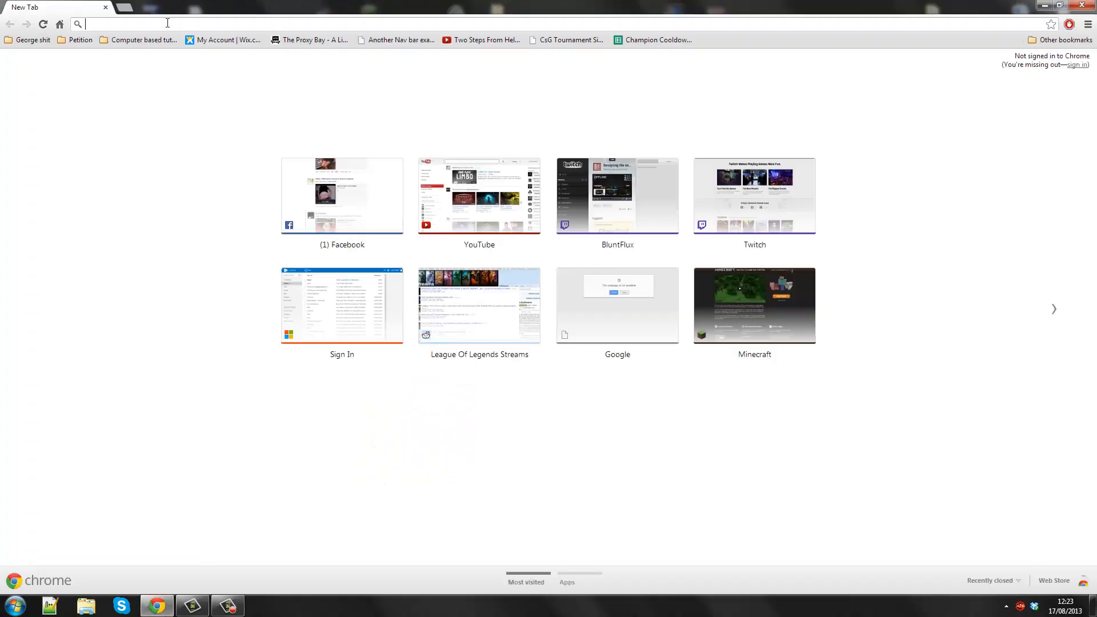
pyautogui.write('www.ipchicken.com')
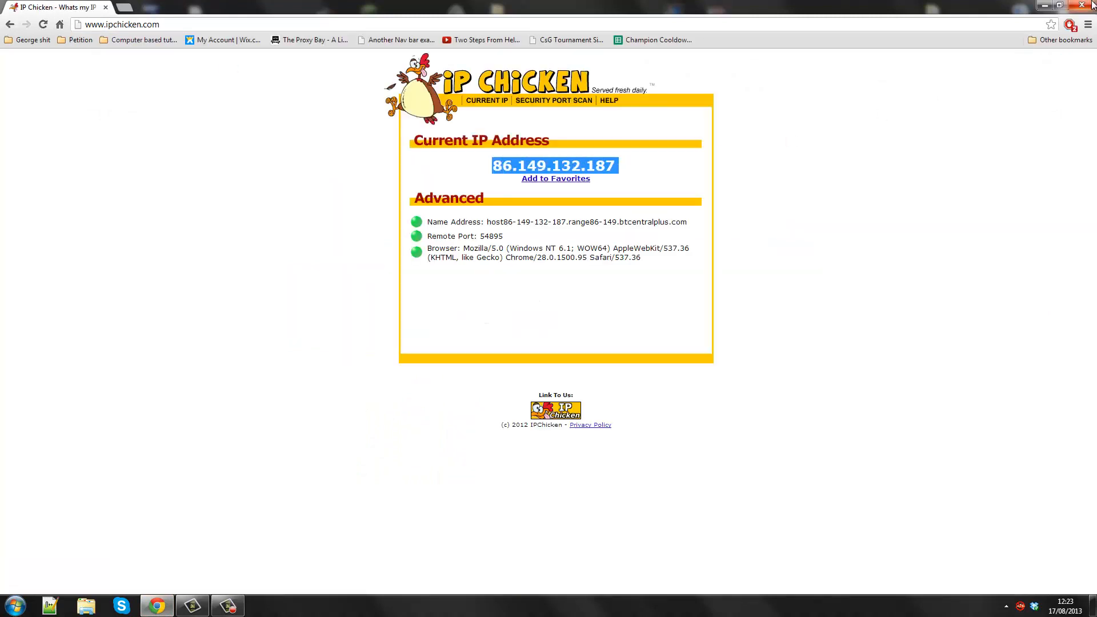
pyautogui.click(22, 600)
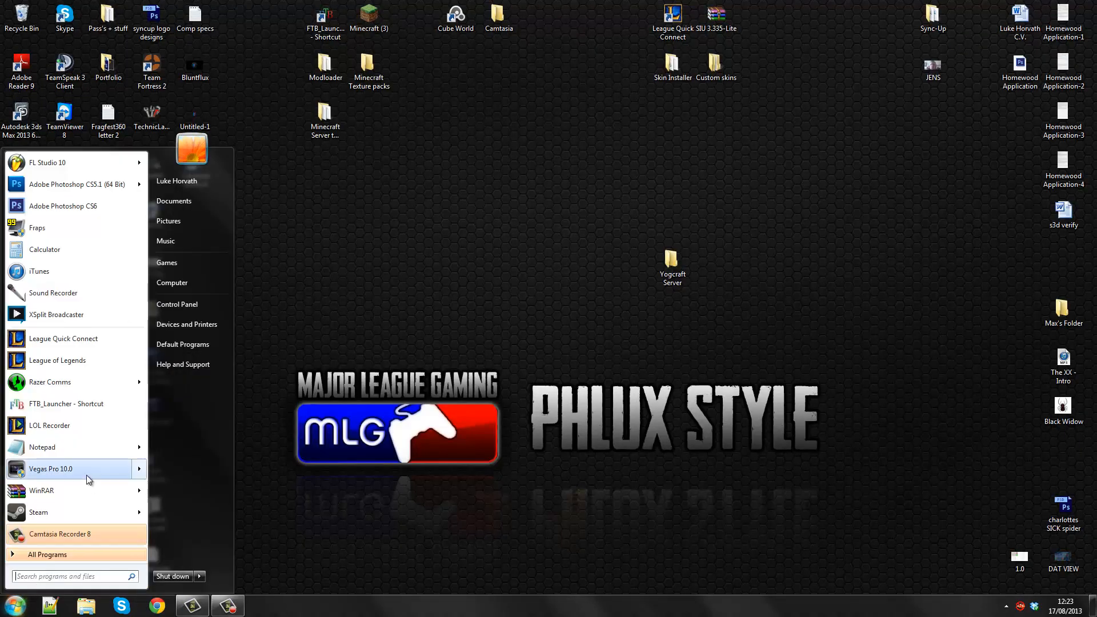
pyautogui.write('note')
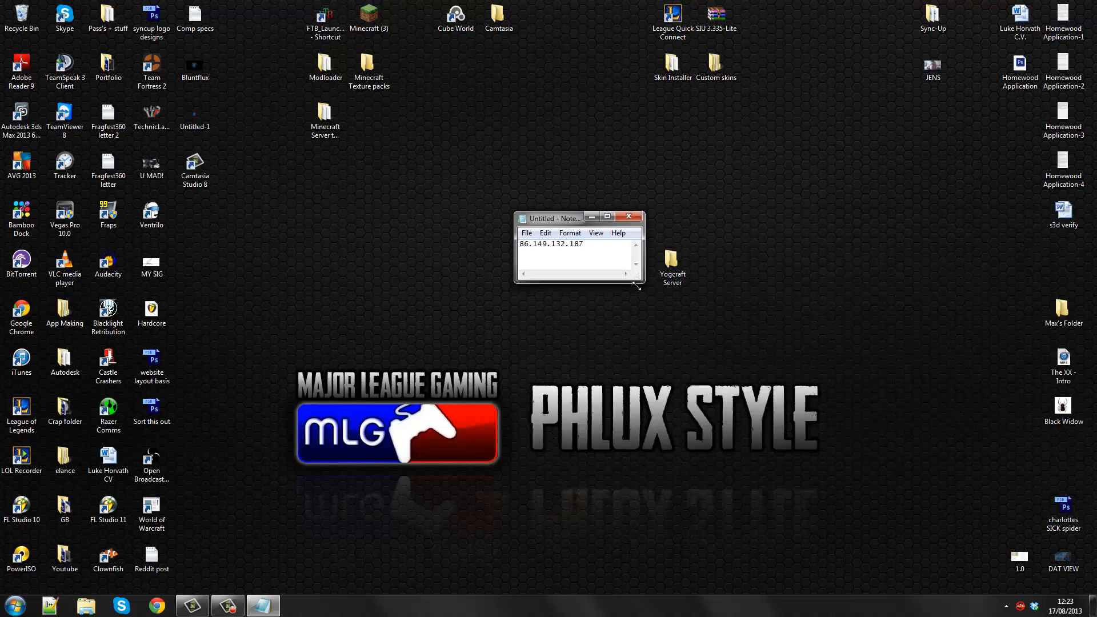
pyautogui.moveTo(551, 218); pyautogui.dragTo(857, 173)
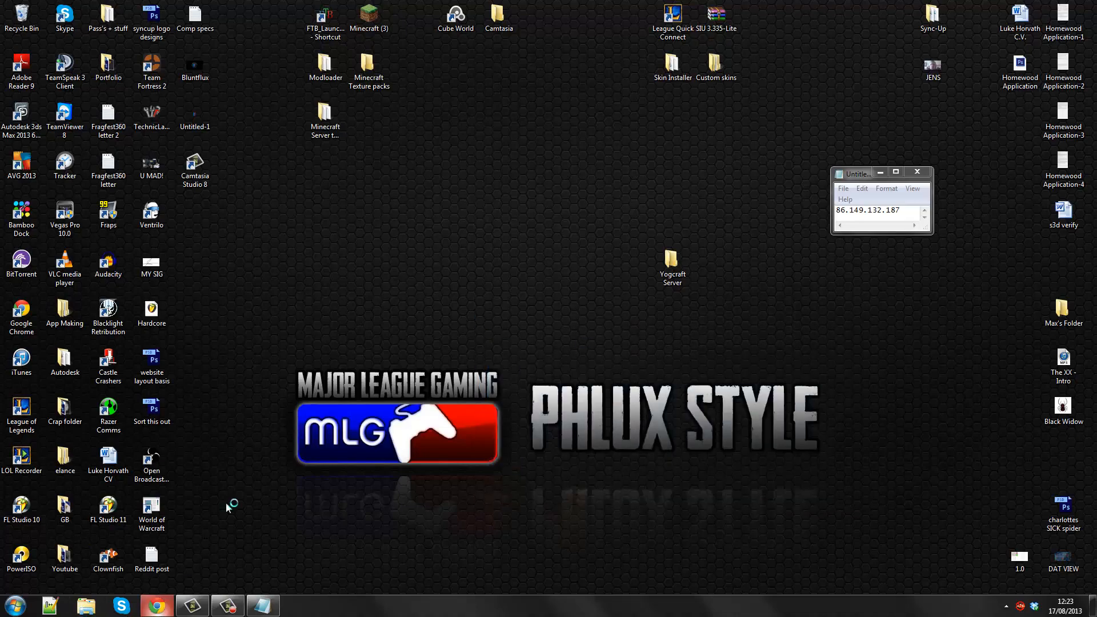
# Step: Browse to the router at 192.168.1.254 and log into its settings as admin
pyautogui.click(156, 606)
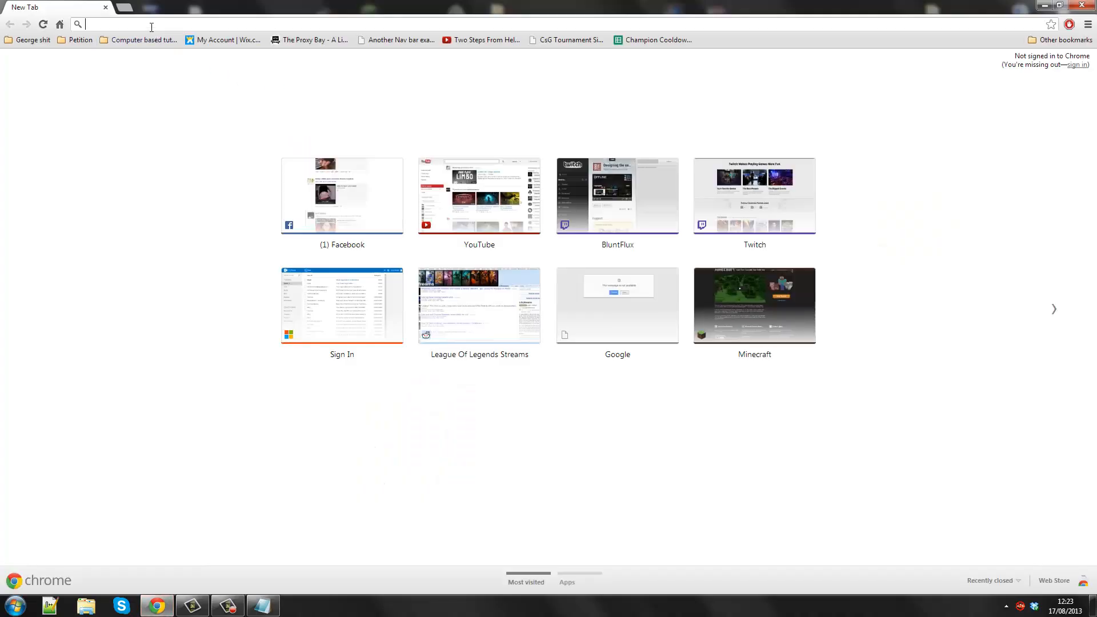
pyautogui.write('192.168.1.254')
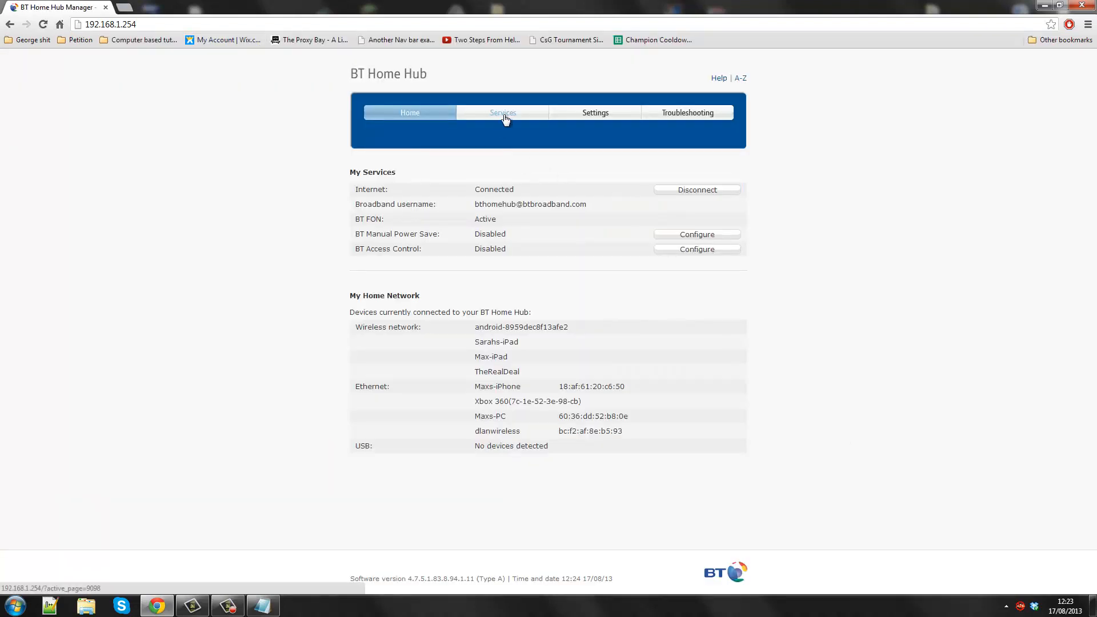
pyautogui.moveTo(586, 121)
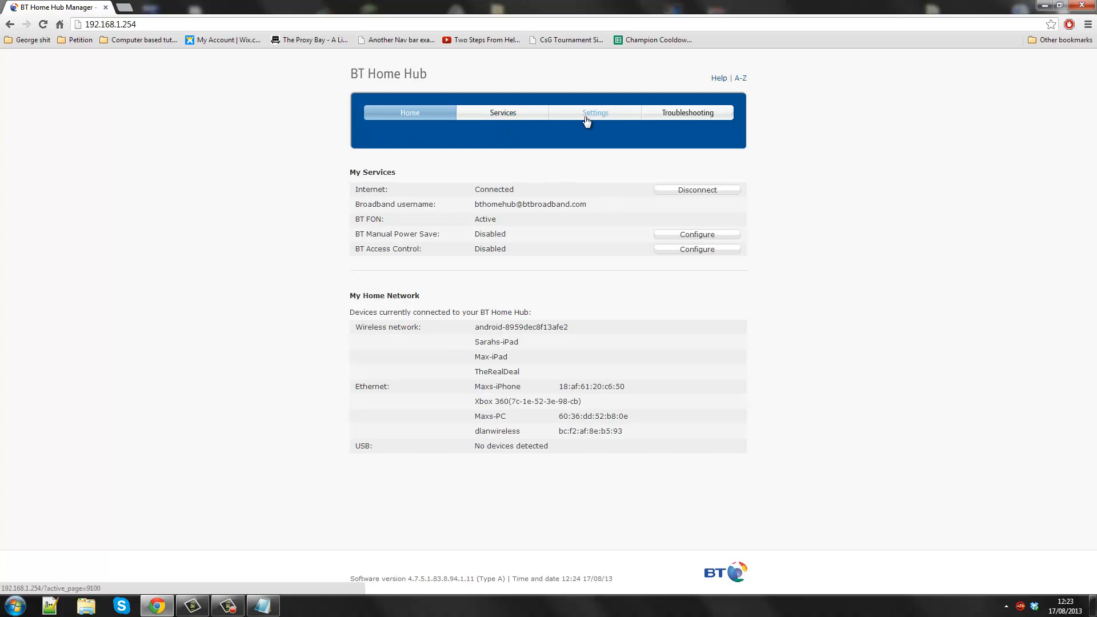
pyautogui.click(594, 112)
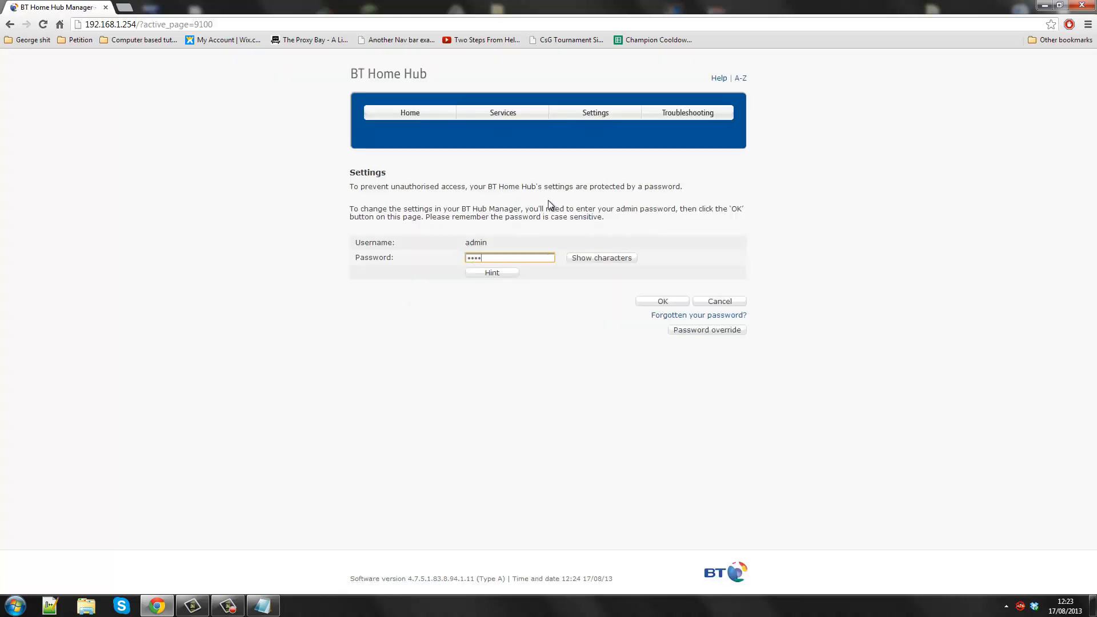
pyautogui.click(663, 302)
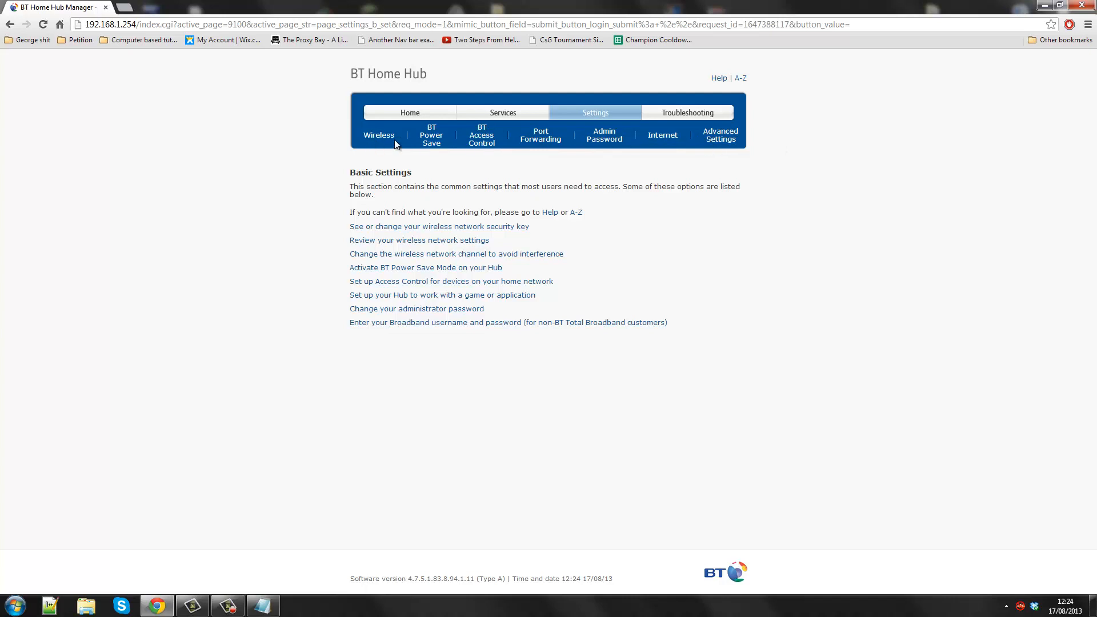
# Step: Go to Port Forwarding and head into Advanced Settings
pyautogui.click(541, 135)
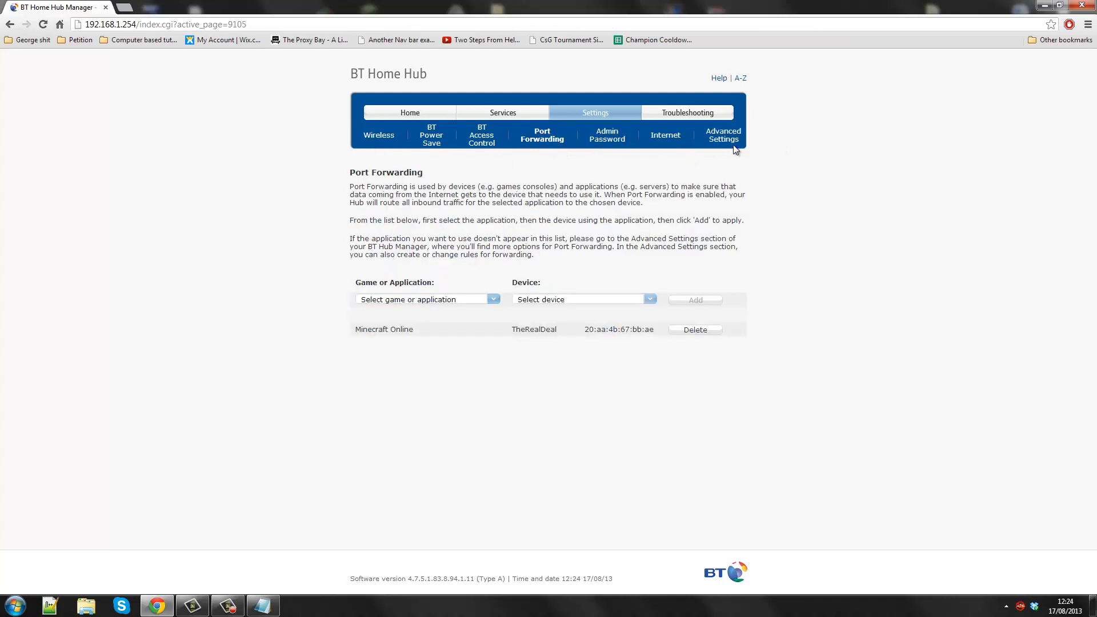
pyautogui.click(723, 135)
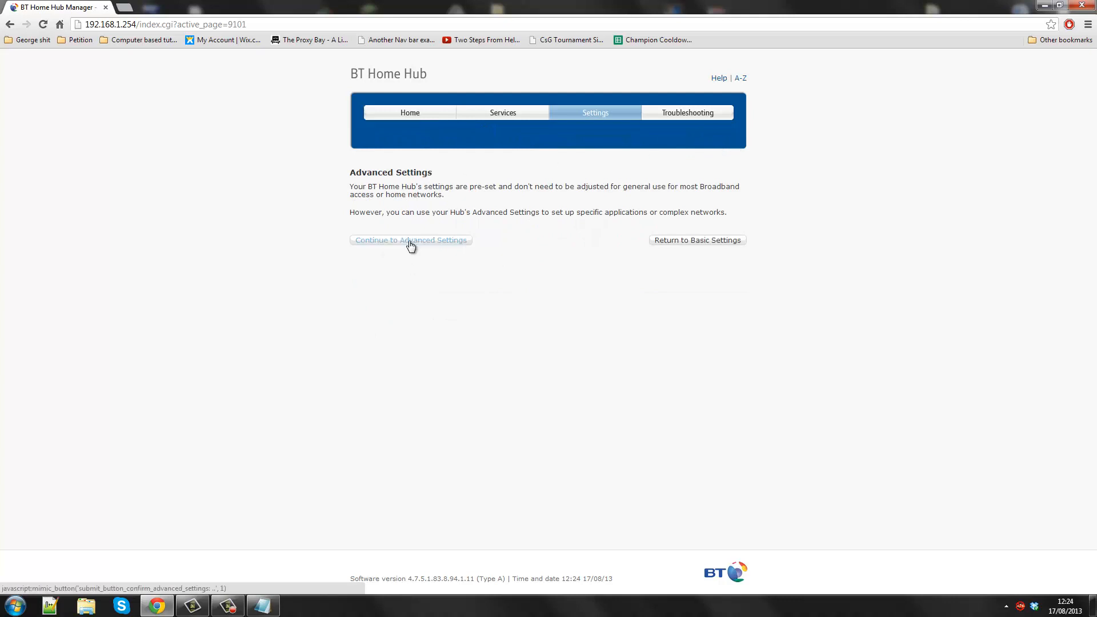
# Step: Continue to Advanced Settings > Port Forwarding and show the Supported Games & Applications list with Minecraft Online
pyautogui.click(411, 240)
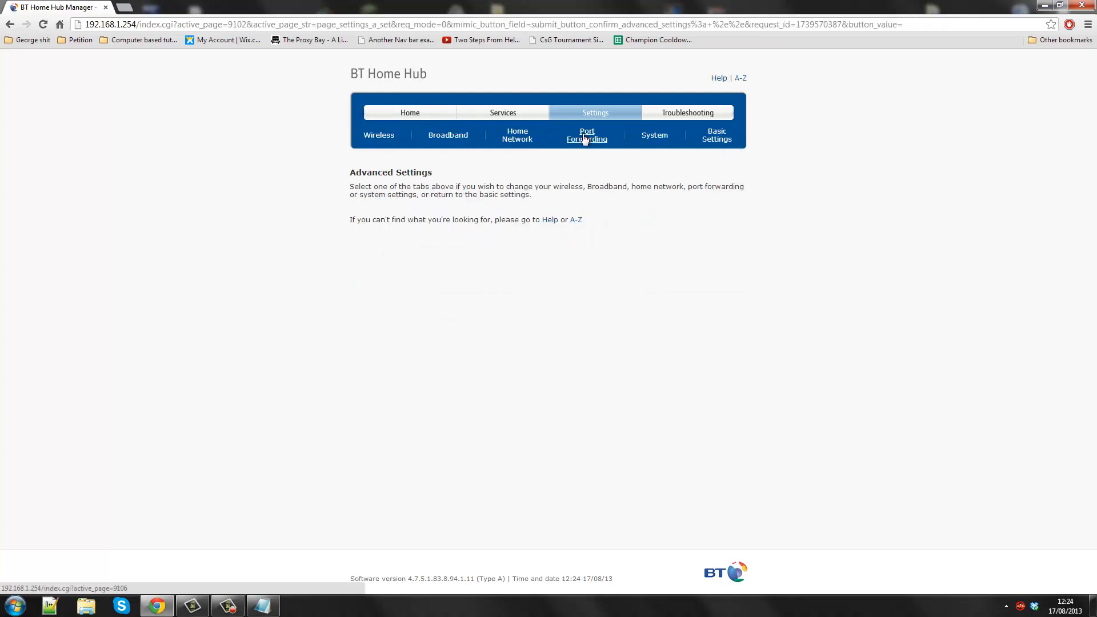
pyautogui.click(588, 135)
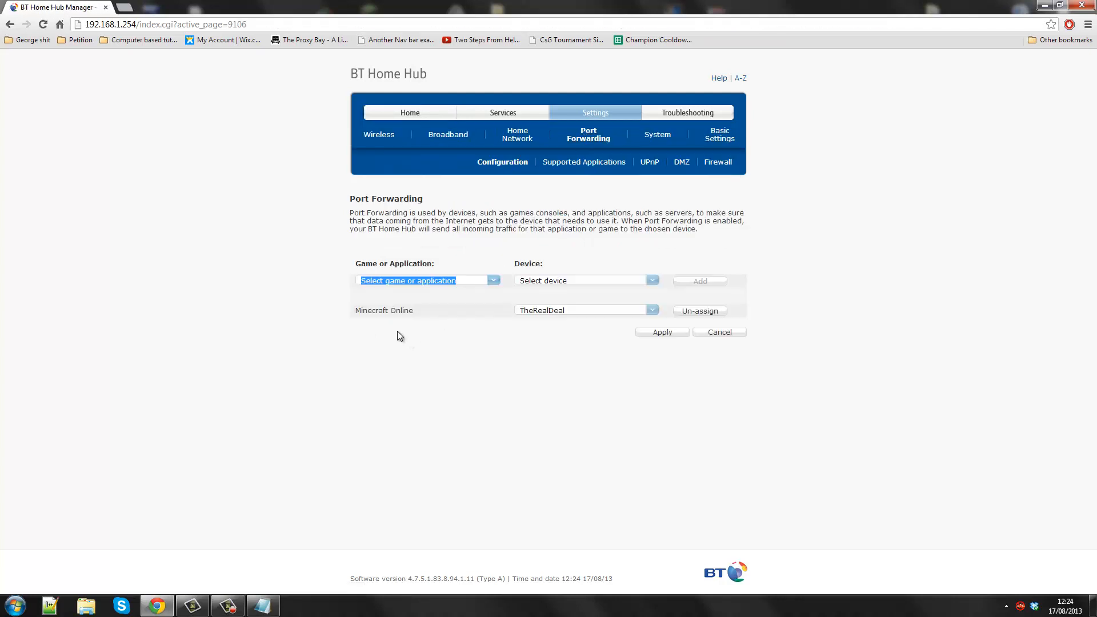
pyautogui.moveTo(588, 352)
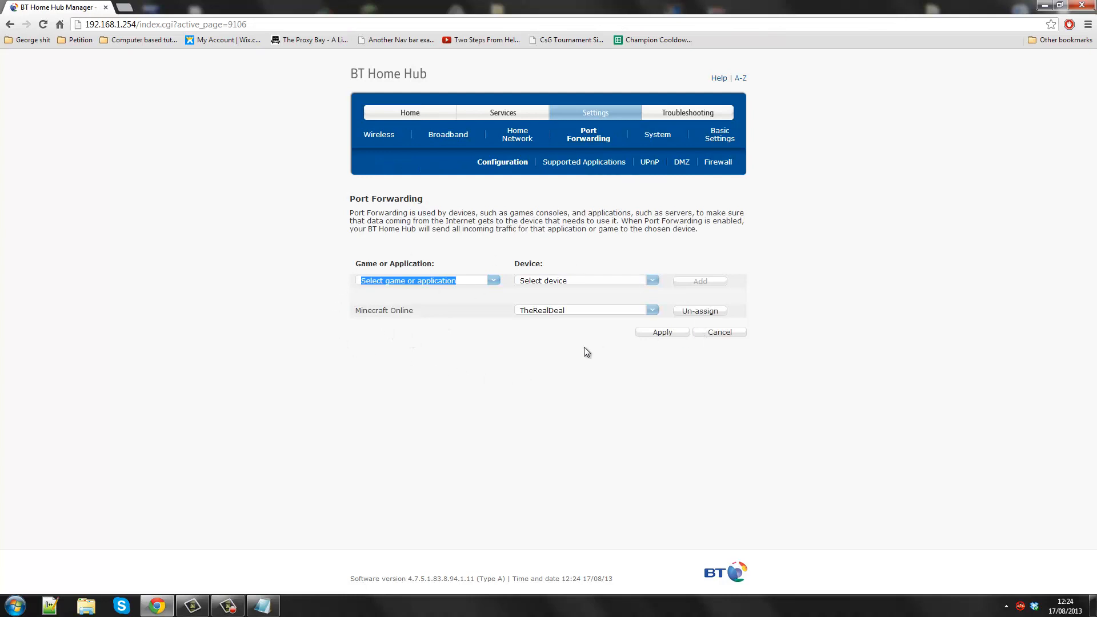
pyautogui.moveTo(496, 288)
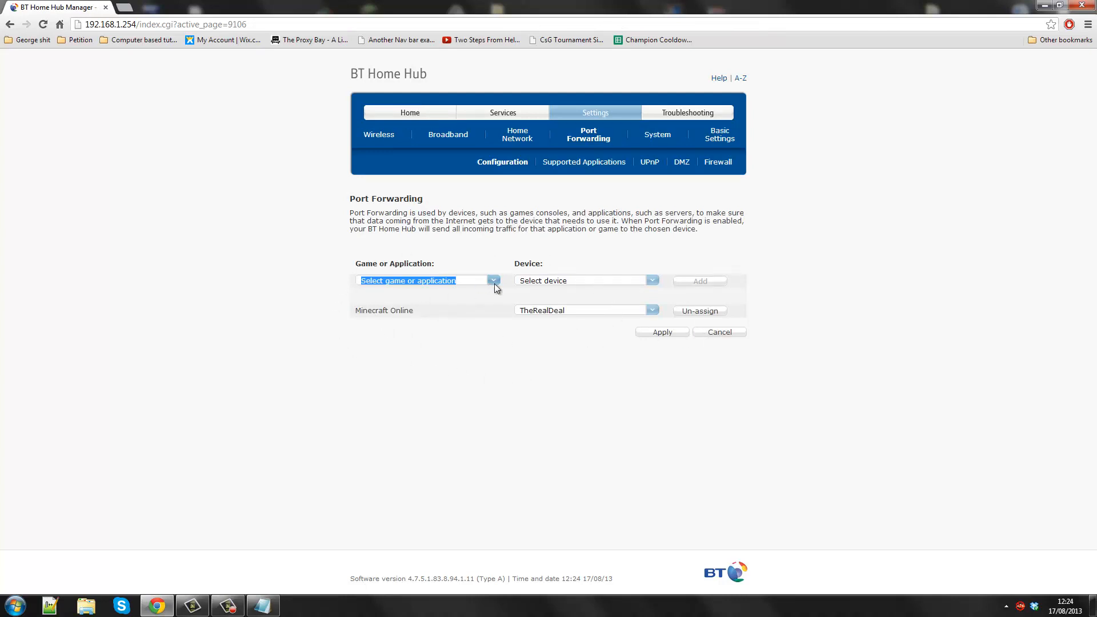
pyautogui.click(494, 280)
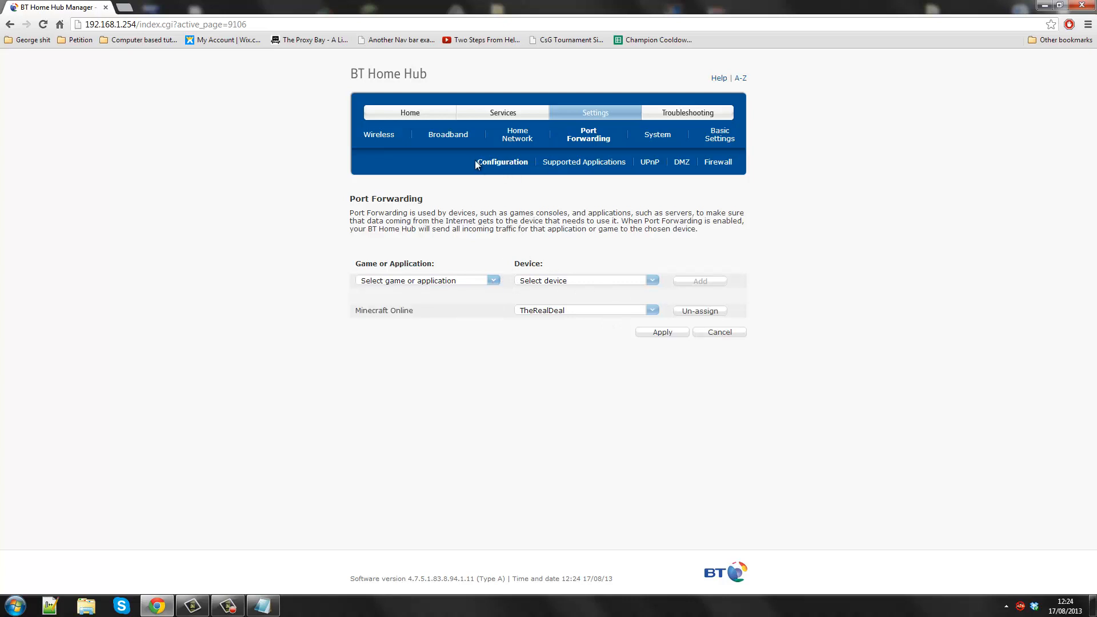
pyautogui.moveTo(532, 182)
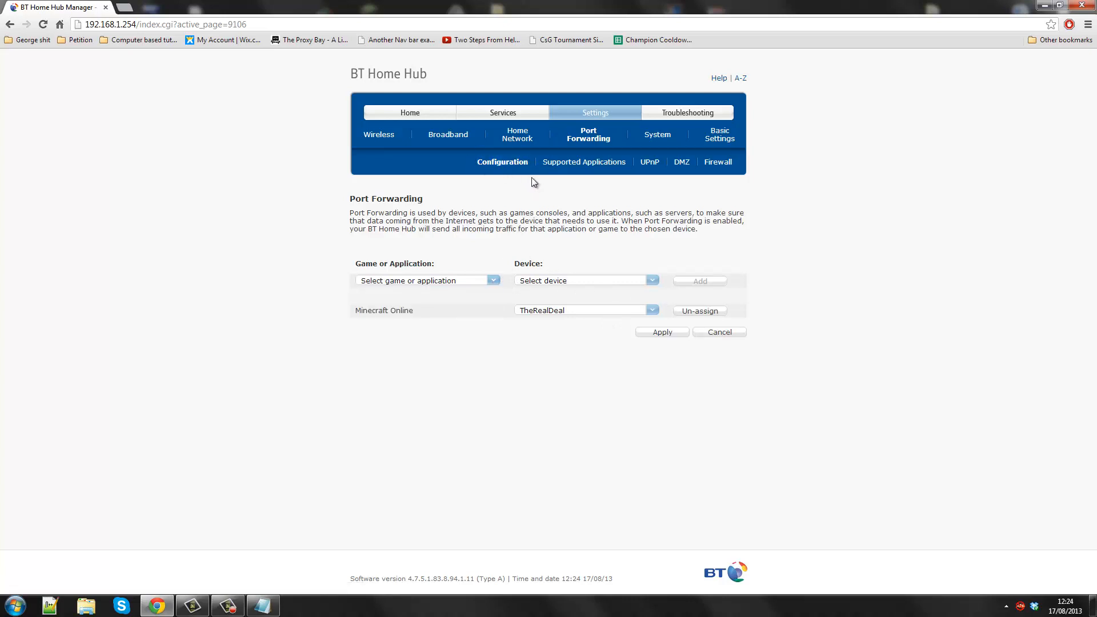
pyautogui.click(583, 162)
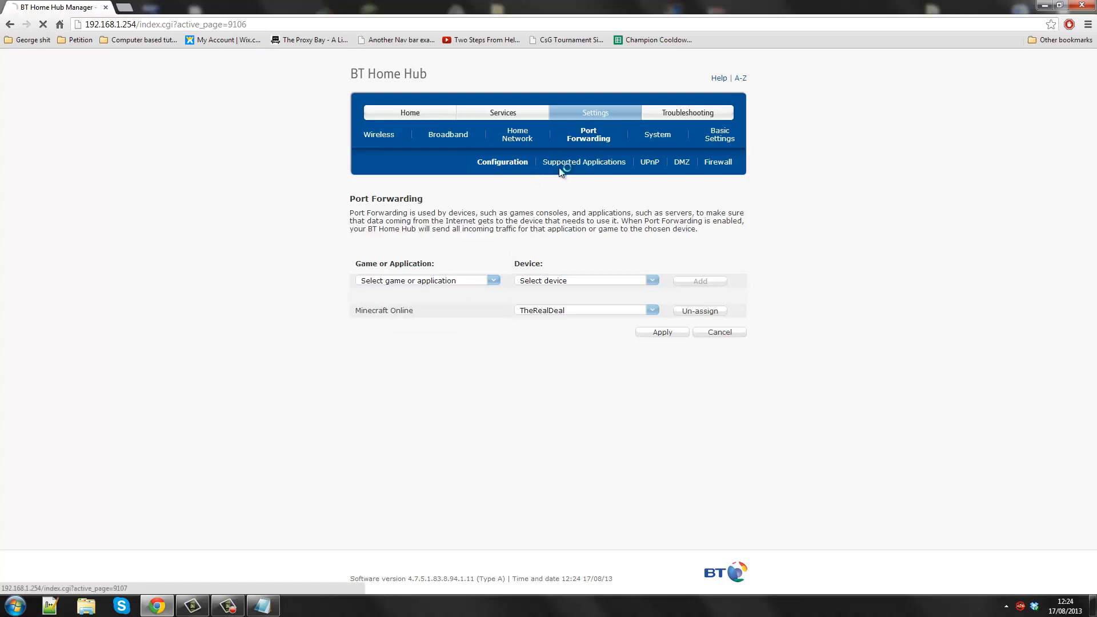
pyautogui.click(584, 162)
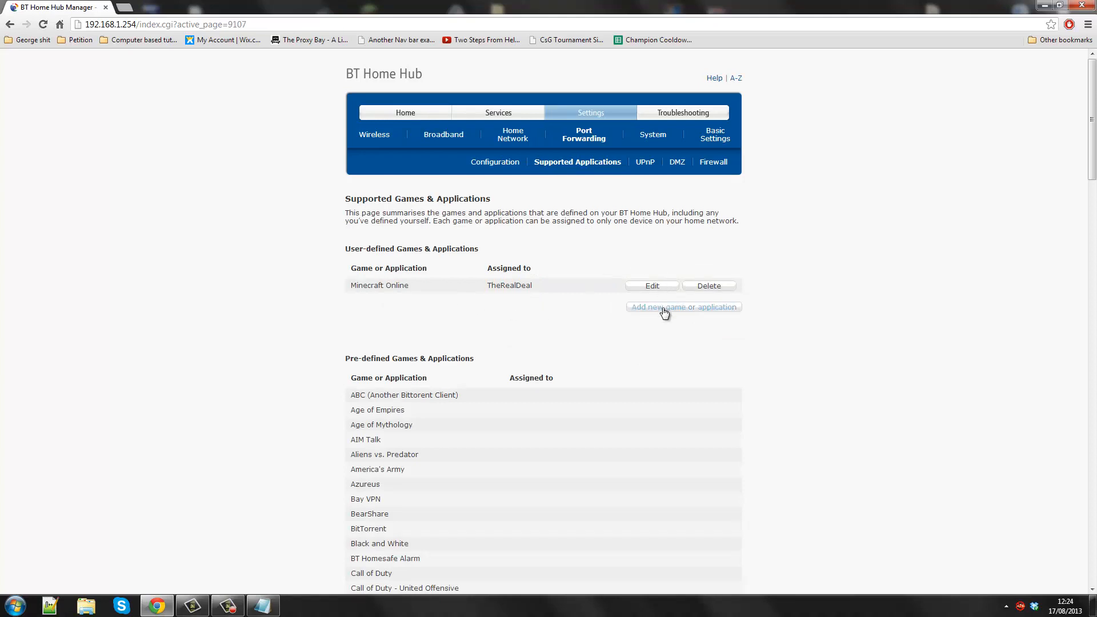
# Step: Name the new application 'Minecraft Tutorial Server' without copying an existing one
pyautogui.click(684, 307)
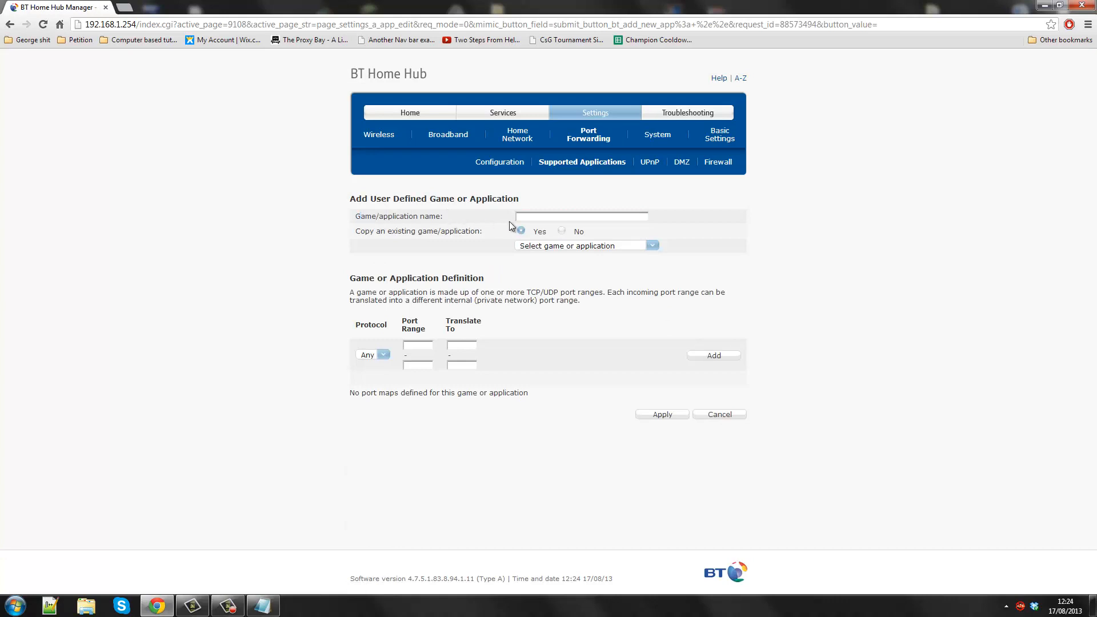
pyautogui.write('Mined')
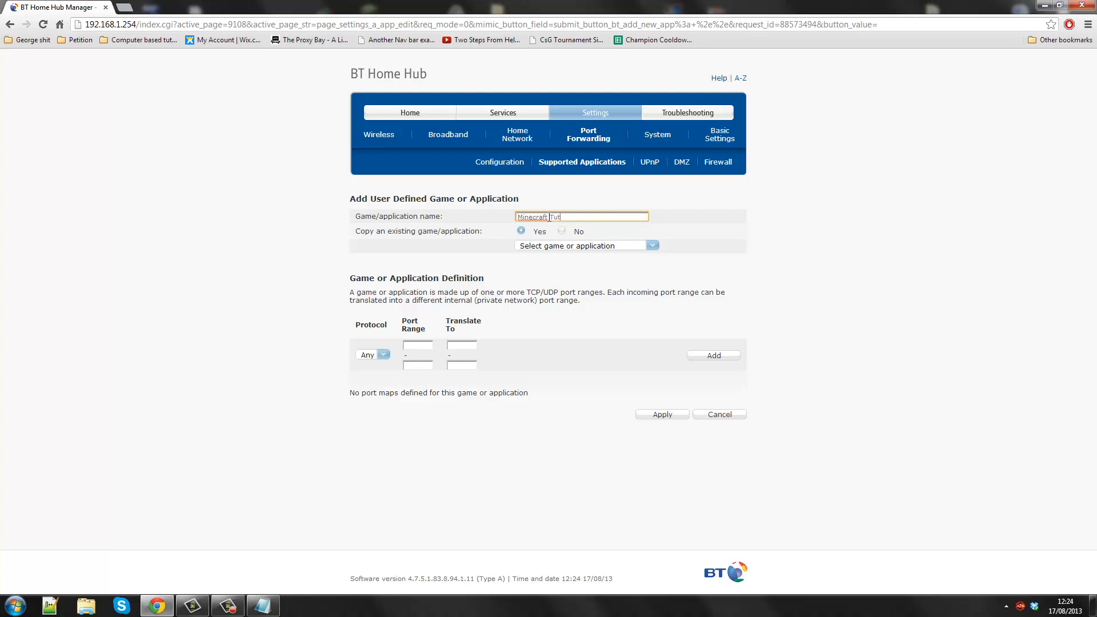
pyautogui.write('orial Se')
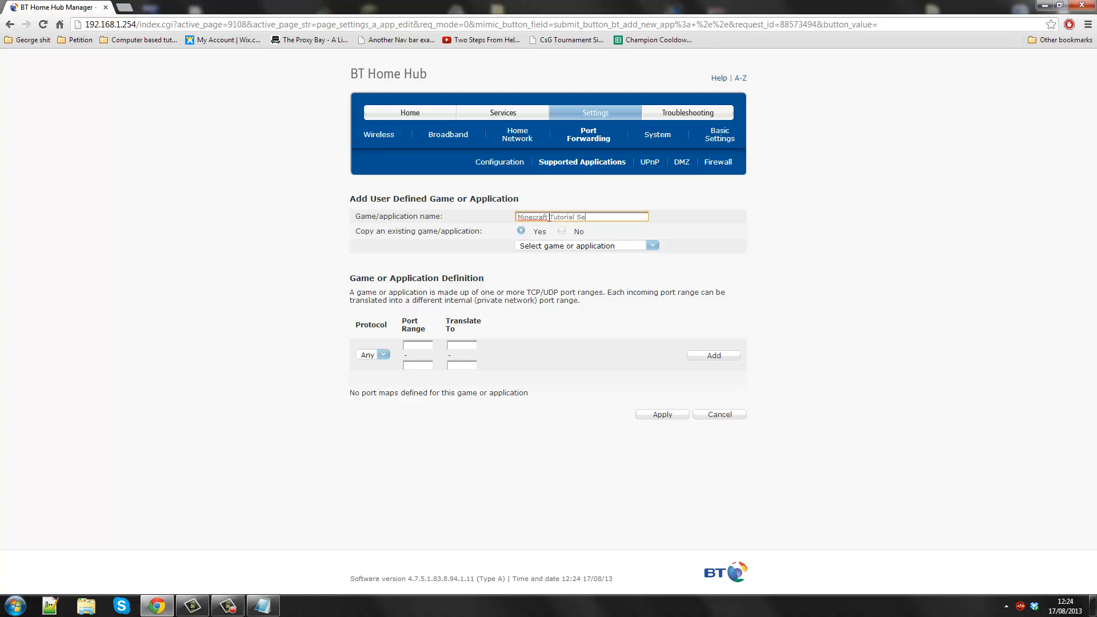
pyautogui.write('rver')
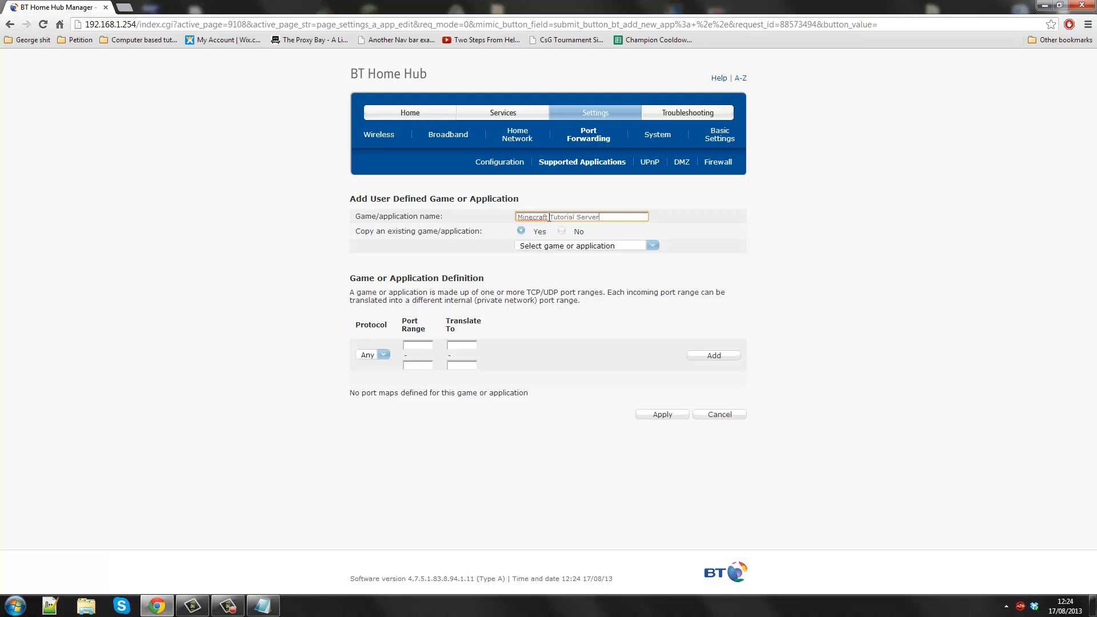
pyautogui.click(561, 231)
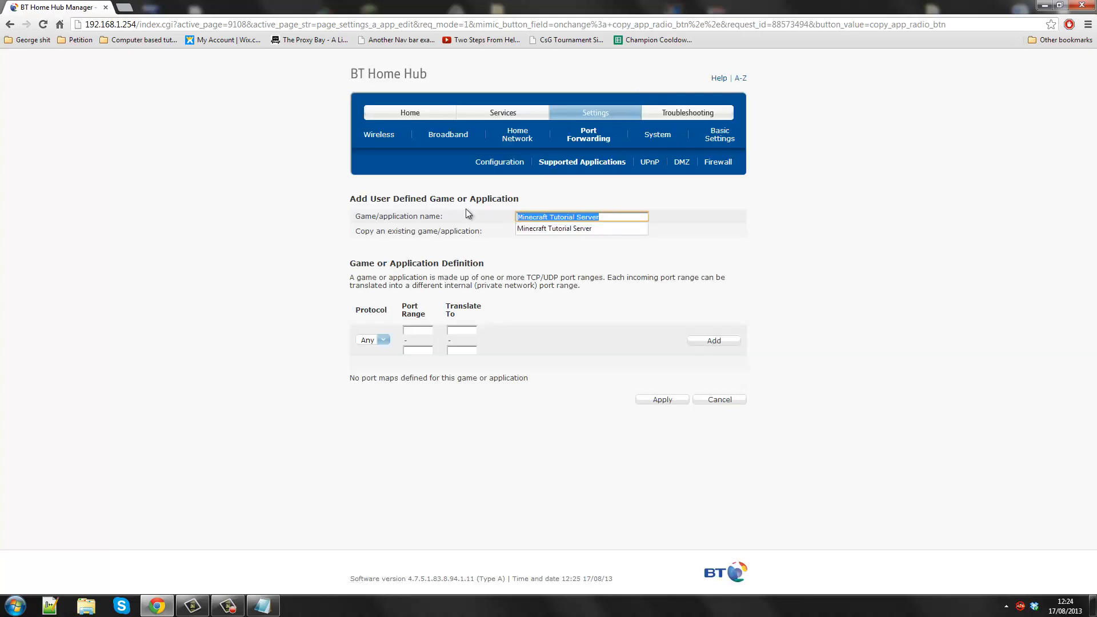
# Step: Add a 25565-to-25565 port mapping to the application and apply it
pyautogui.click(561, 231)
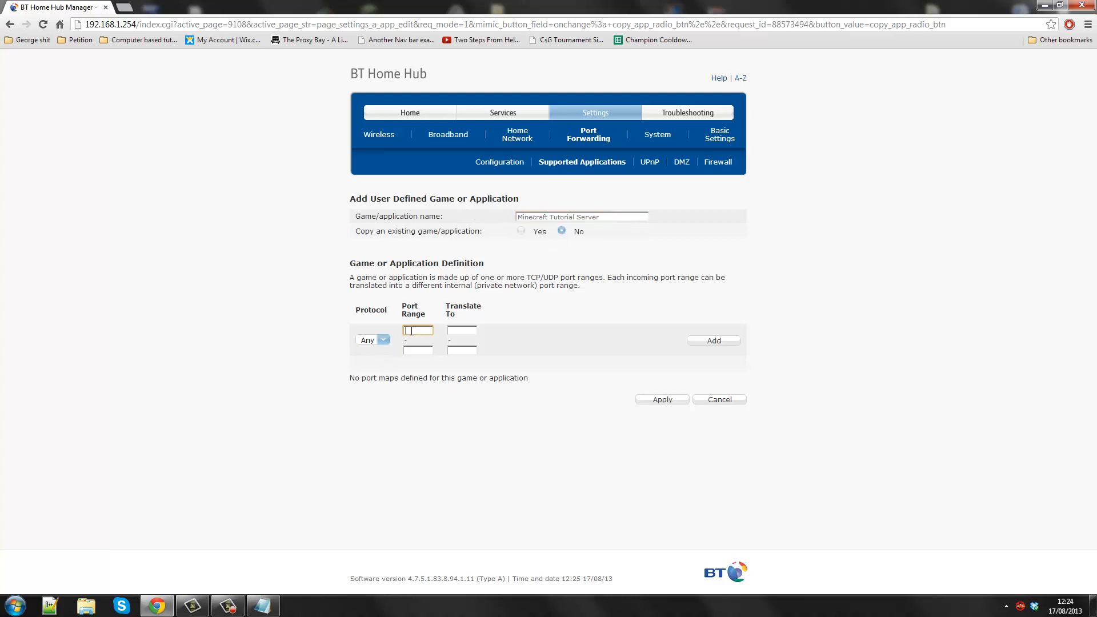
pyautogui.write('25565')
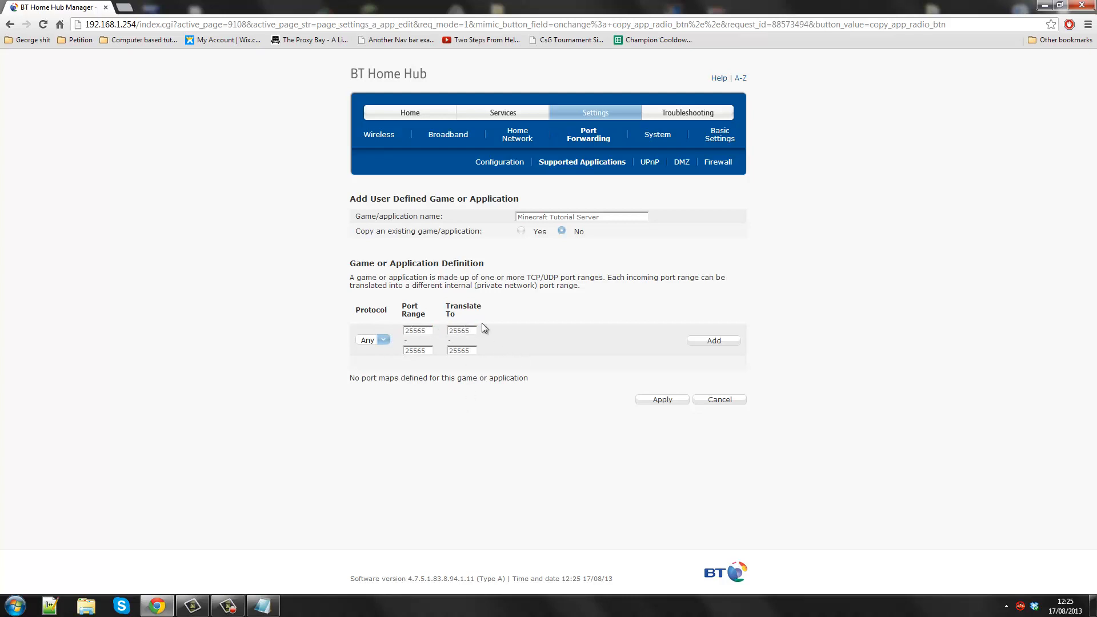
pyautogui.moveTo(724, 350)
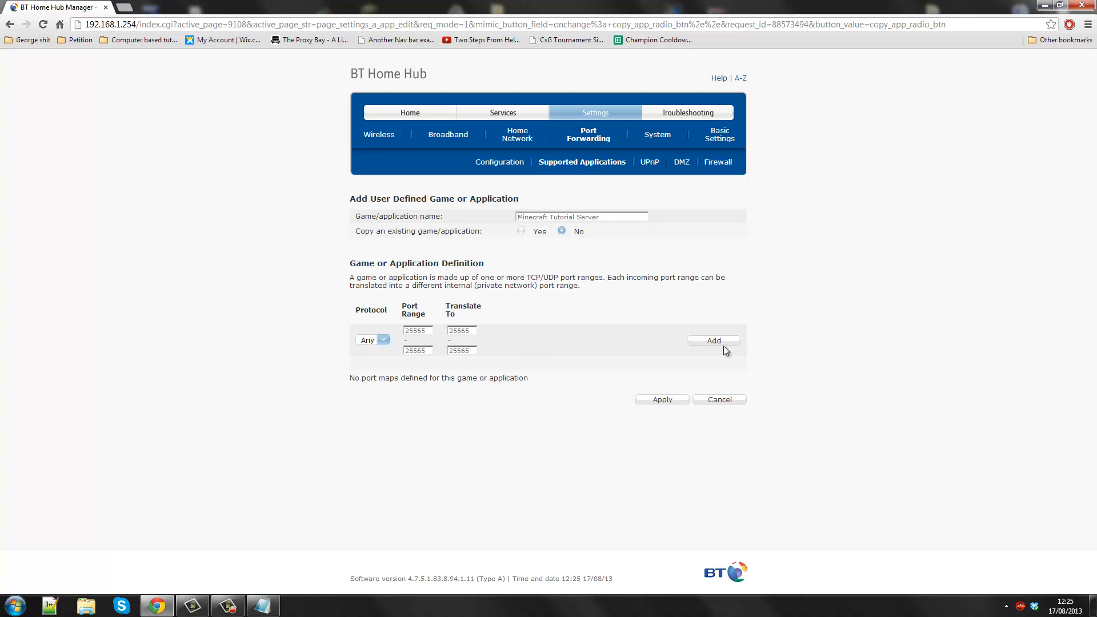
pyautogui.click(713, 340)
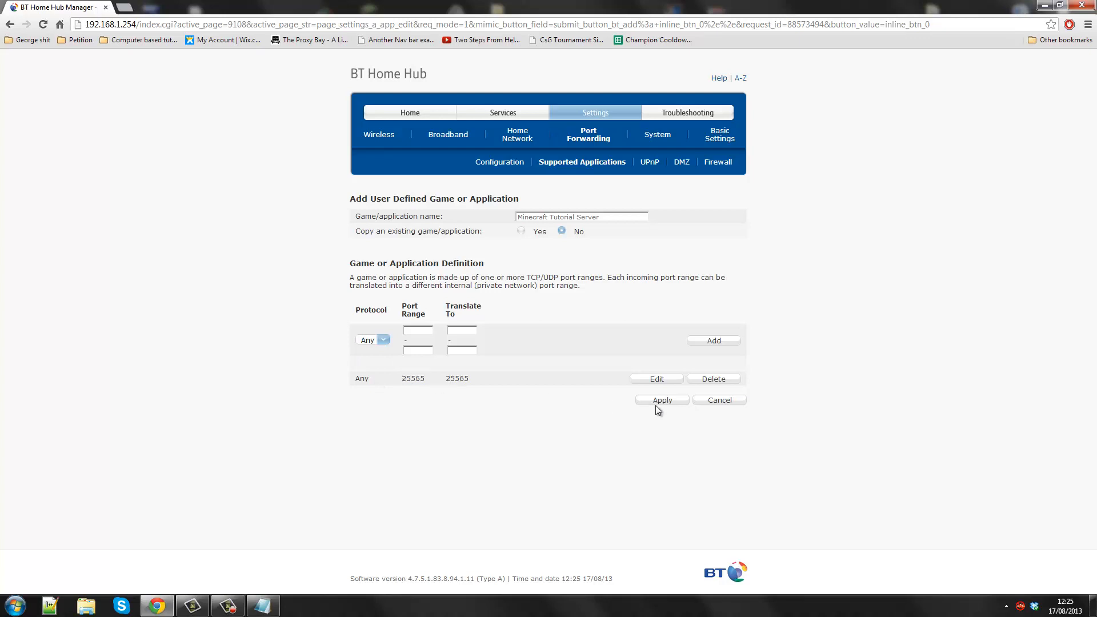
pyautogui.click(662, 400)
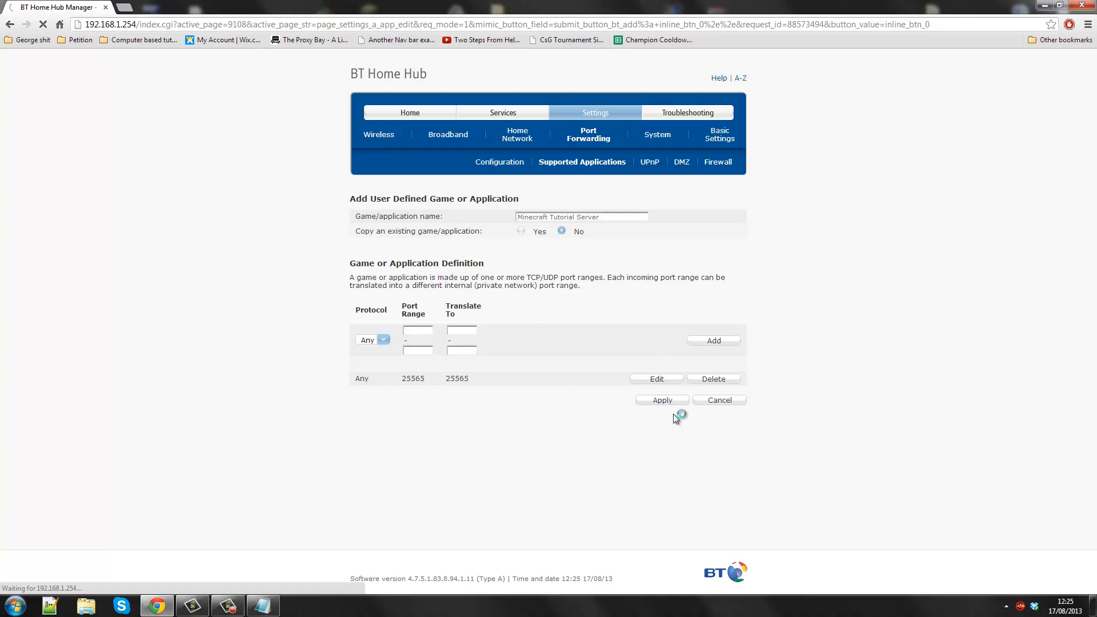
# Step: Reach the Port Forwarding page under Basic Settings and scroll to the rule dropdowns
pyautogui.click(662, 400)
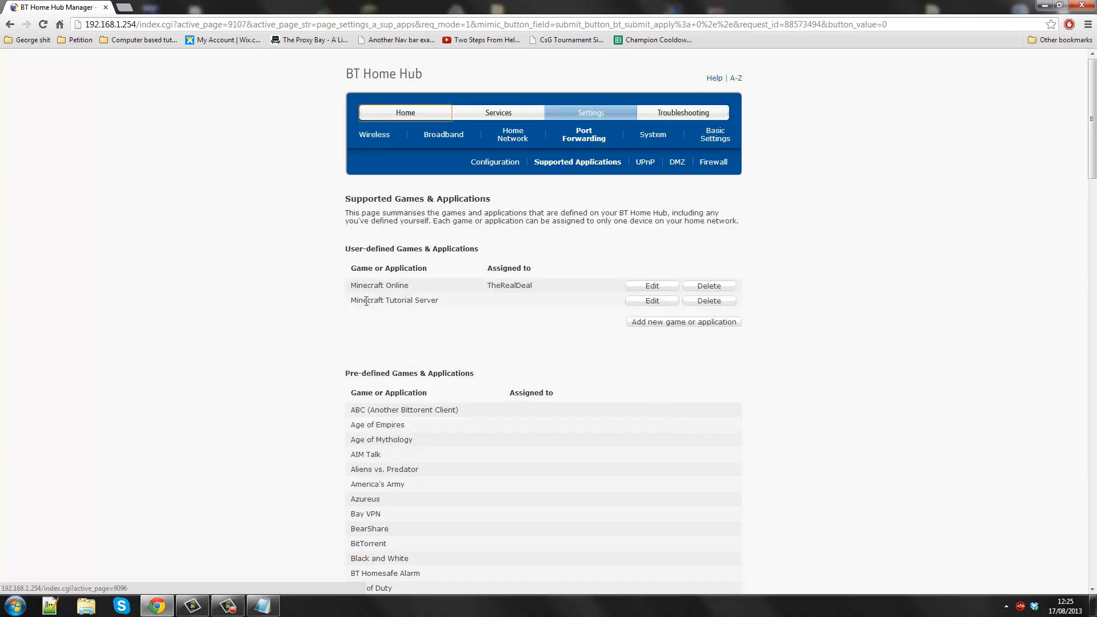
pyautogui.moveTo(460, 319)
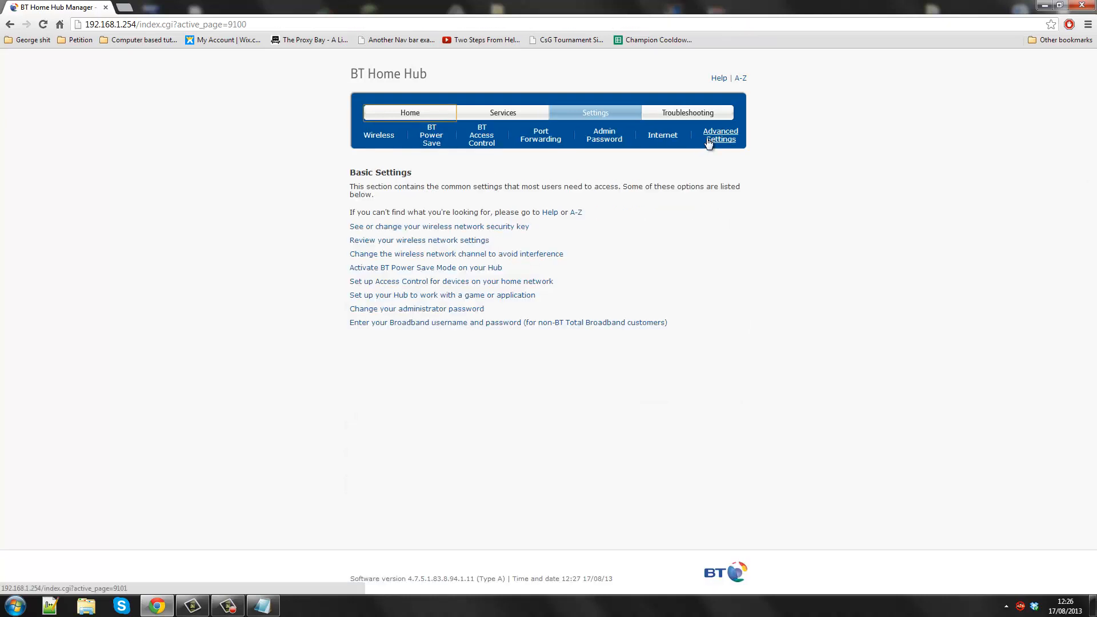
pyautogui.click(542, 135)
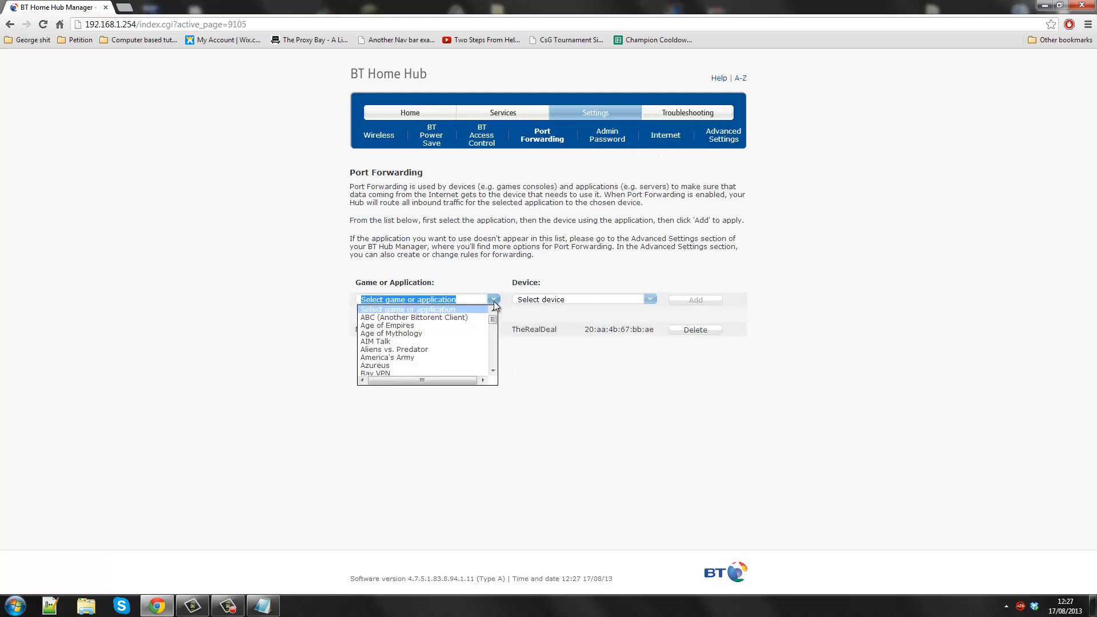
pyautogui.scroll(-3)
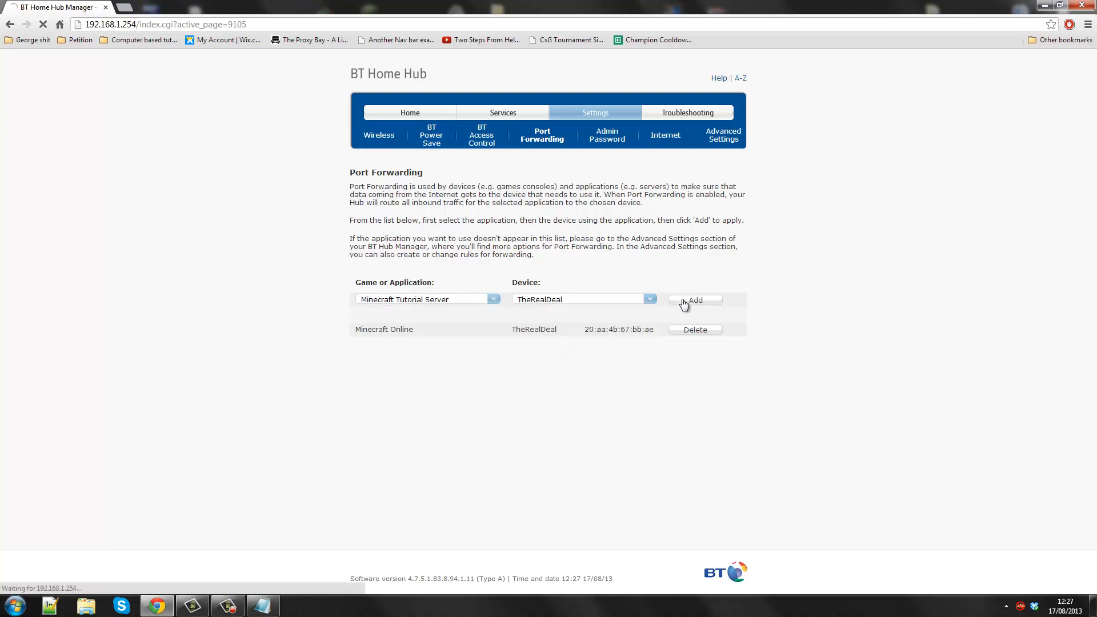
# Step: Add the Minecraft Tutorial Server rule for TheRealDeal and check its entry
pyautogui.click(695, 299)
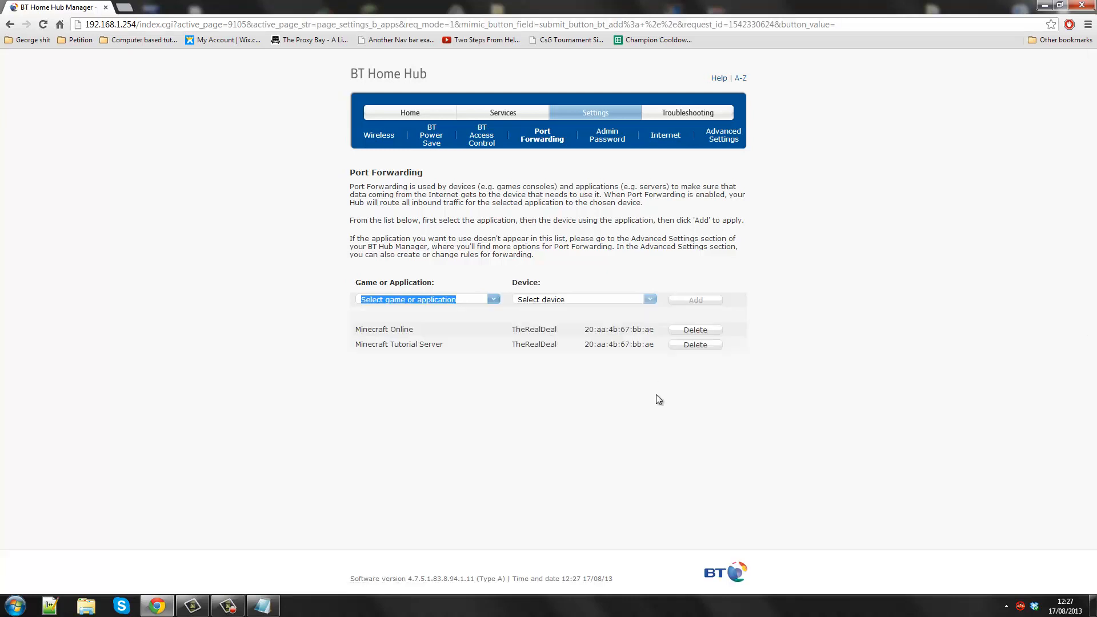
pyautogui.doubleClick(398, 344)
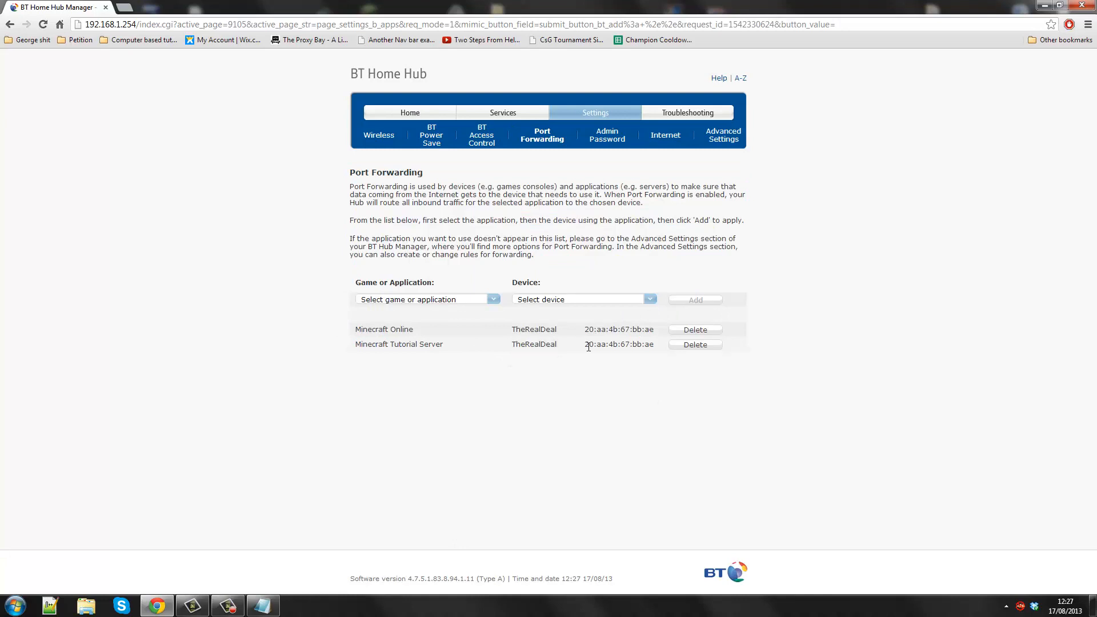
pyautogui.moveTo(598, 356)
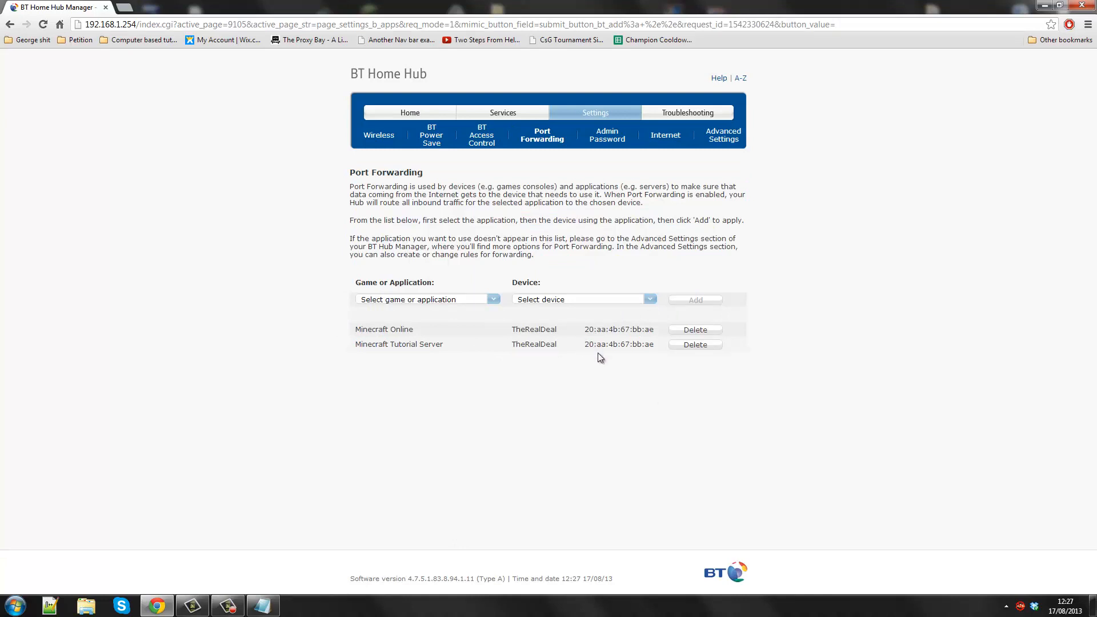
pyautogui.doubleClick(533, 344)
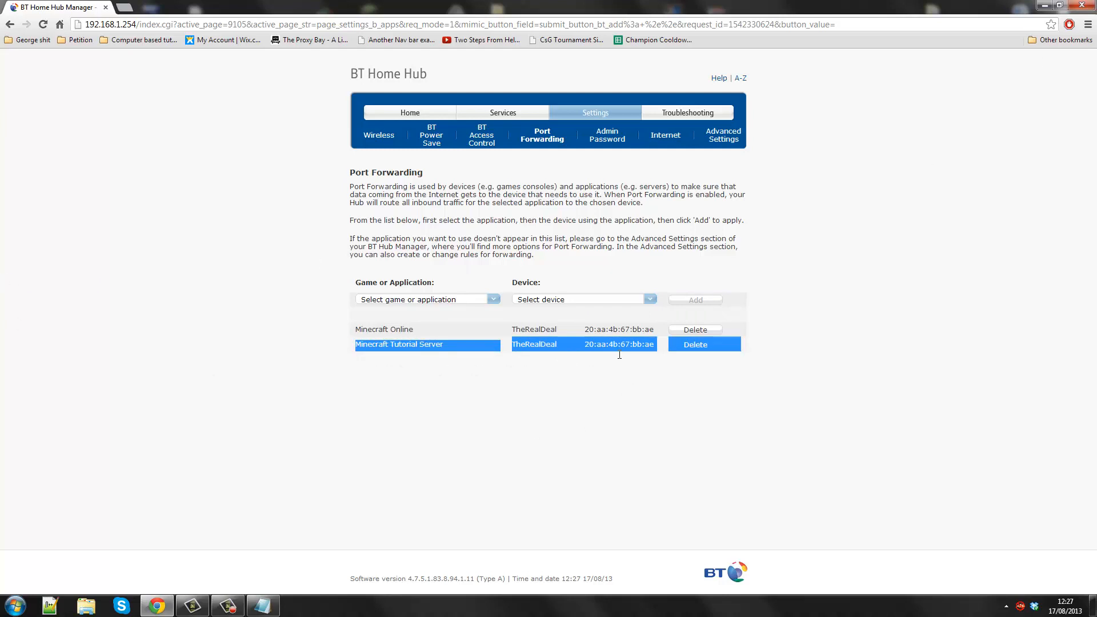
pyautogui.moveTo(404, 459)
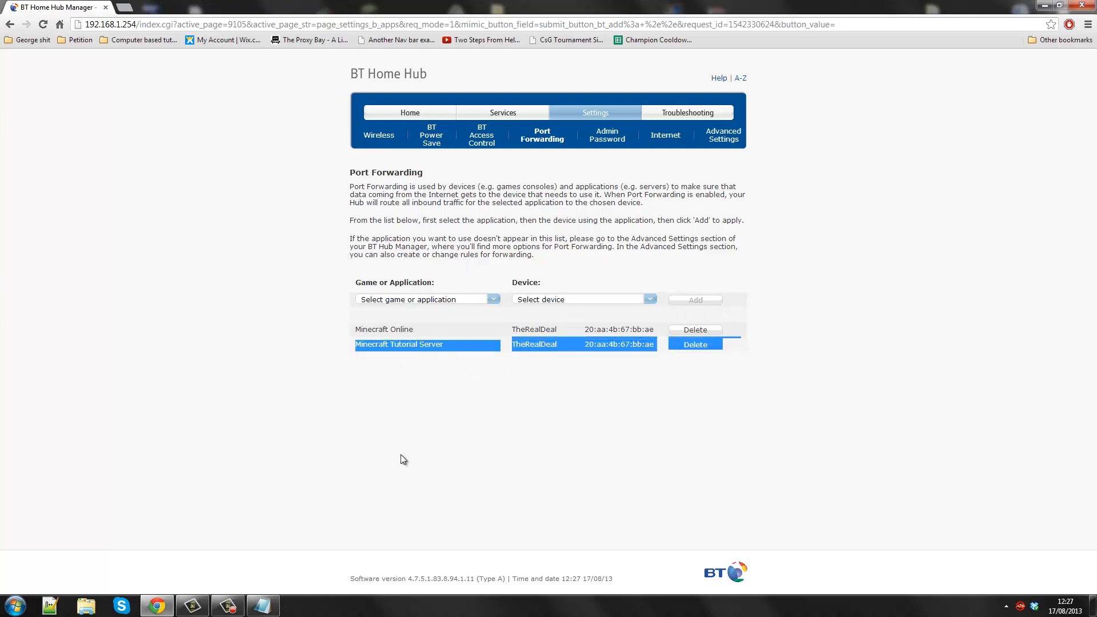
pyautogui.click(542, 364)
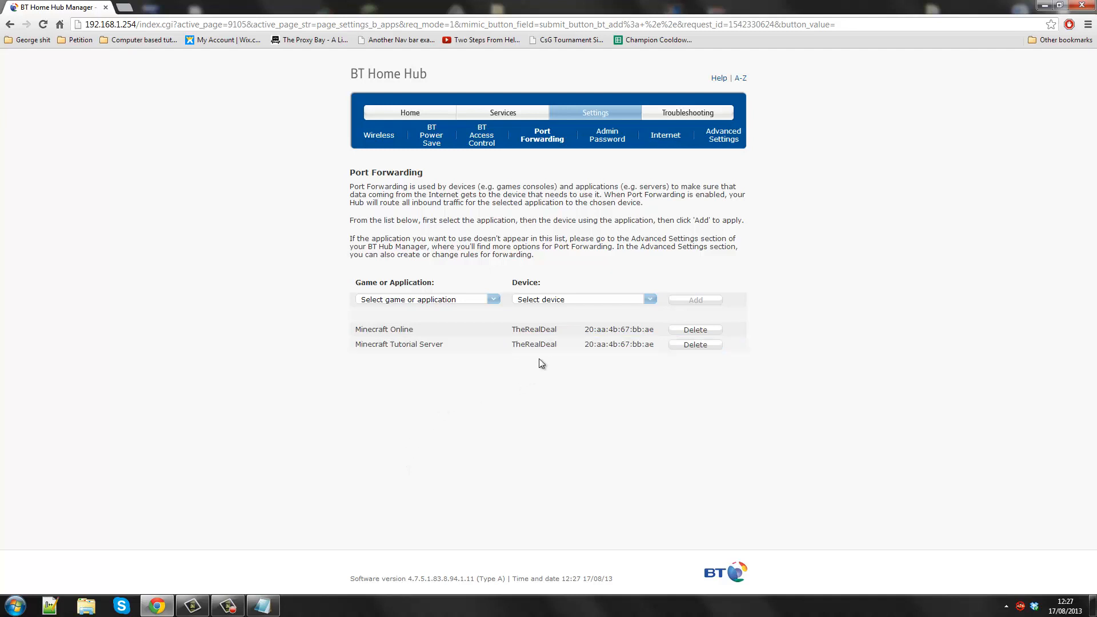
# Step: Delete the old Minecraft Online forwarding rule and confirm
pyautogui.click(695, 329)
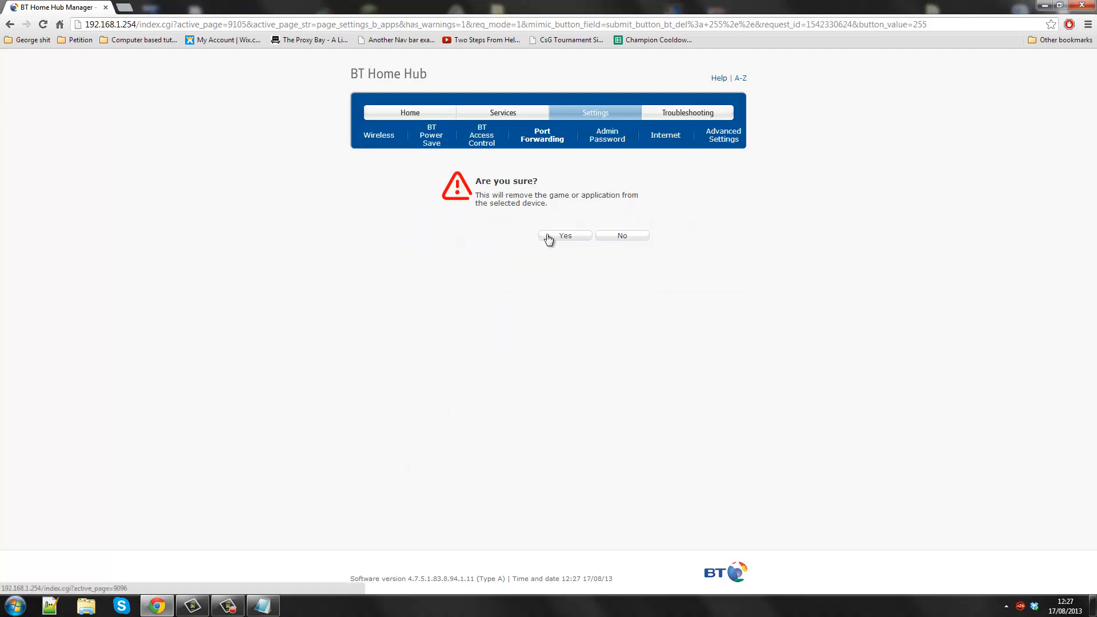
pyautogui.click(564, 235)
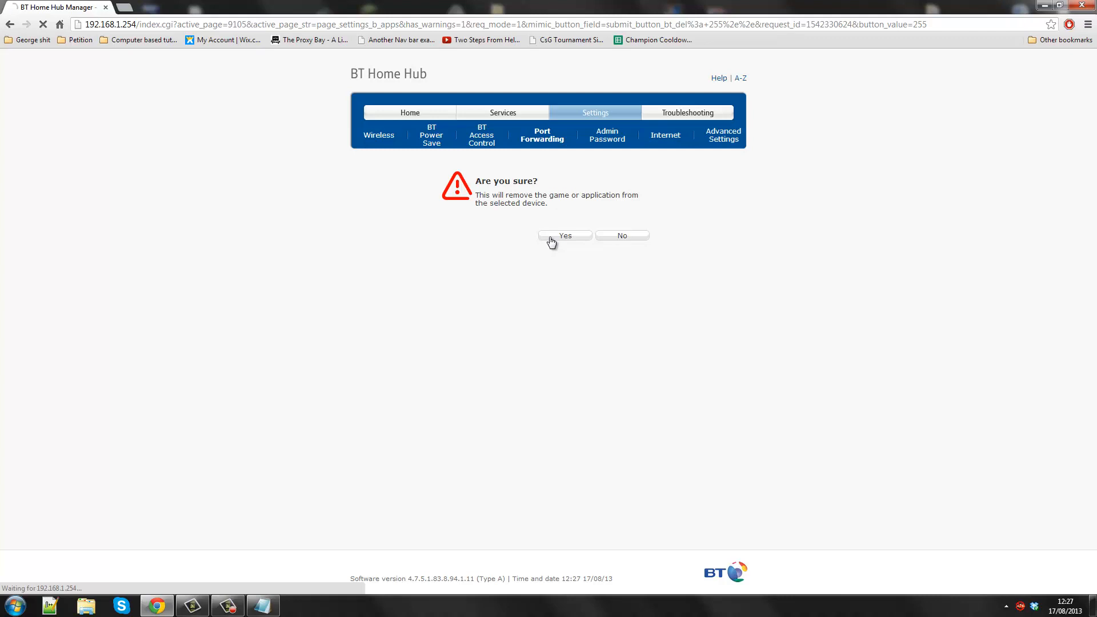
pyautogui.click(565, 235)
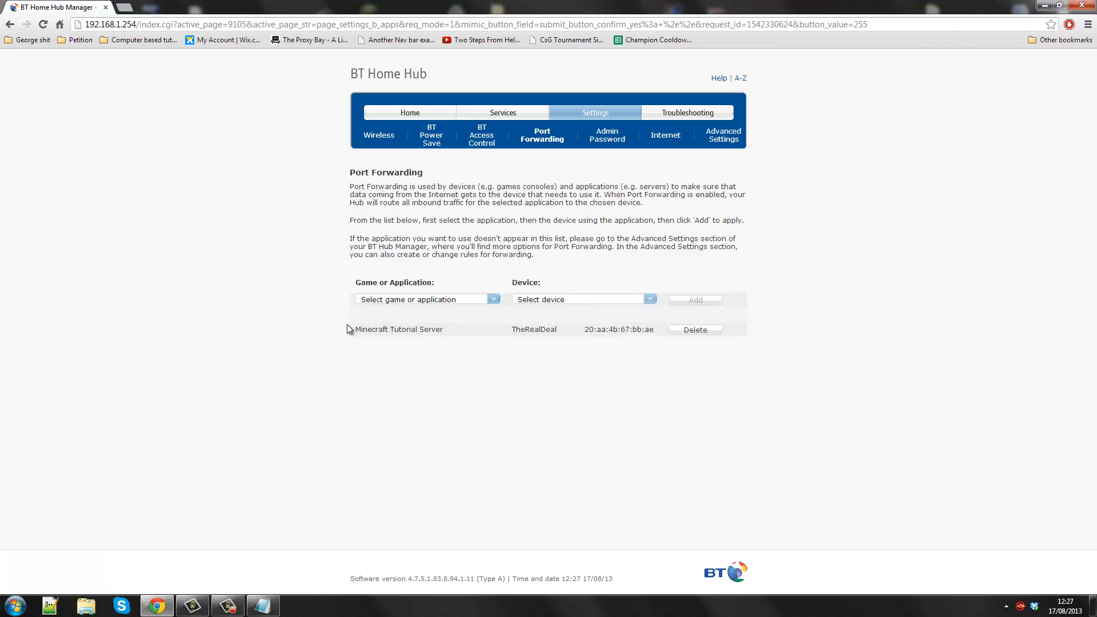
pyautogui.moveTo(526, 401)
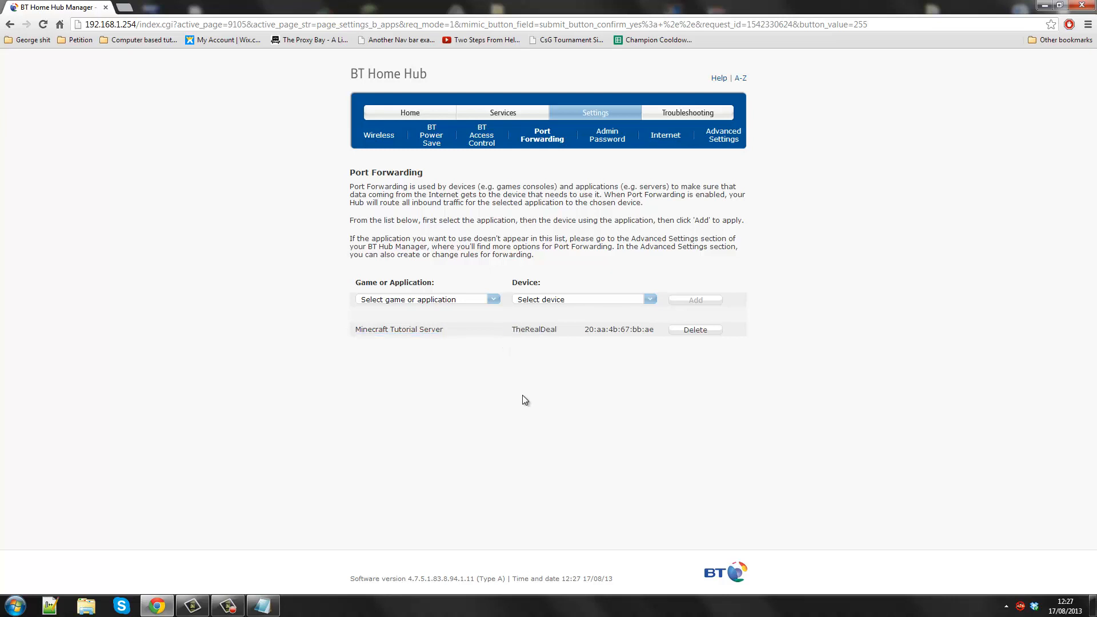
pyautogui.moveTo(444, 302)
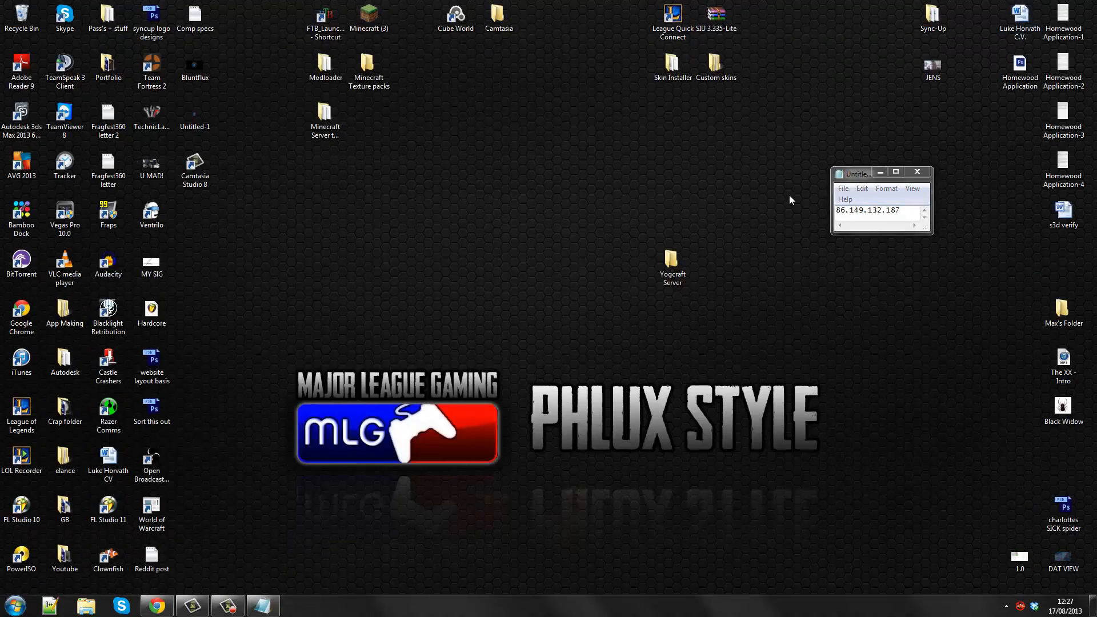
# Step: Select the external IP in the notes, then open the Yogcraft Server folder from the desktop
pyautogui.tripleClick(869, 210)
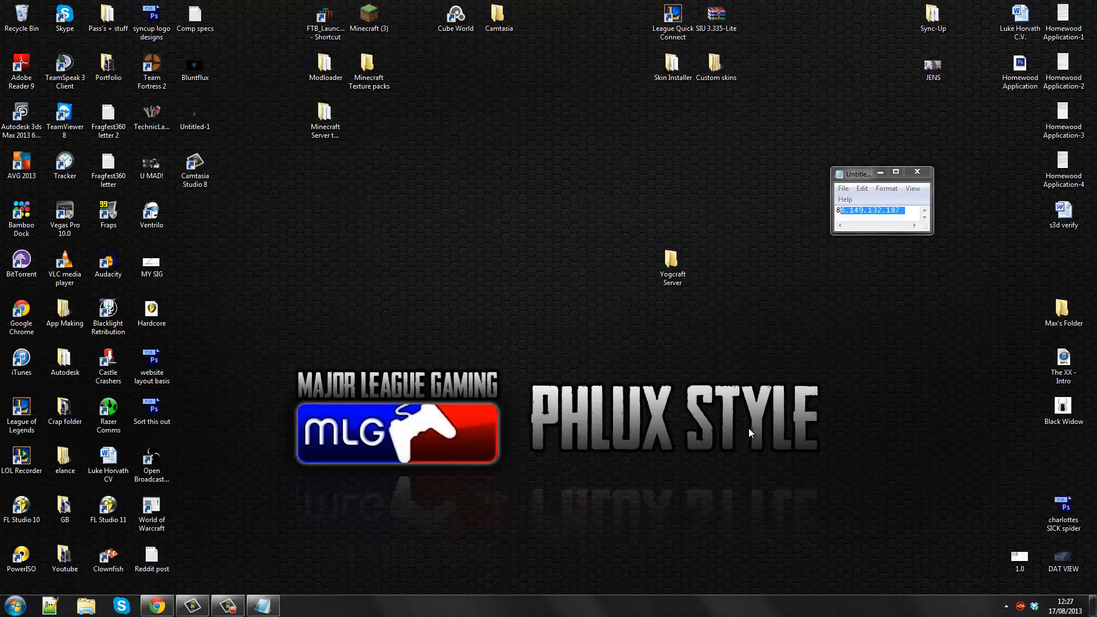
pyautogui.click(672, 264)
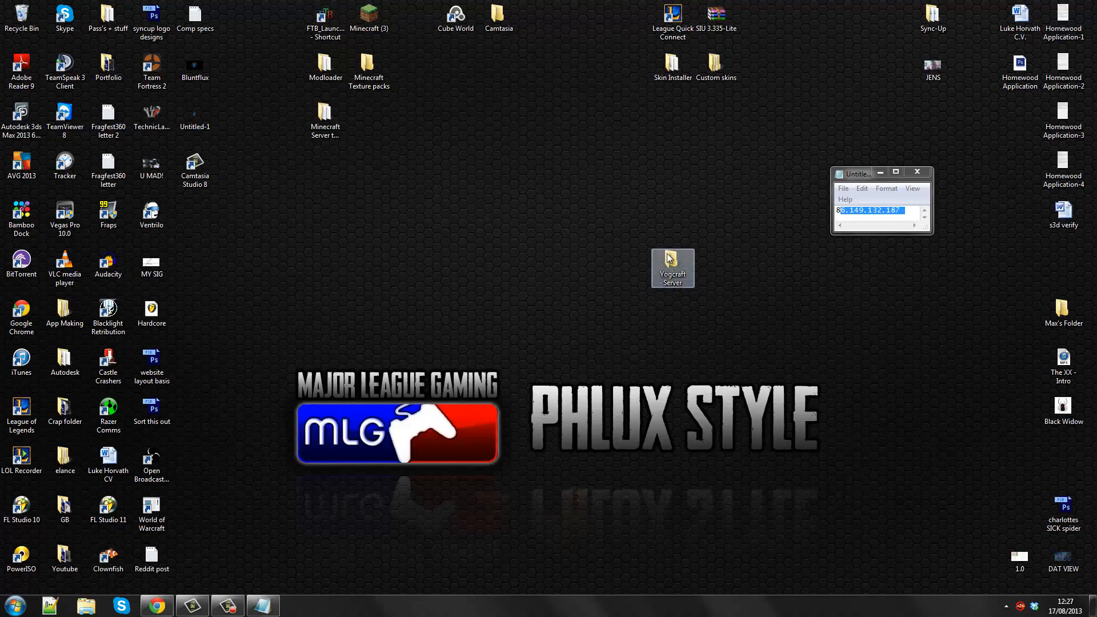
pyautogui.doubleClick(673, 268)
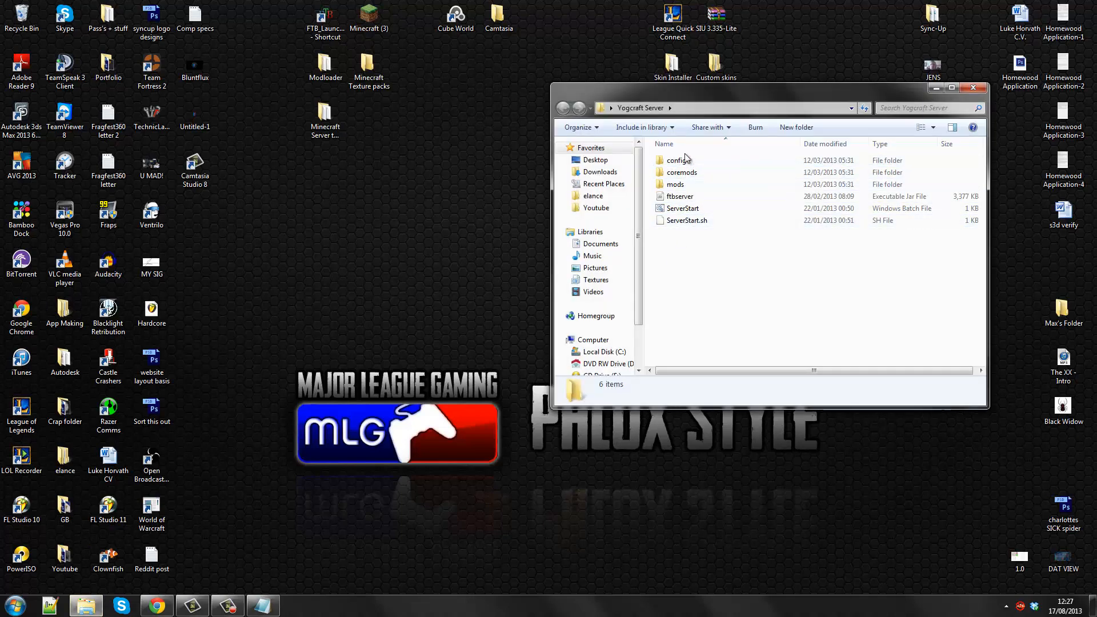
# Step: Run ServerStart.bat to launch the Minecraft server and move its window aside
pyautogui.click(683, 208)
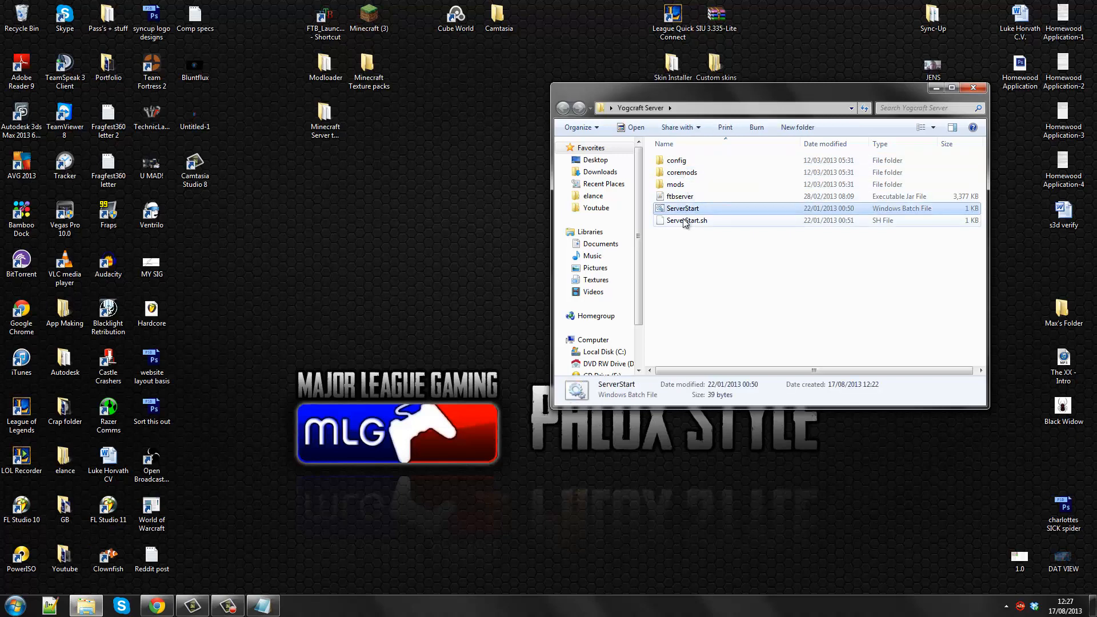
pyautogui.doubleClick(682, 208)
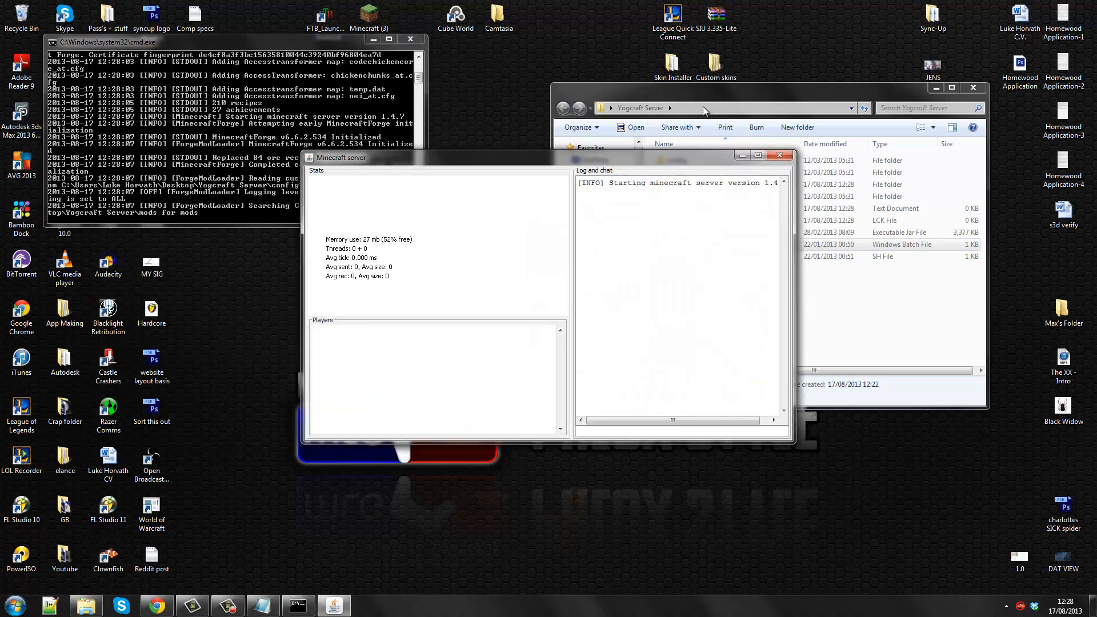
pyautogui.moveTo(341, 158); pyautogui.dragTo(581, 278)
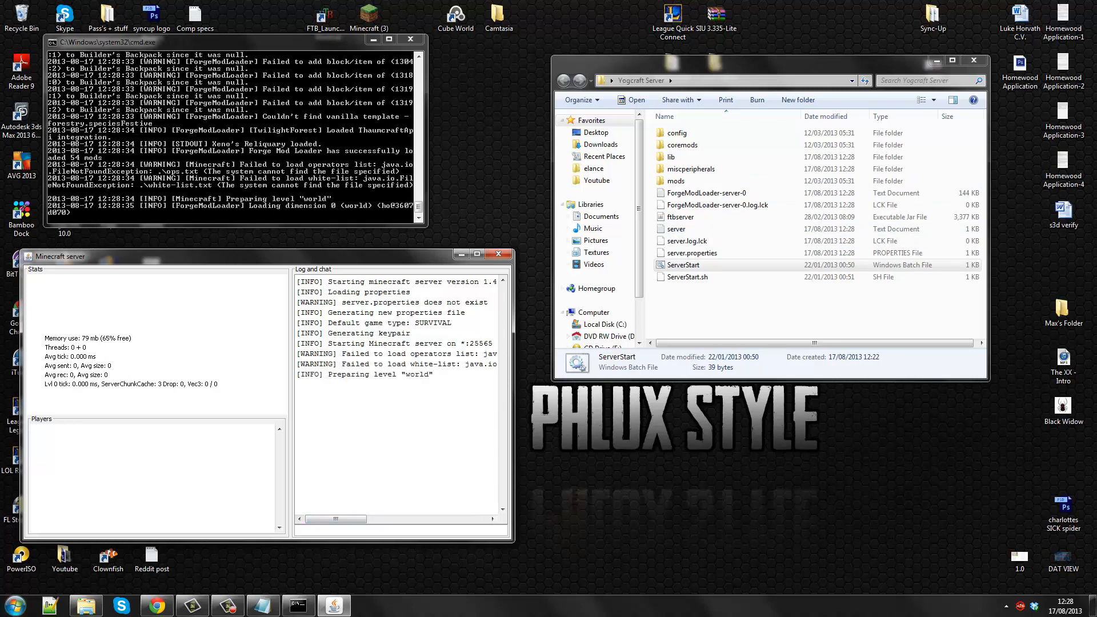
# Step: Search for 'ftb' to start the Feed the Beast Launcher and allow it past the warning
pyautogui.click(9, 604)
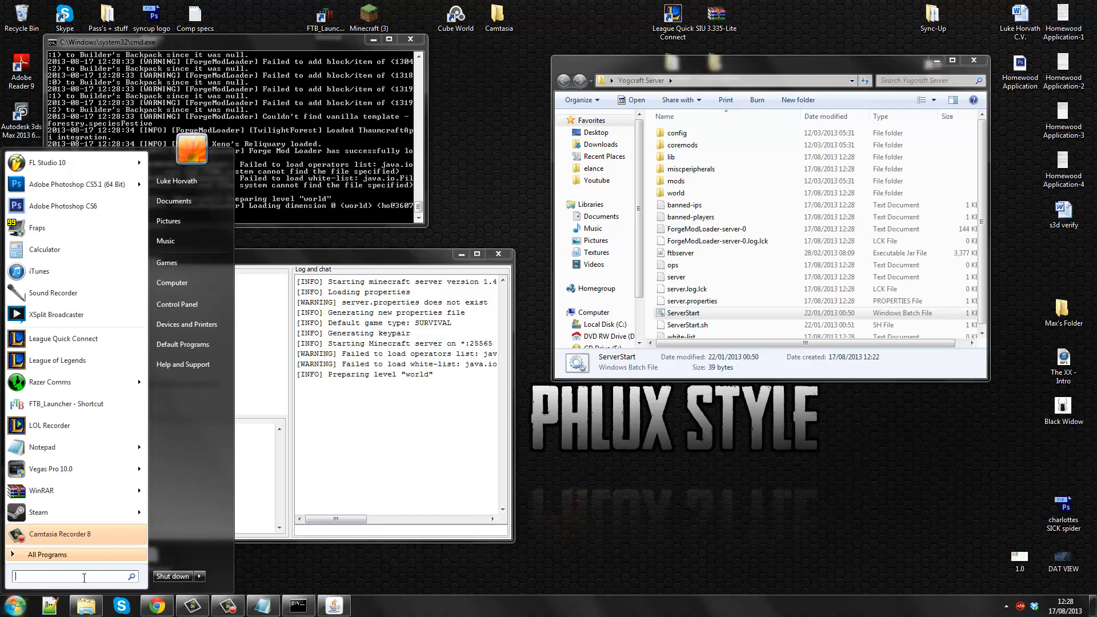
pyautogui.write('f')
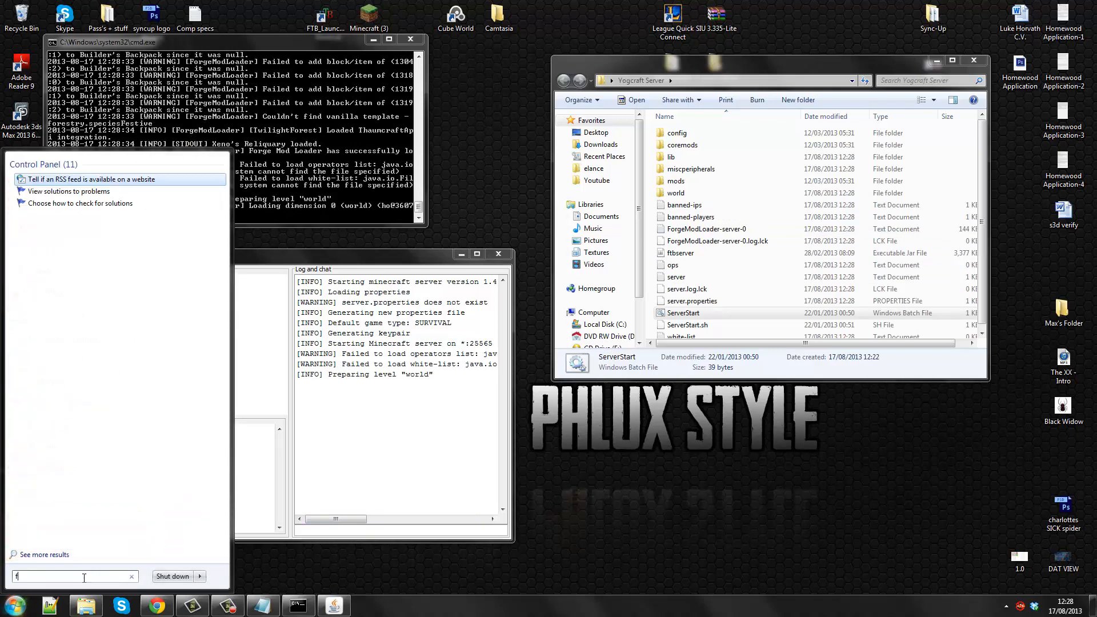
pyautogui.write('tb')
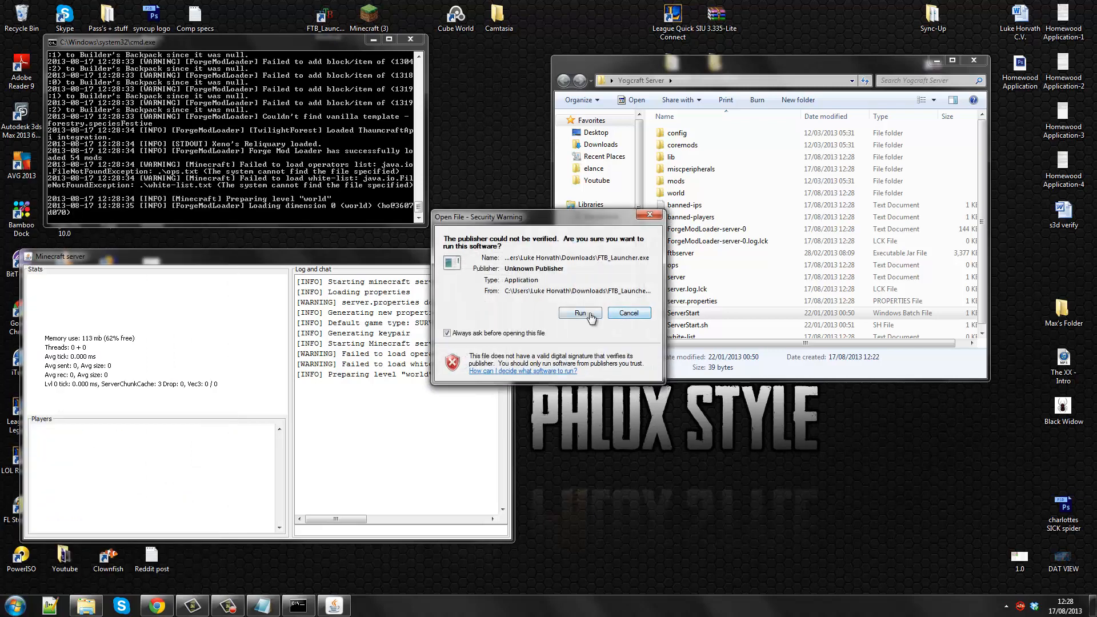
pyautogui.click(580, 313)
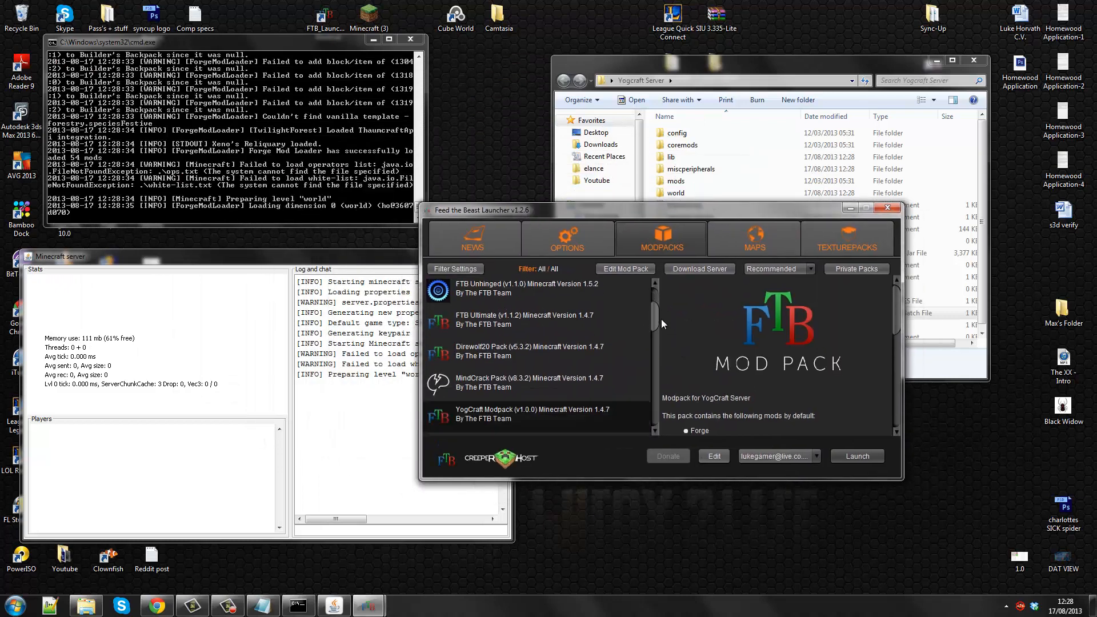
# Step: Select the YogCraft Modpack in the list and launch it
pyautogui.scroll(-3)
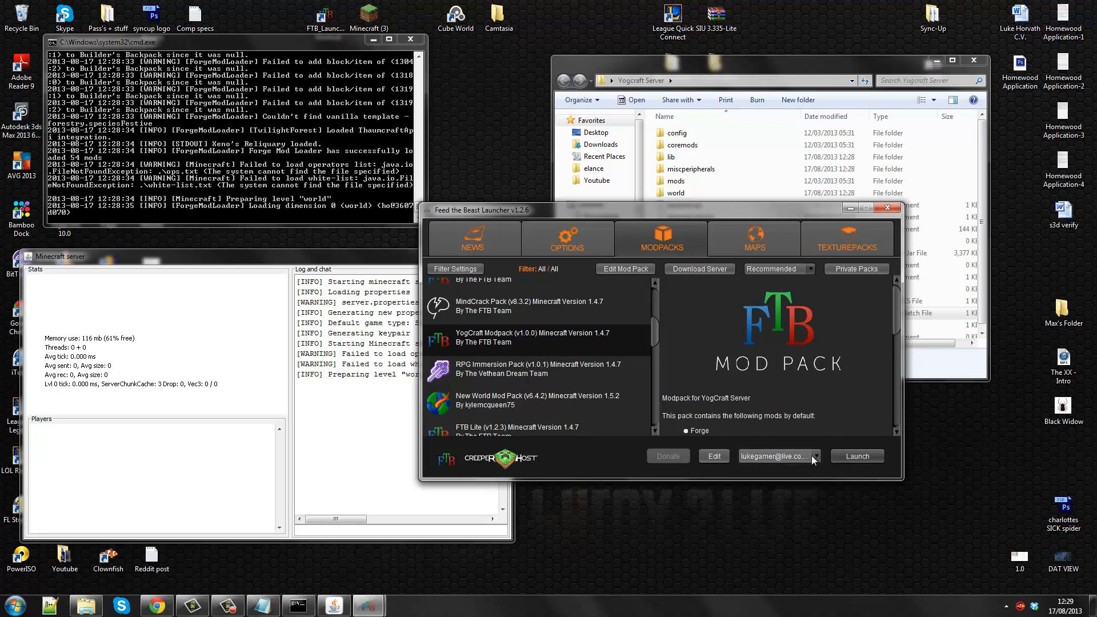
pyautogui.click(816, 456)
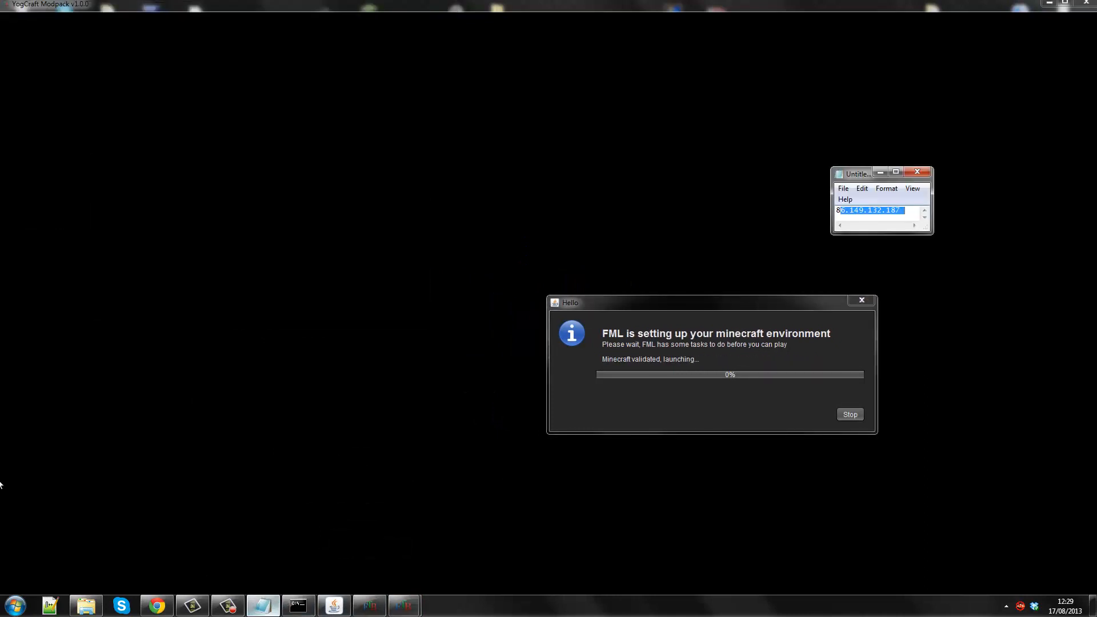
# Step: Copy the public IP address from Notepad and close the notes
pyautogui.rightClick(869, 210)
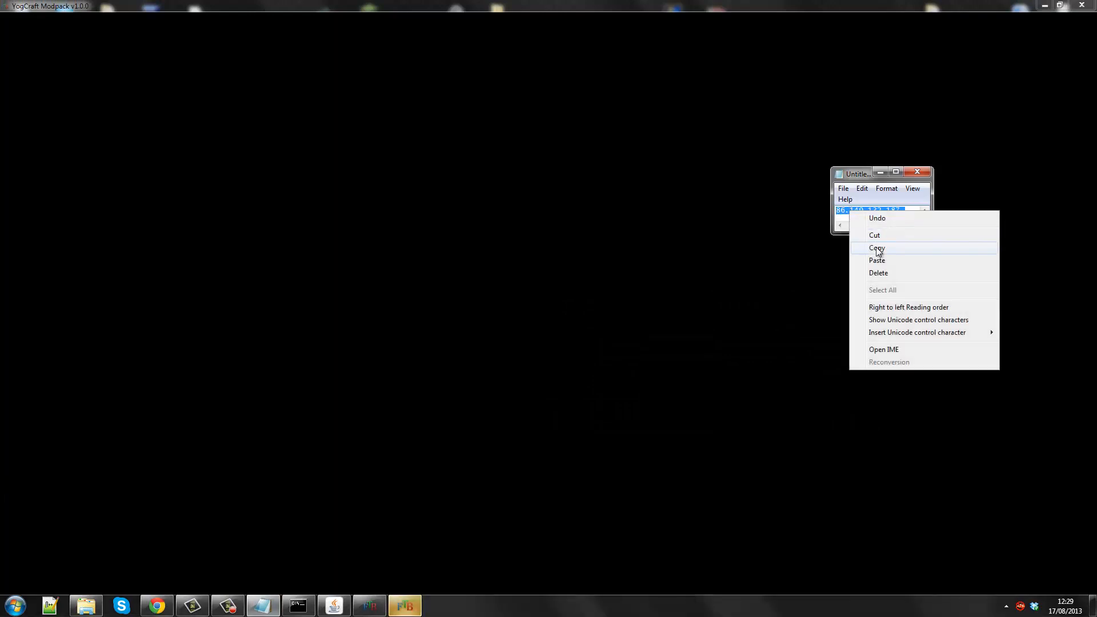
pyautogui.click(876, 248)
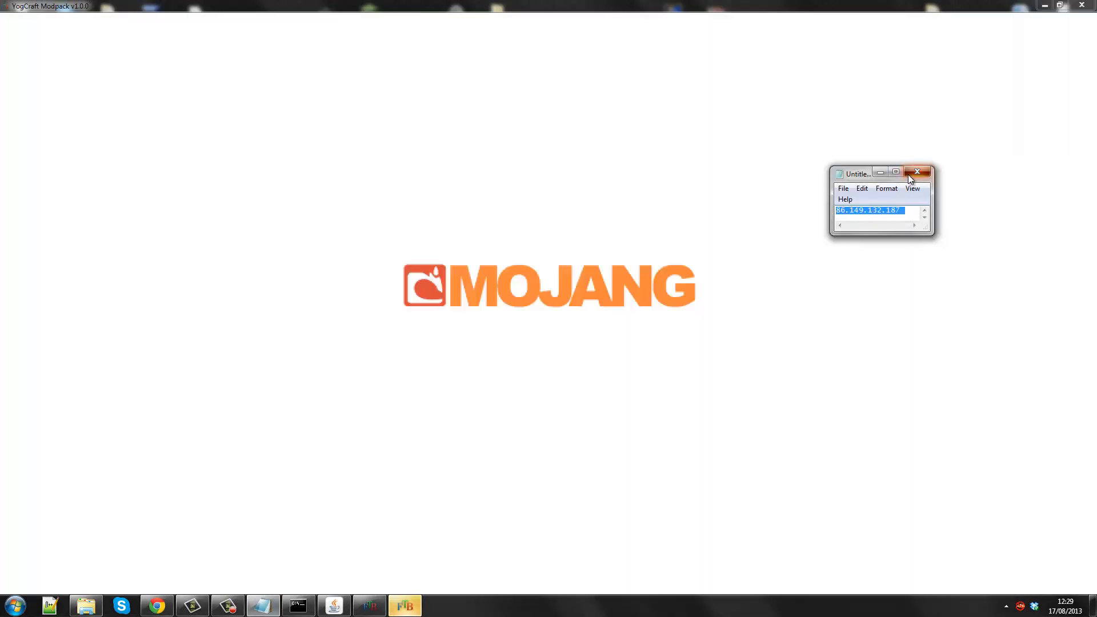
pyautogui.click(917, 172)
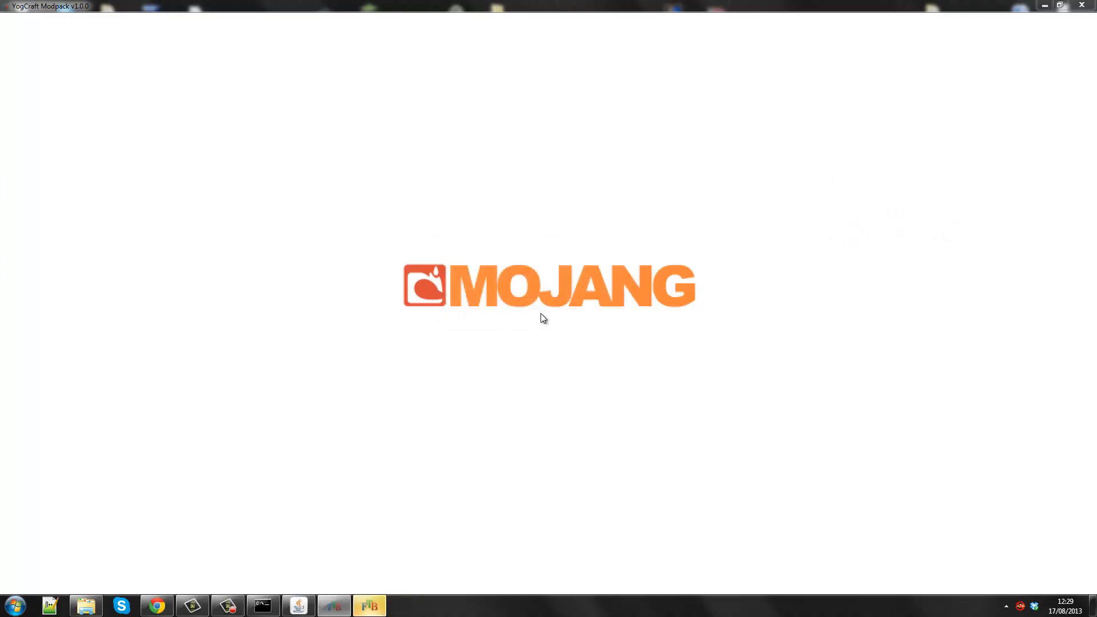
pyautogui.moveTo(512, 194)
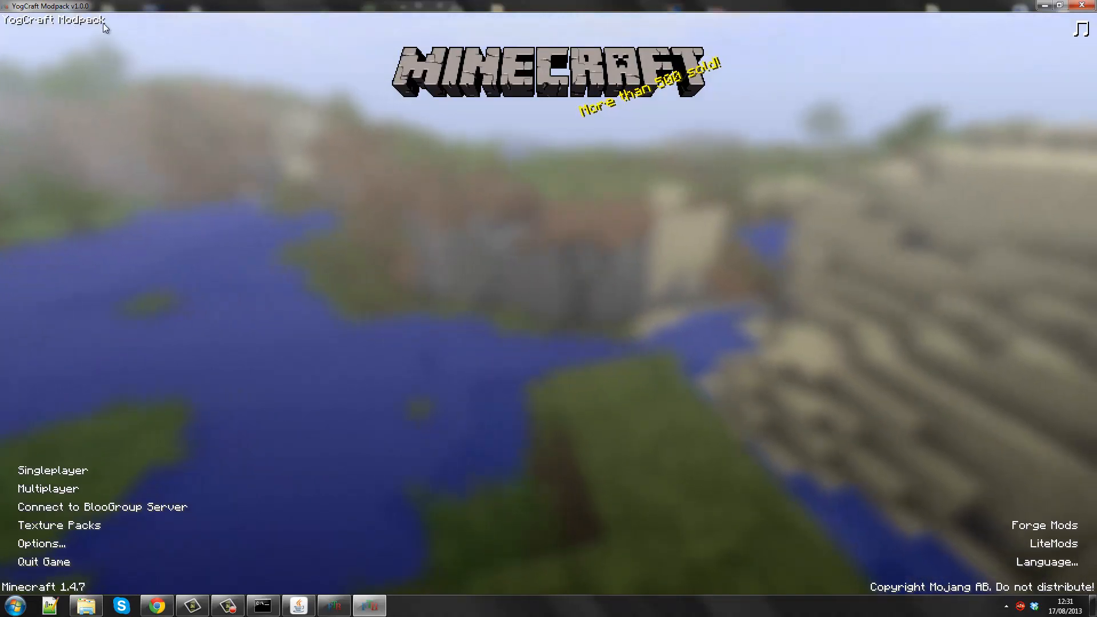
pyautogui.moveTo(177, 372)
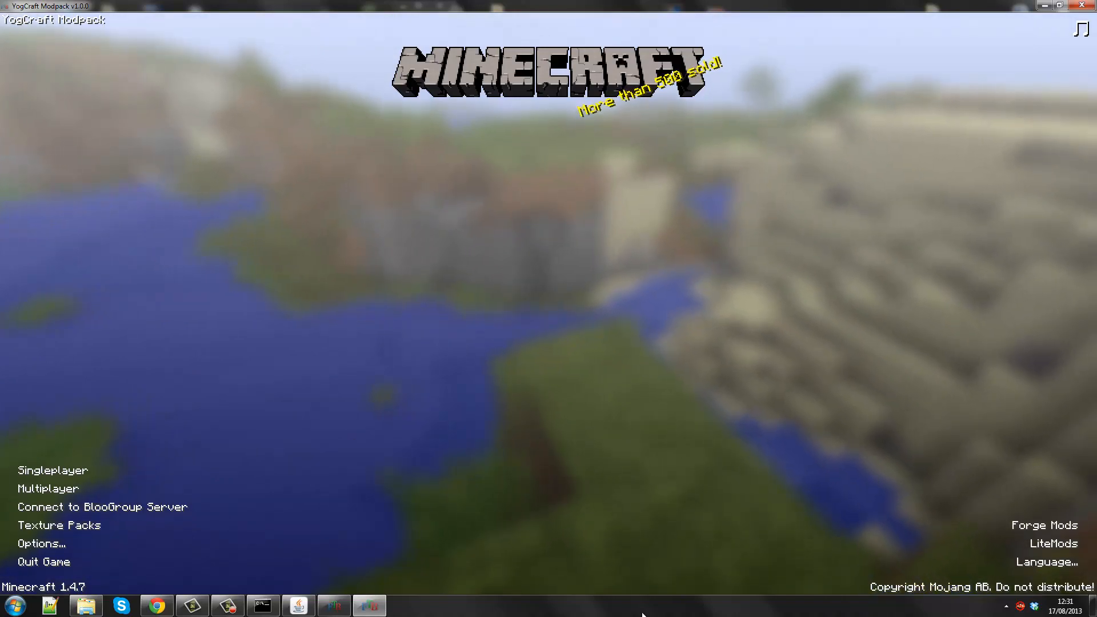
pyautogui.moveTo(99, 489)
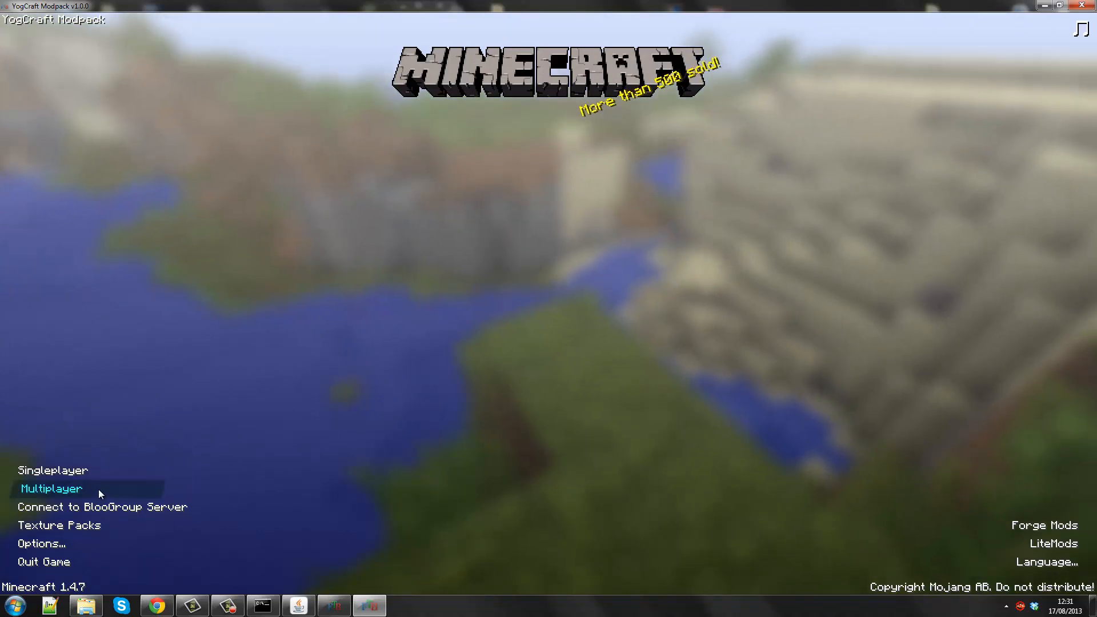
# Step: Open Multiplayer and delete the old saved server entry
pyautogui.click(51, 489)
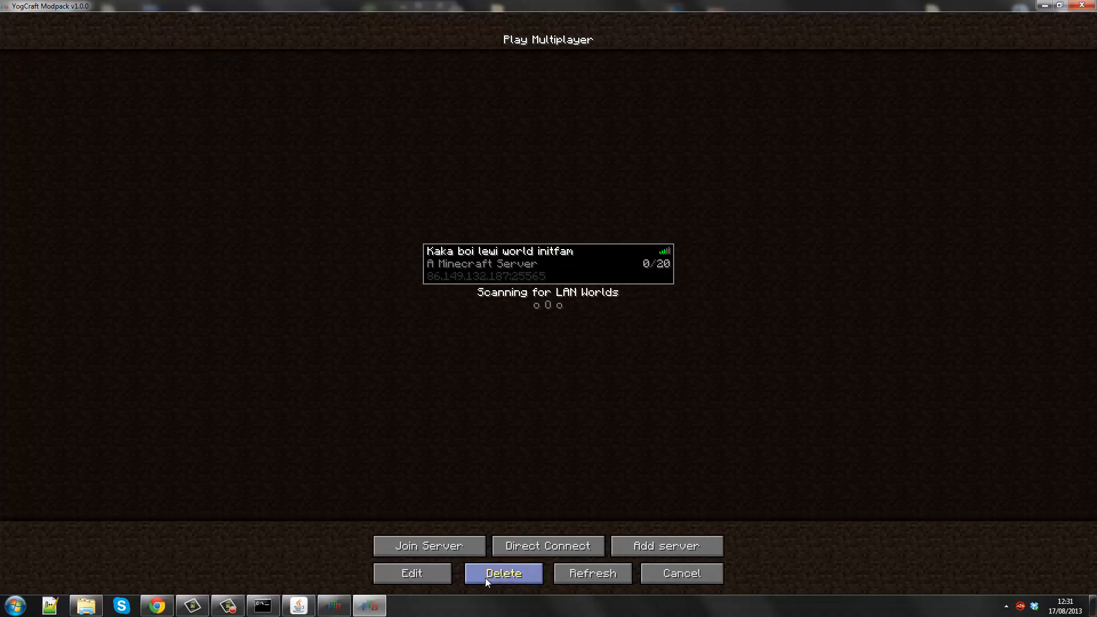
pyautogui.click(503, 573)
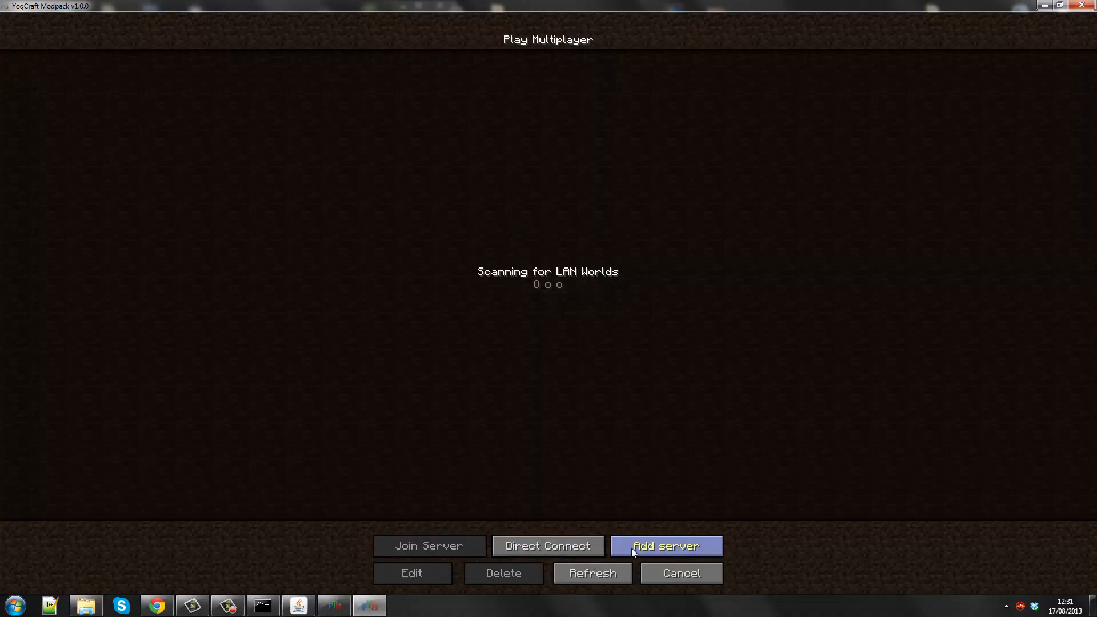
pyautogui.click(666, 545)
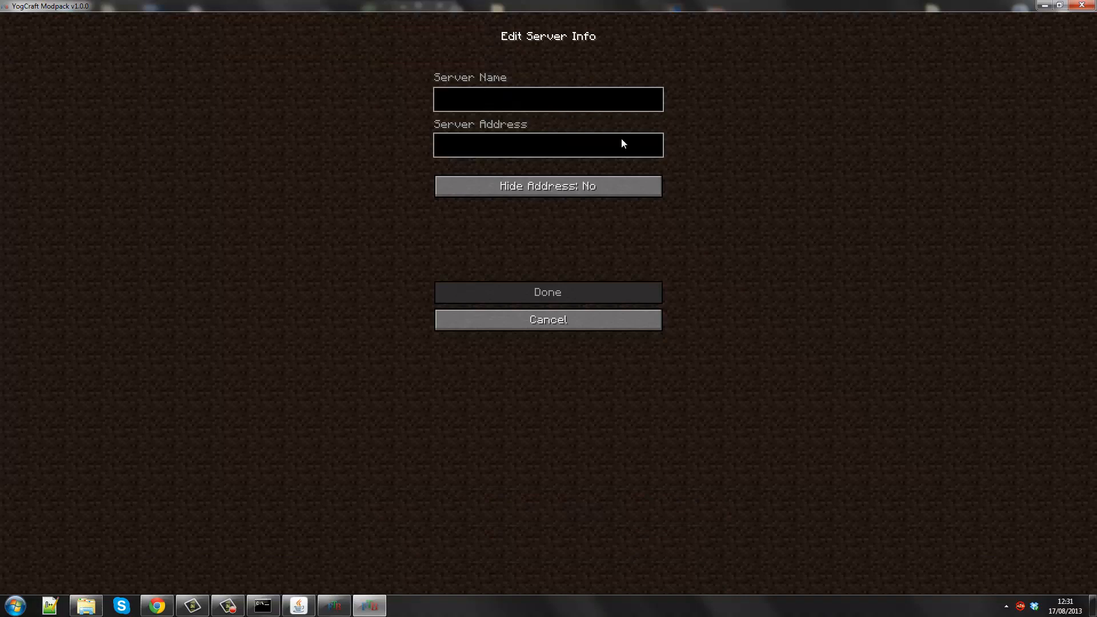
pyautogui.write('Whatever you would like')
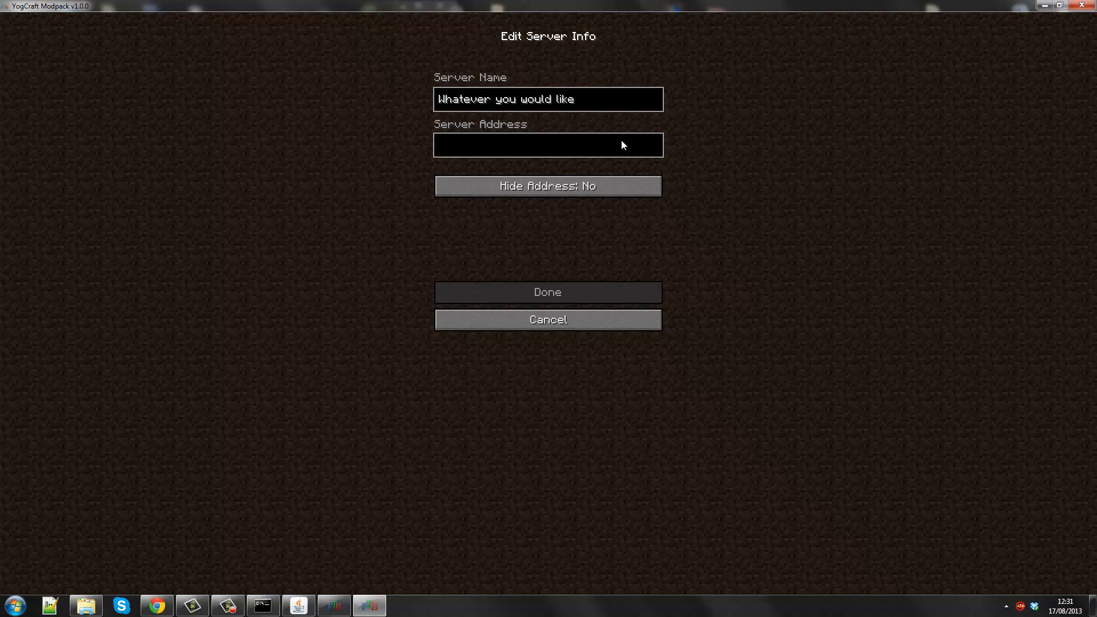
pyautogui.write('86.149.132.187')
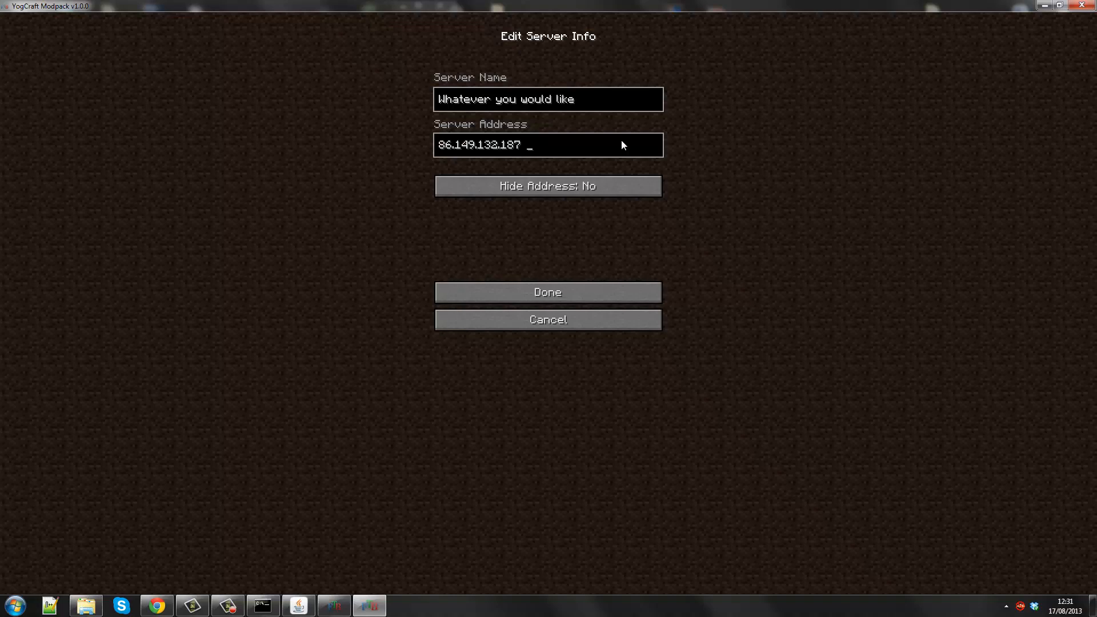
pyautogui.write(':')
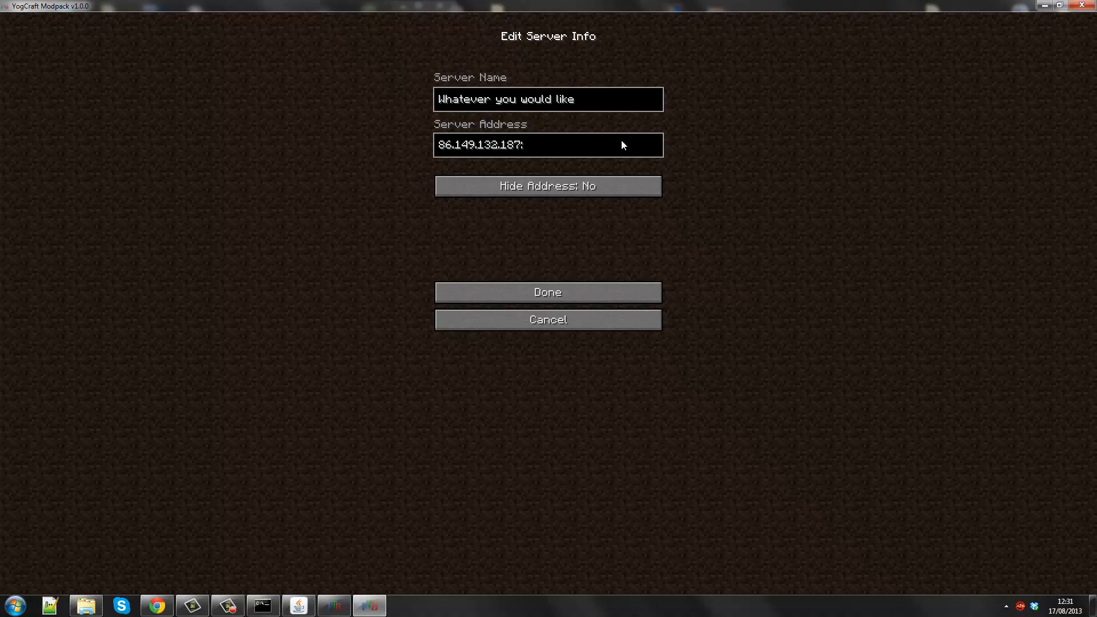
pyautogui.moveTo(524, 163)
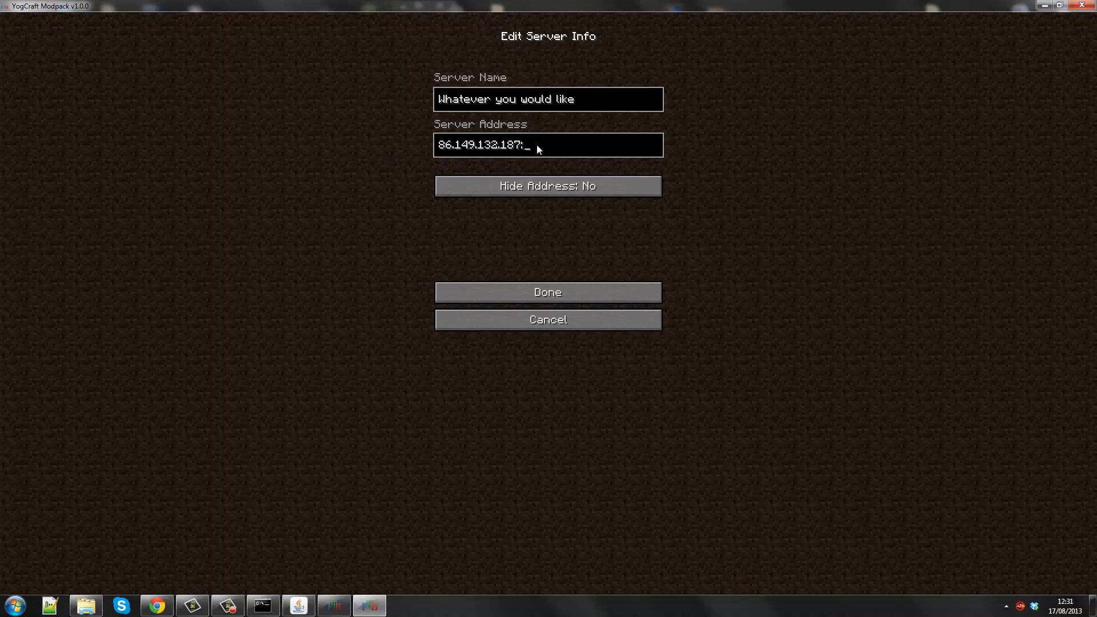
pyautogui.write('25565')
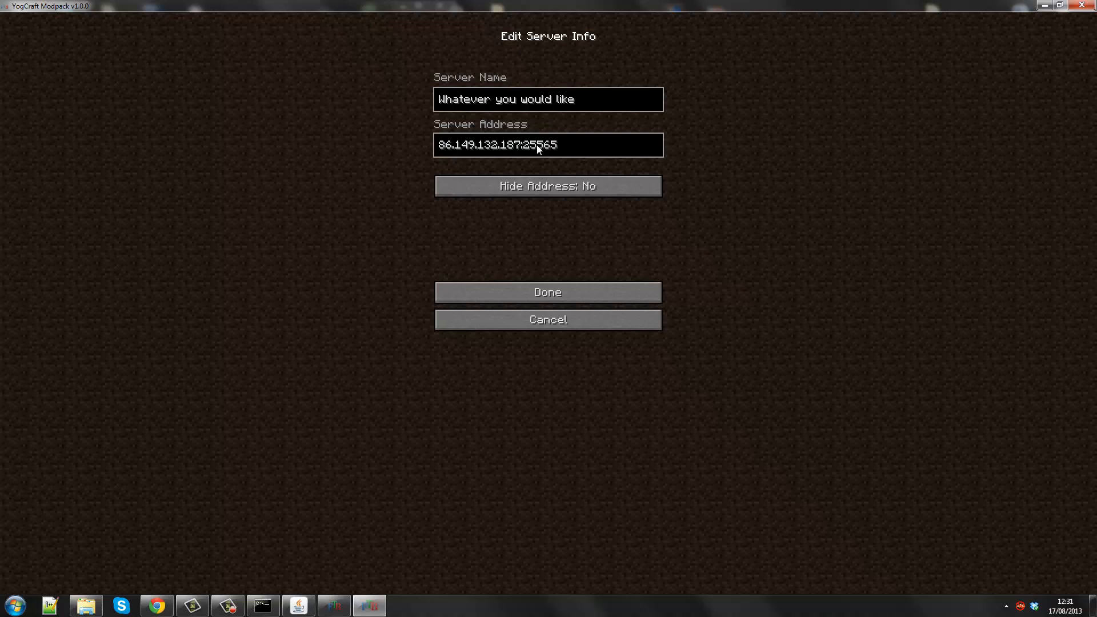
pyautogui.click(549, 144)
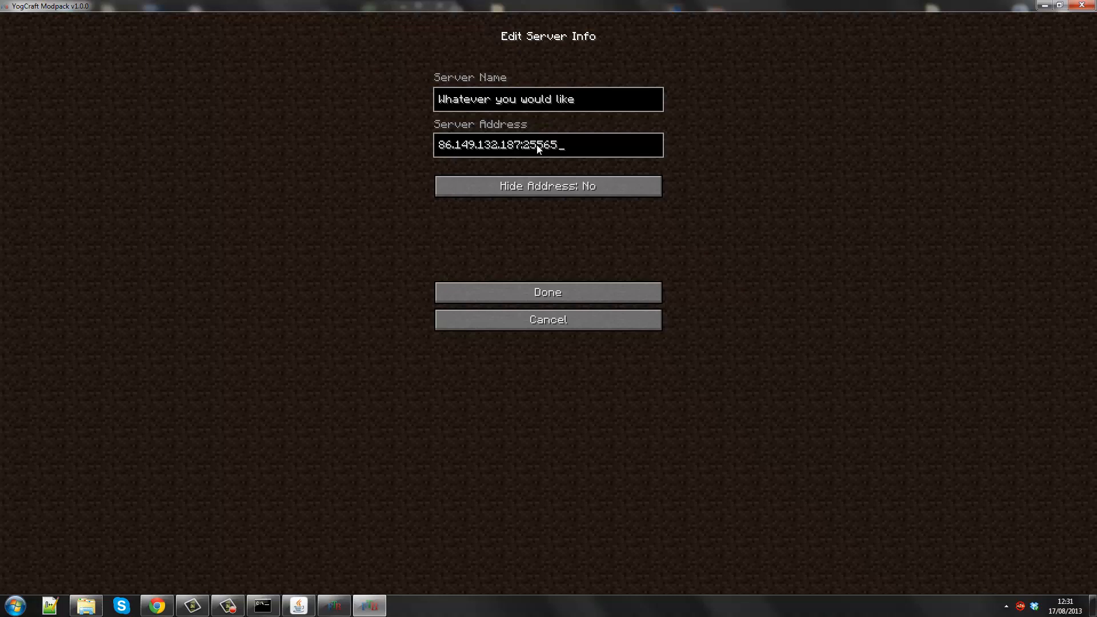
# Step: Set Hide Address to Yes and save the new server entry
pyautogui.click(549, 185)
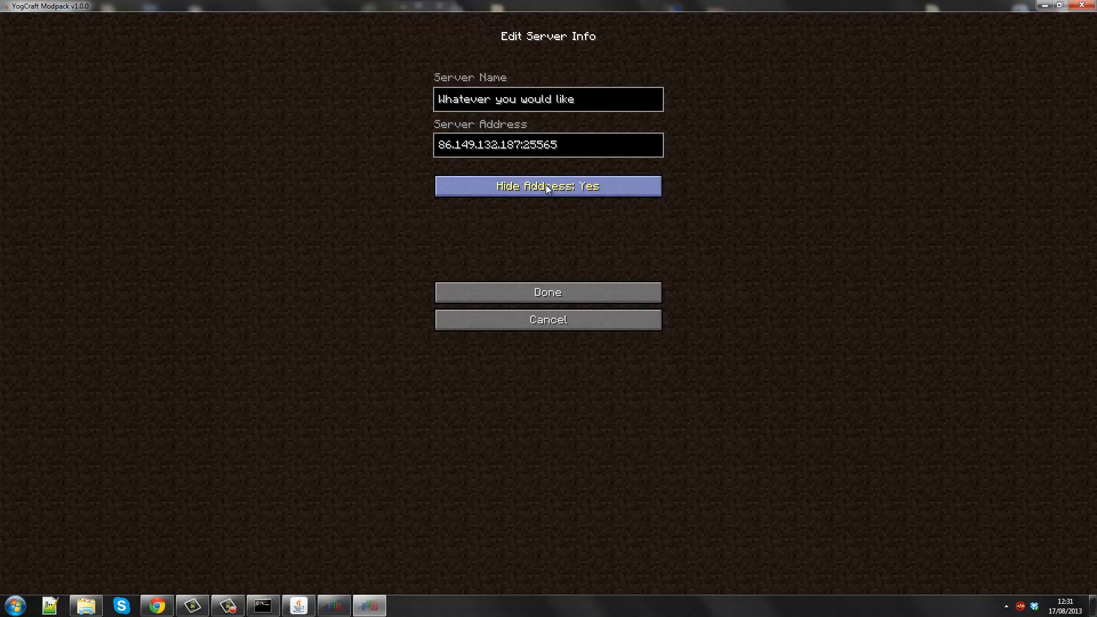
pyautogui.moveTo(557, 295)
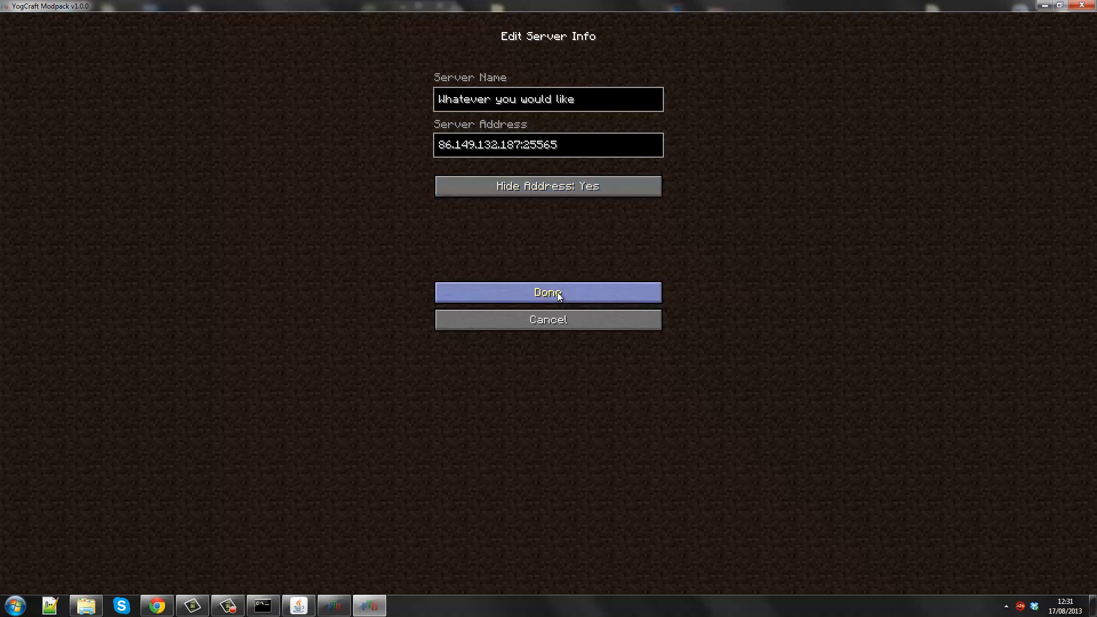
pyautogui.click(549, 292)
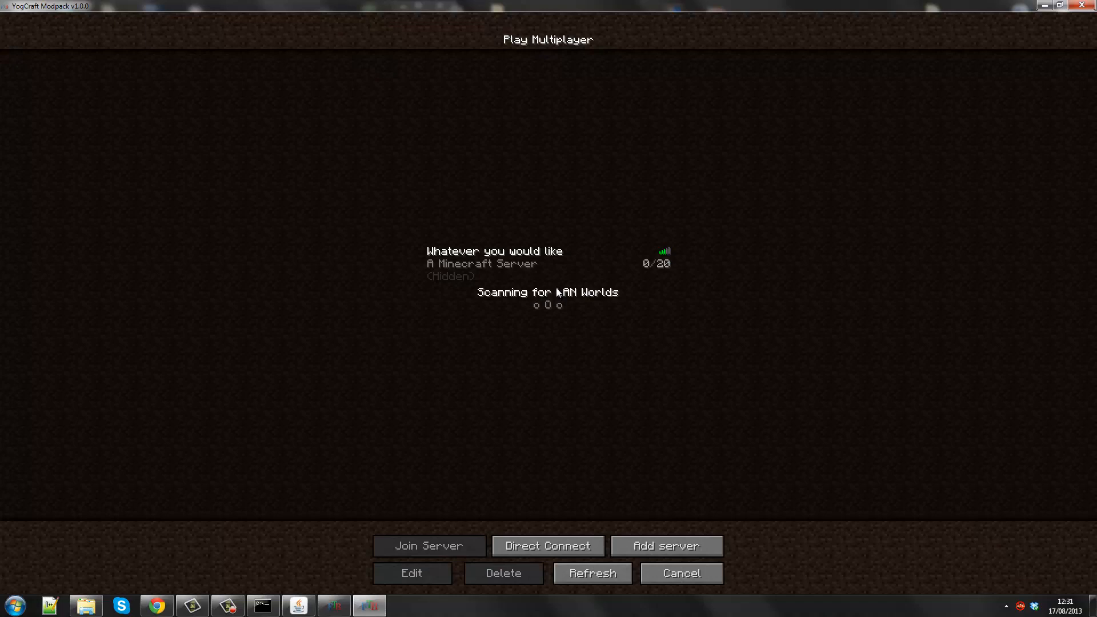
# Step: Open Direct Connect from the multiplayer list and cancel back out
pyautogui.click(547, 262)
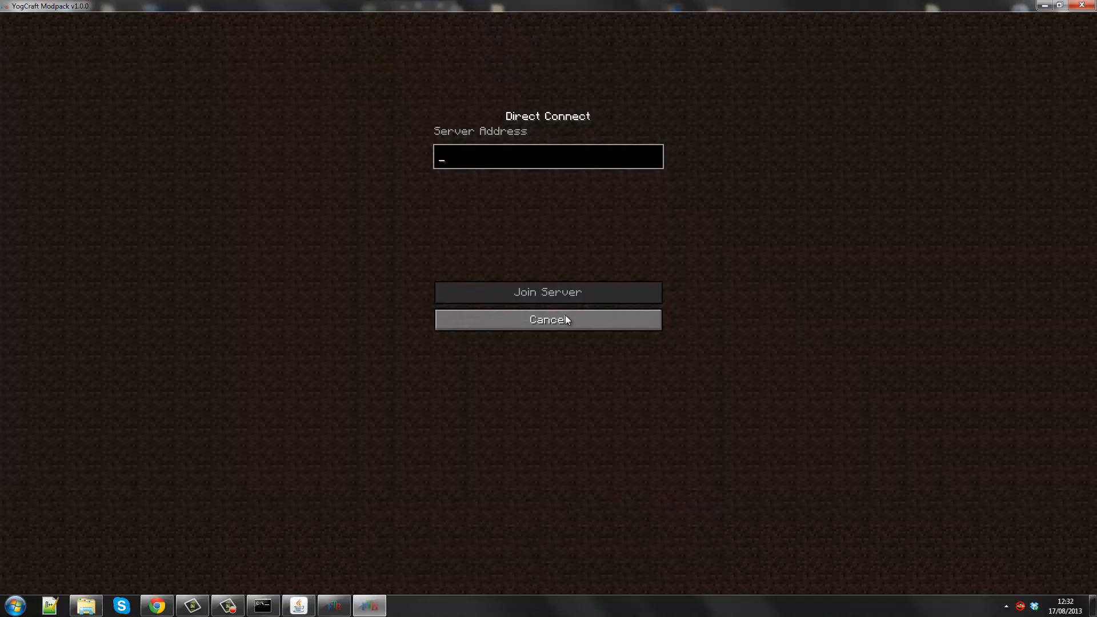
pyautogui.click(547, 320)
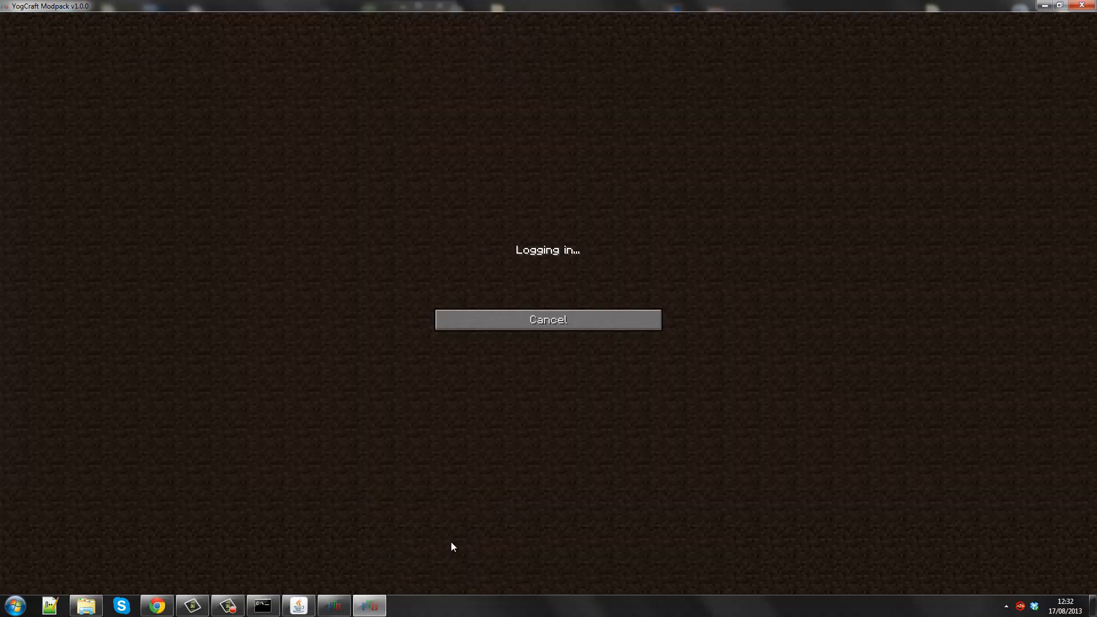
pyautogui.moveTo(457, 531)
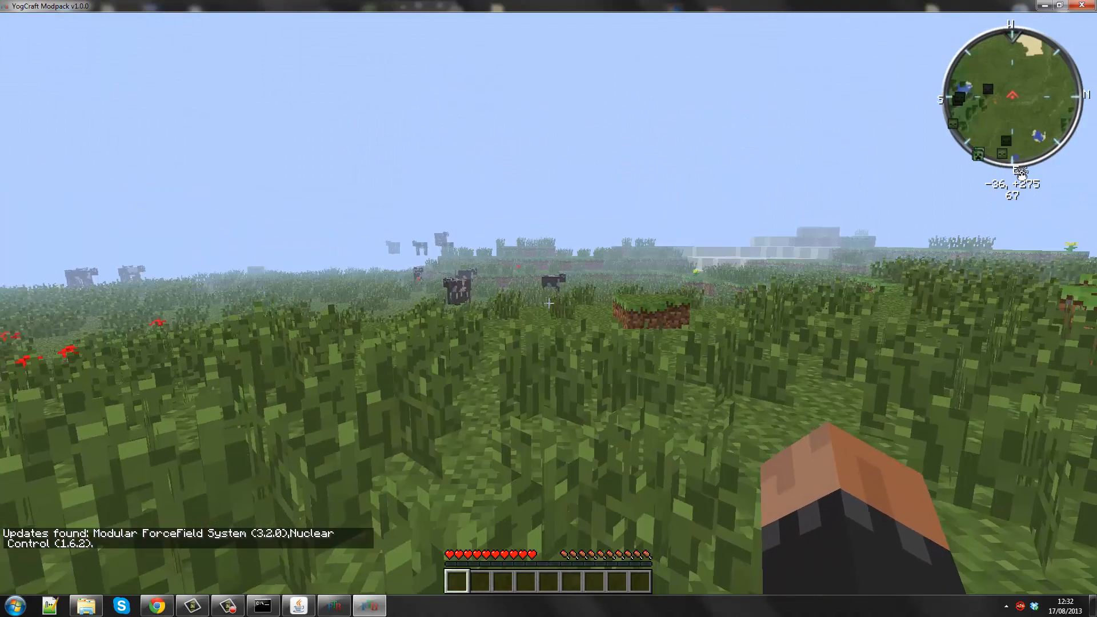
pyautogui.press('e')
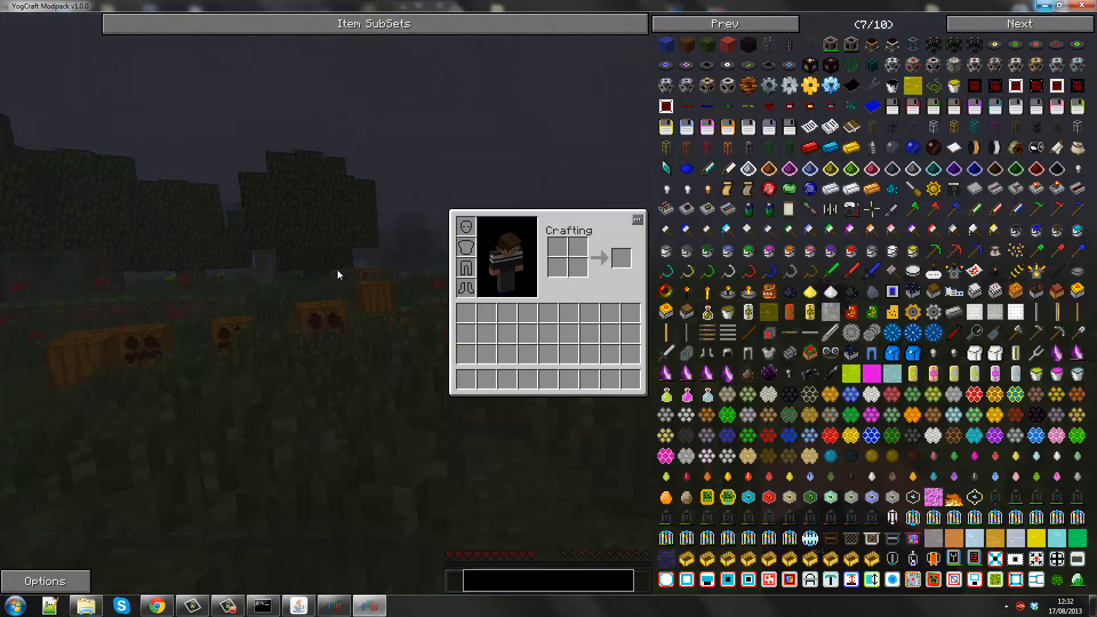
pyautogui.press('Escape')
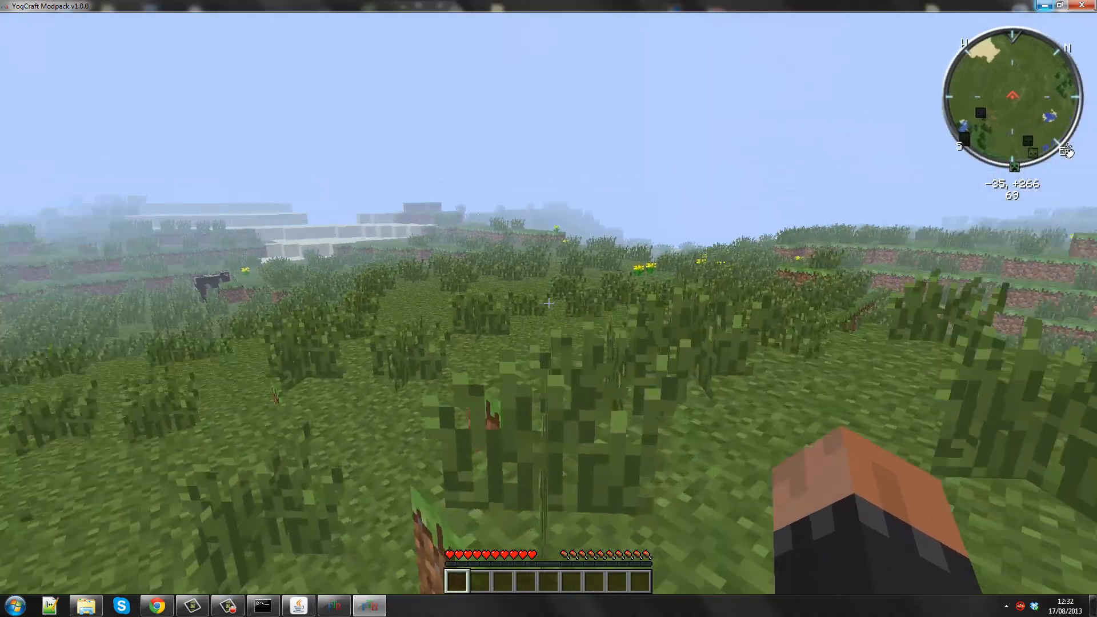
pyautogui.moveTo(548, 306)
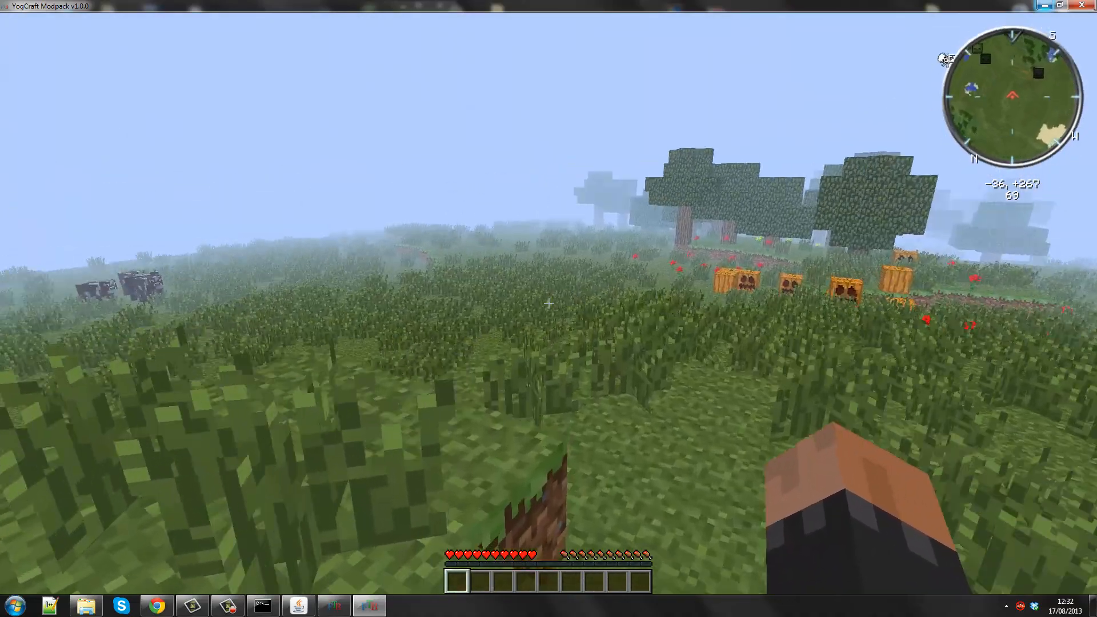
pyautogui.moveTo(547, 306)
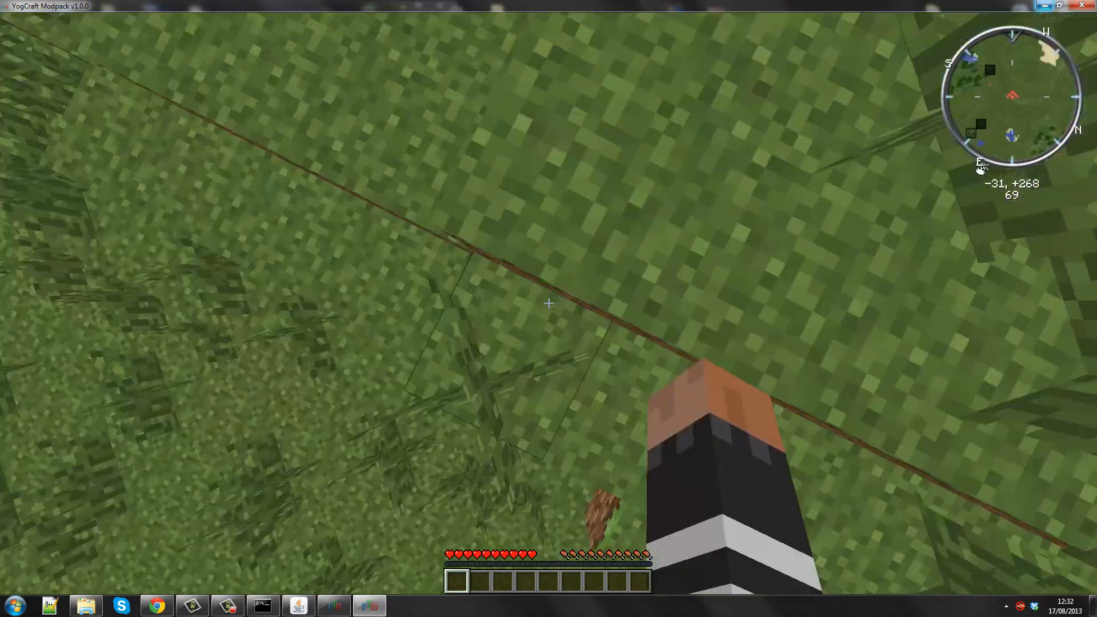